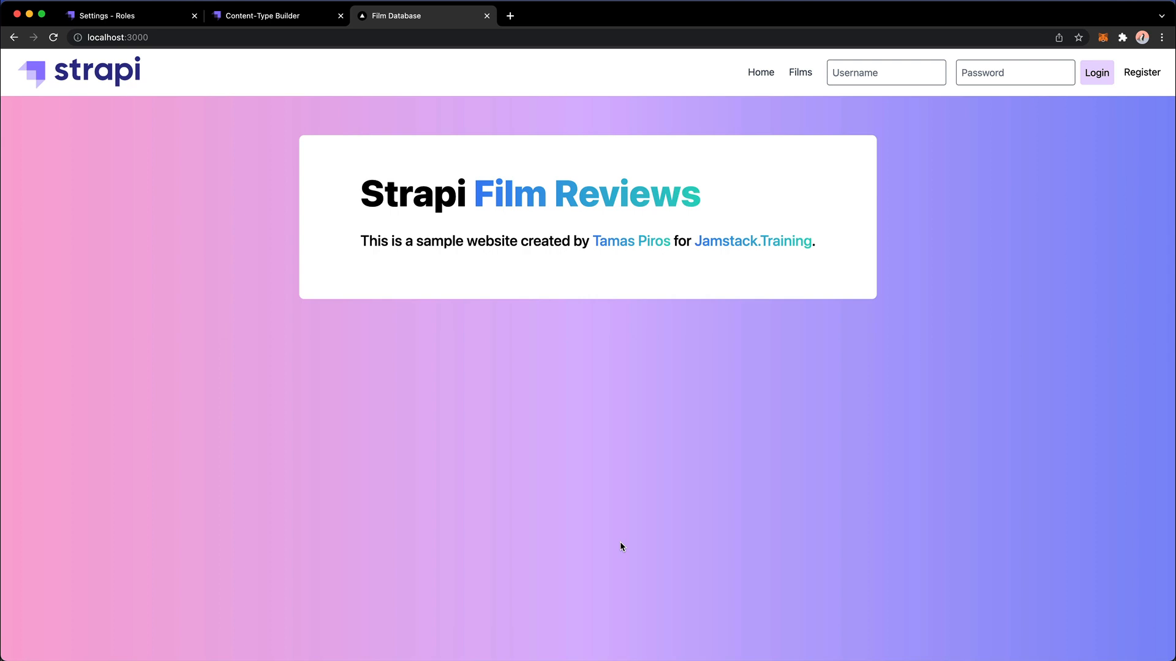
mouse_move(719, 521)
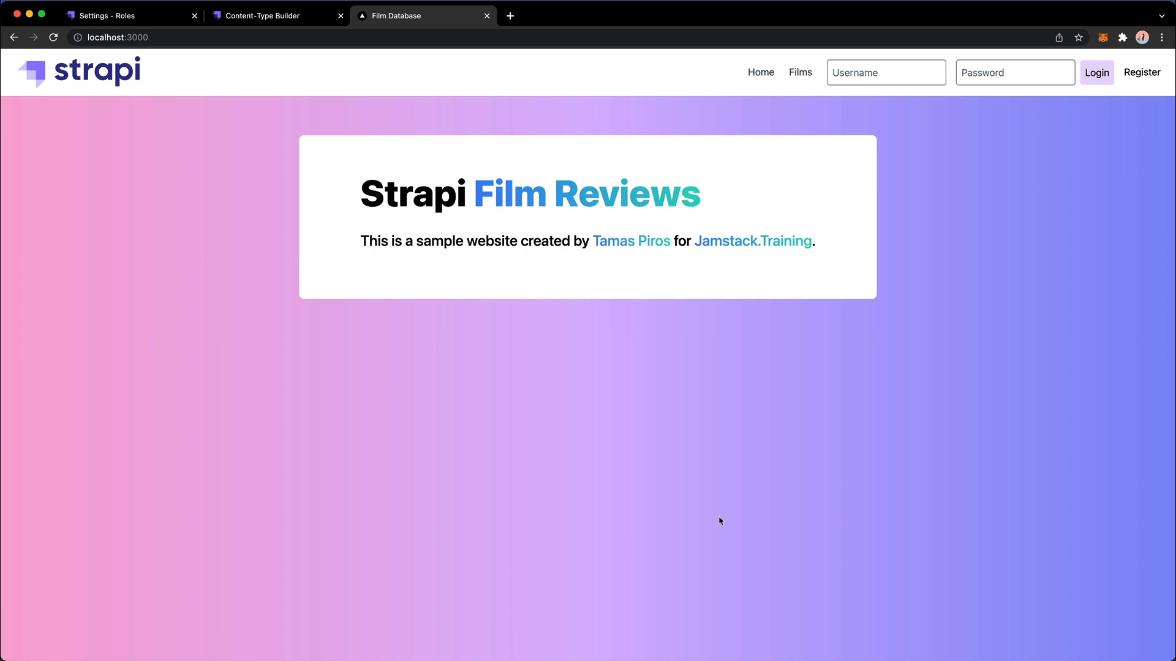
mouse_move(1142, 72)
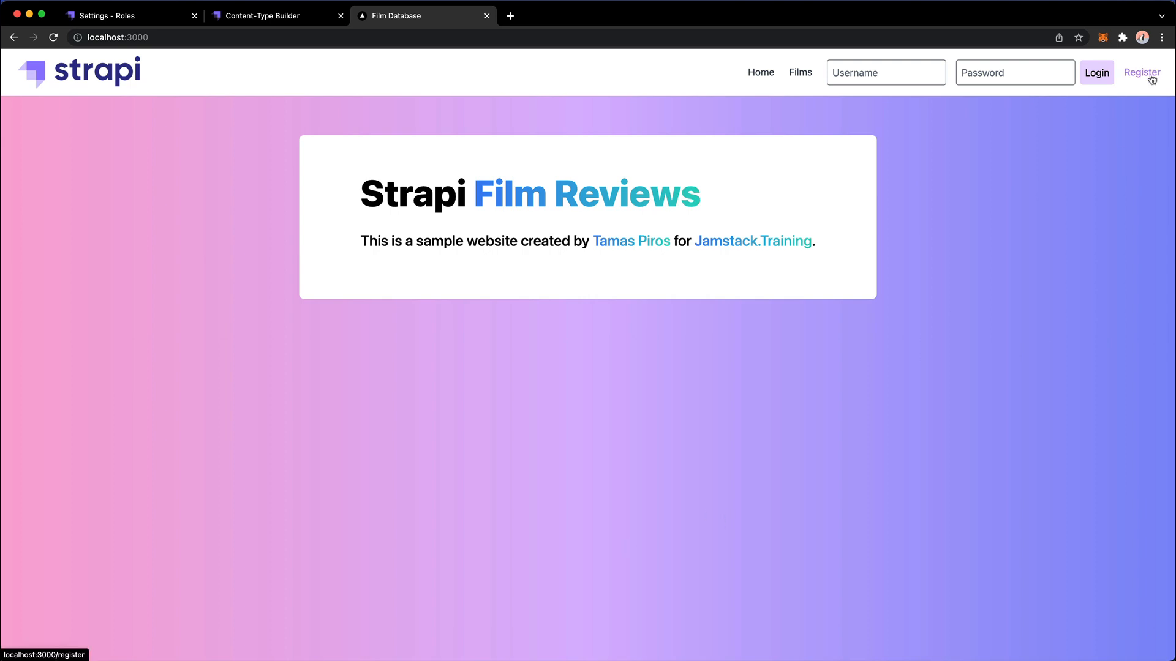
mouse_move(572, 642)
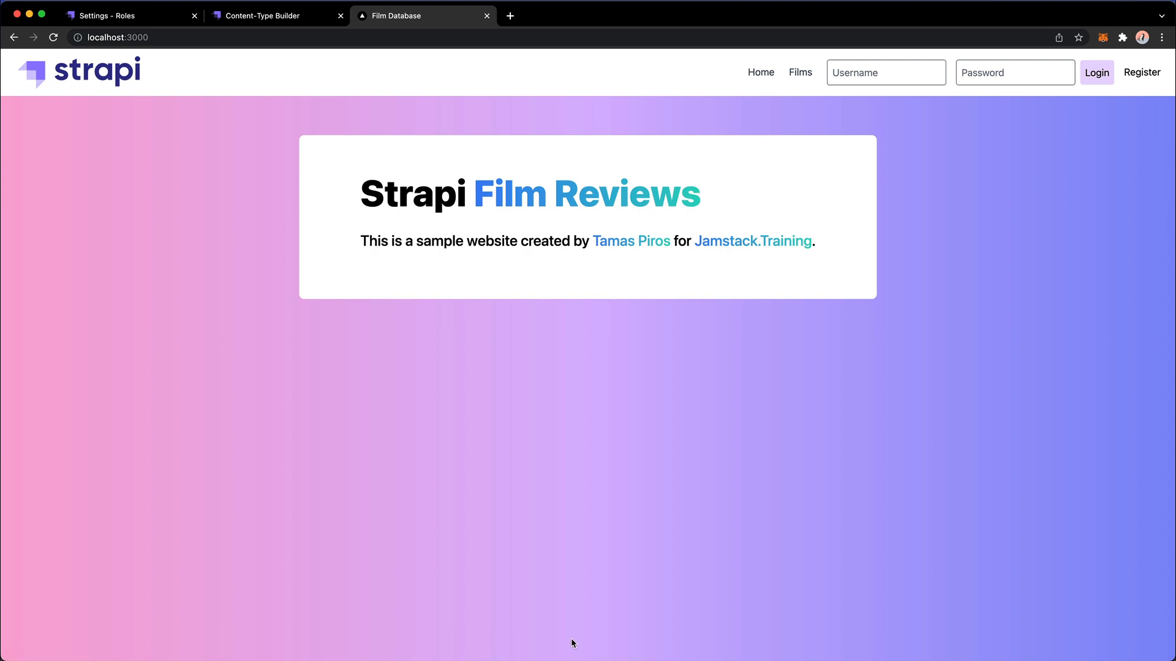
mouse_move(613, 623)
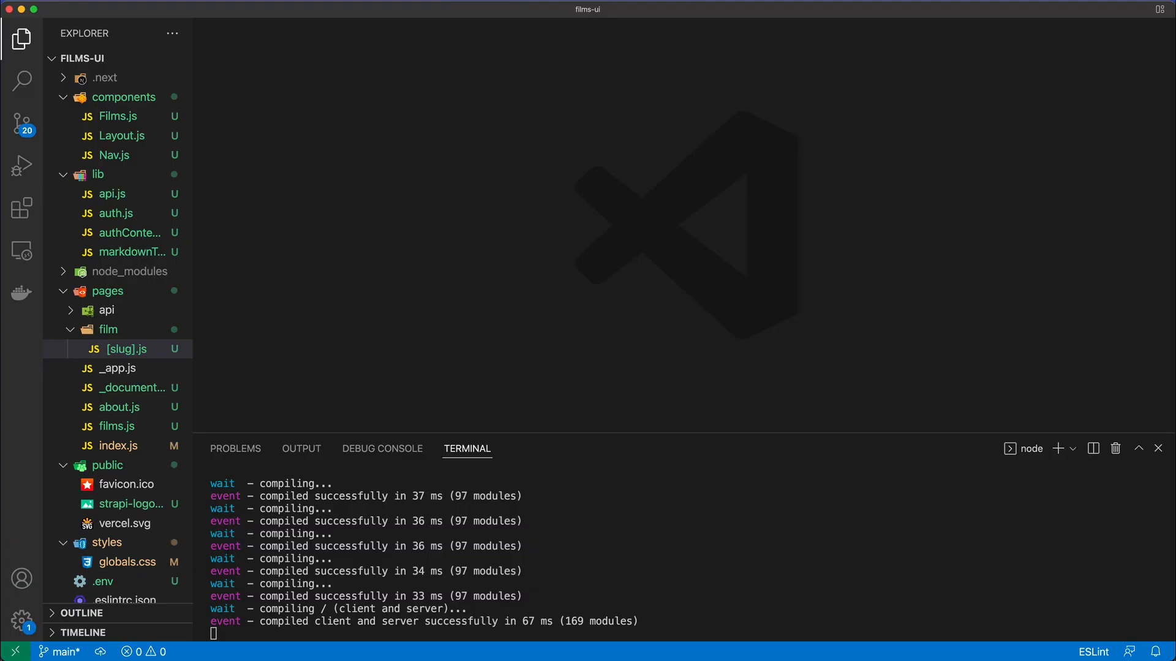
mouse_move(479, 362)
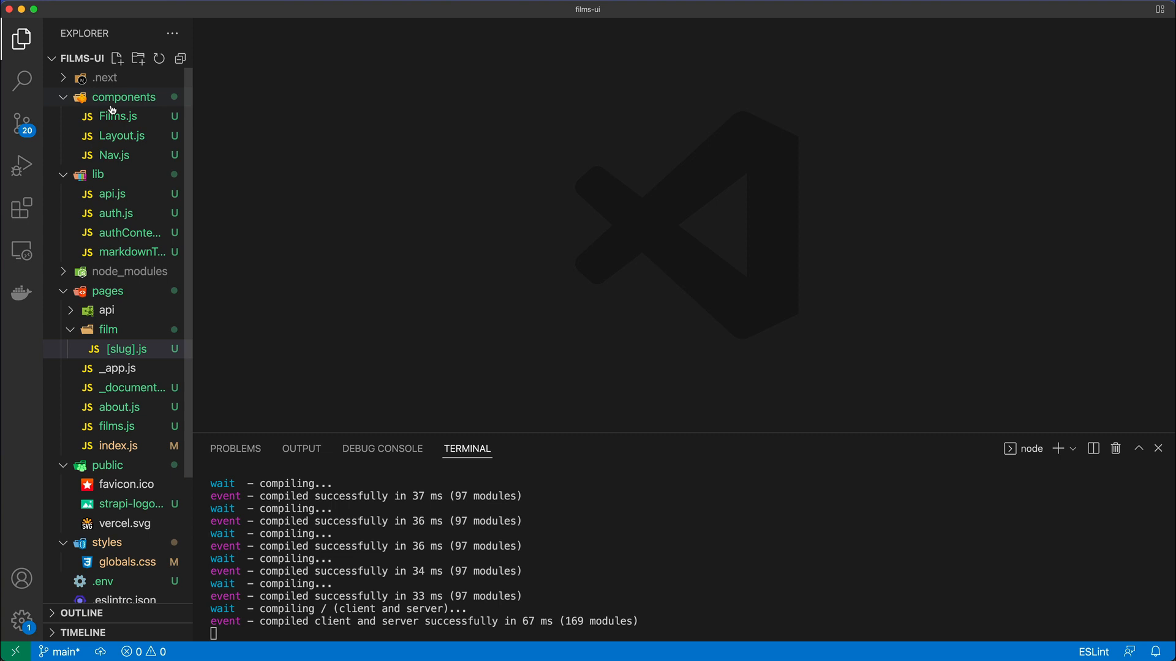
Step: Create a new empty register.js file inside the pages folder
left_click(107, 291)
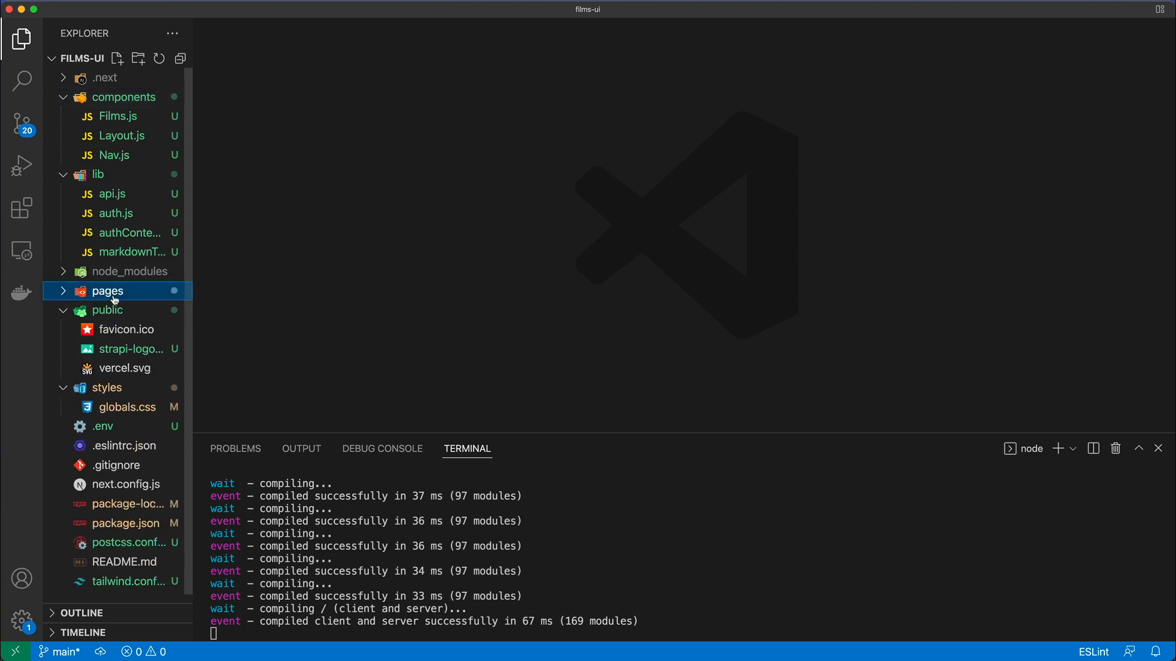
left_click(117, 59)
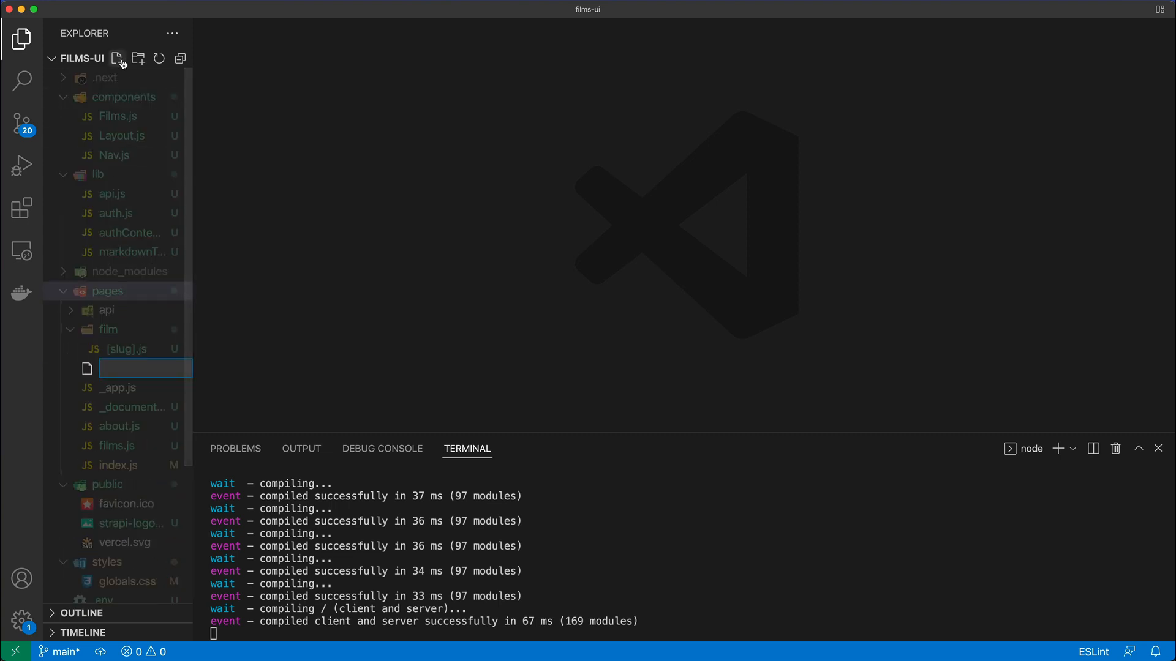
type("register.")
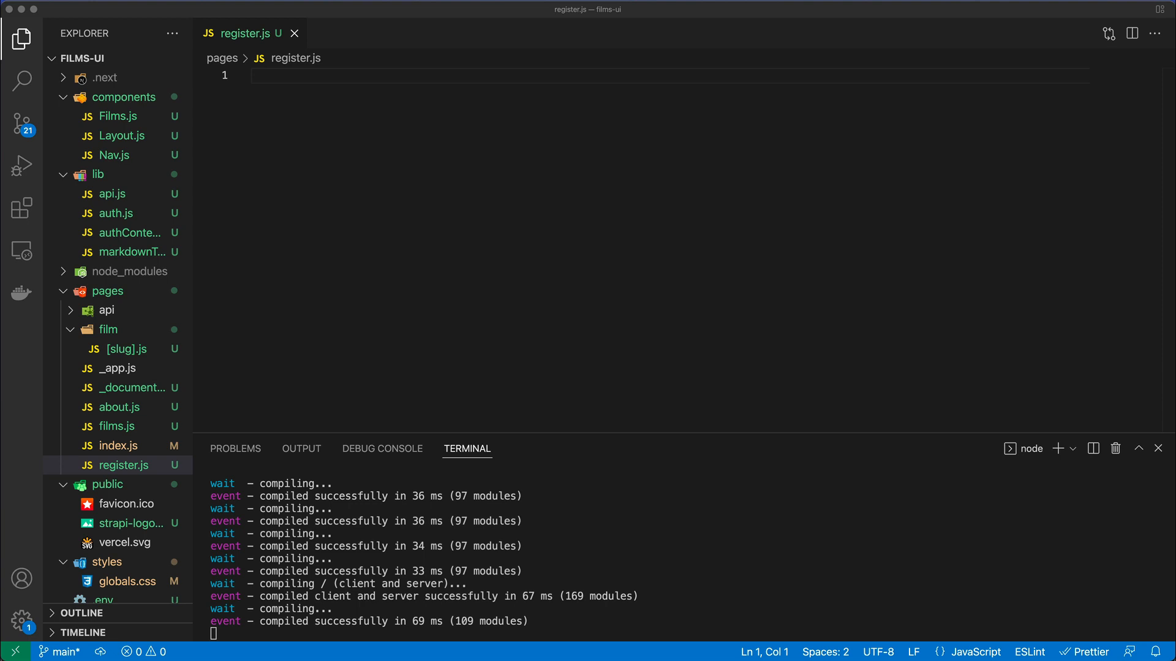
mouse_move(828, 377)
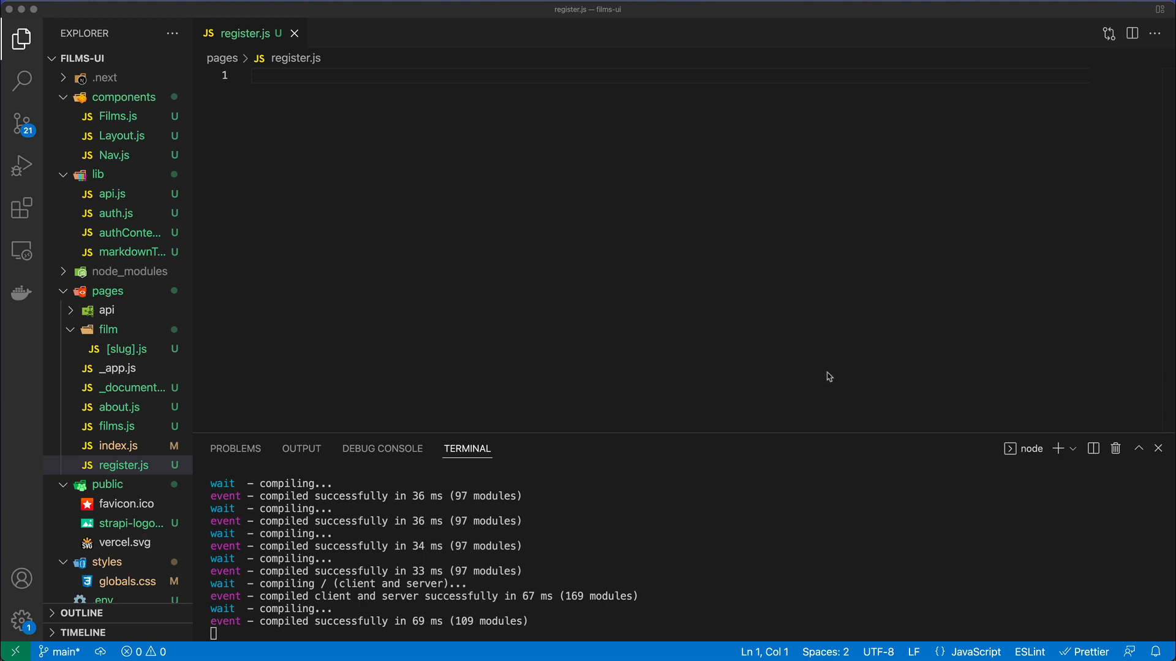
Step: Define a Register arrow function component and export it as default
type("const")
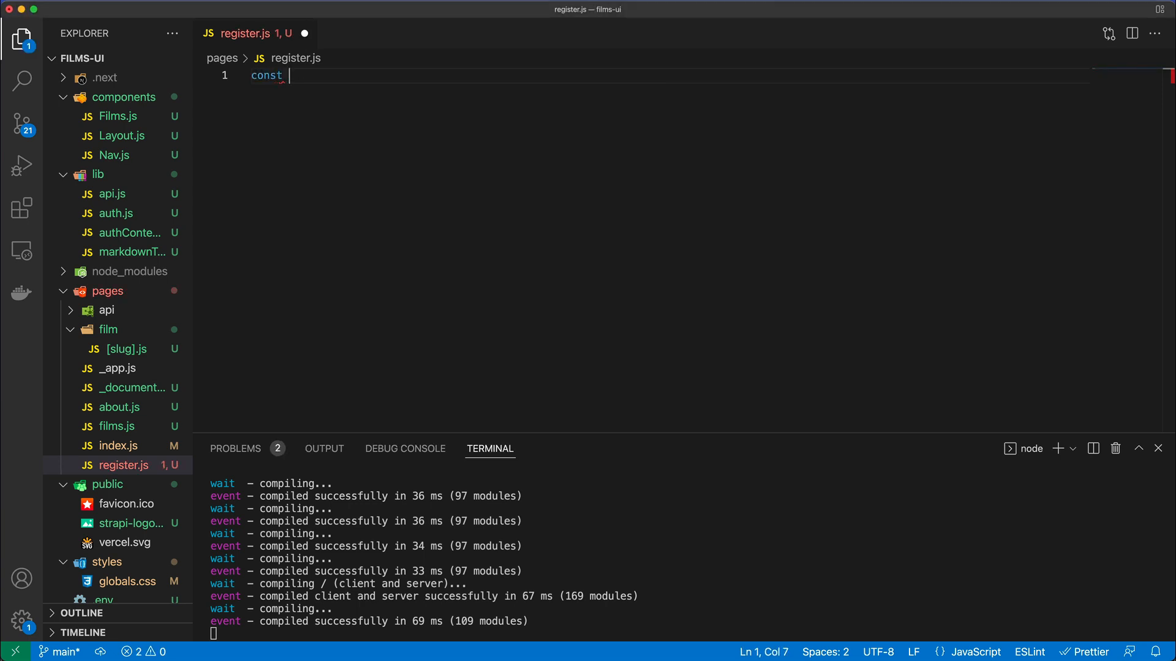
type("Register = () => {")
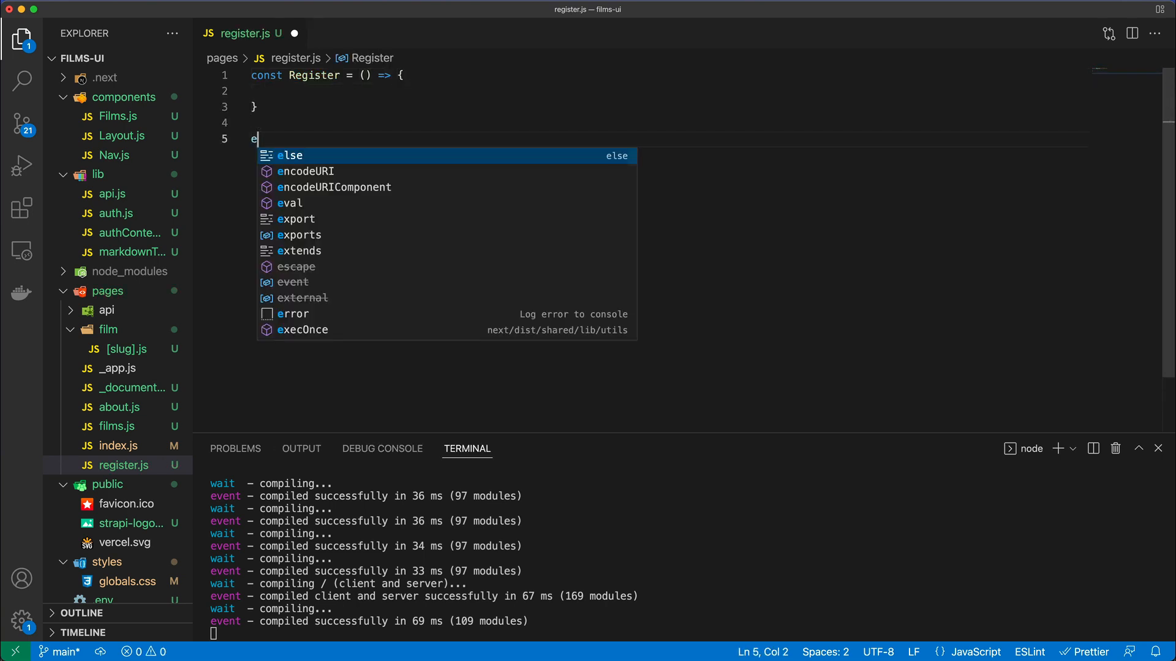
type("xport default")
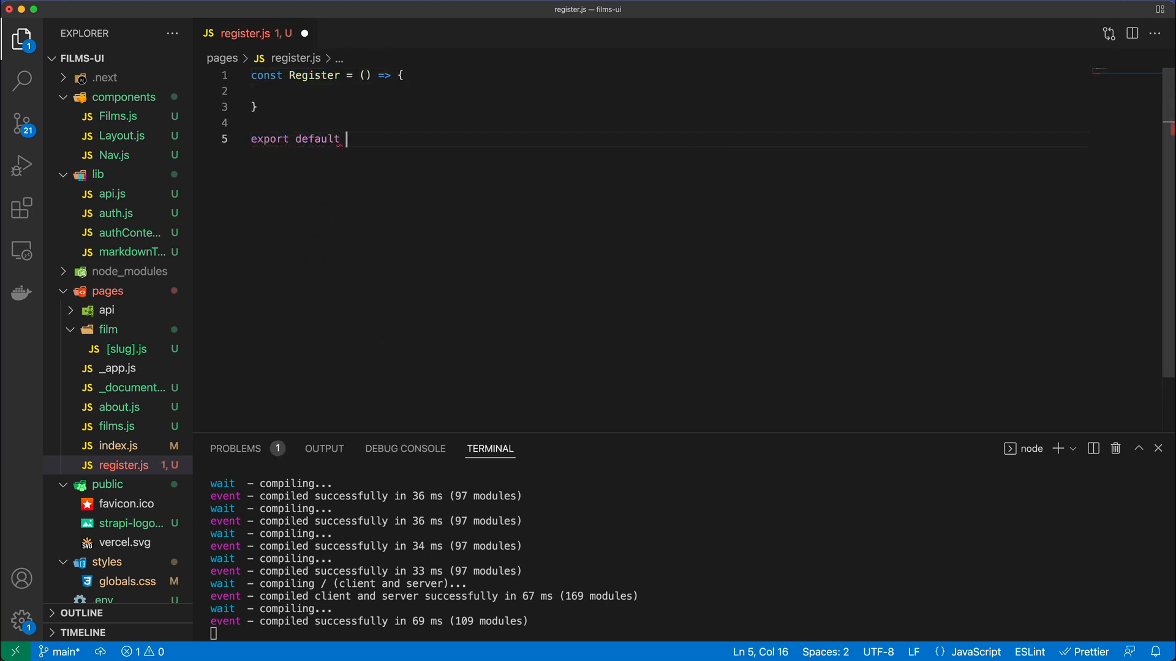
type("Register;")
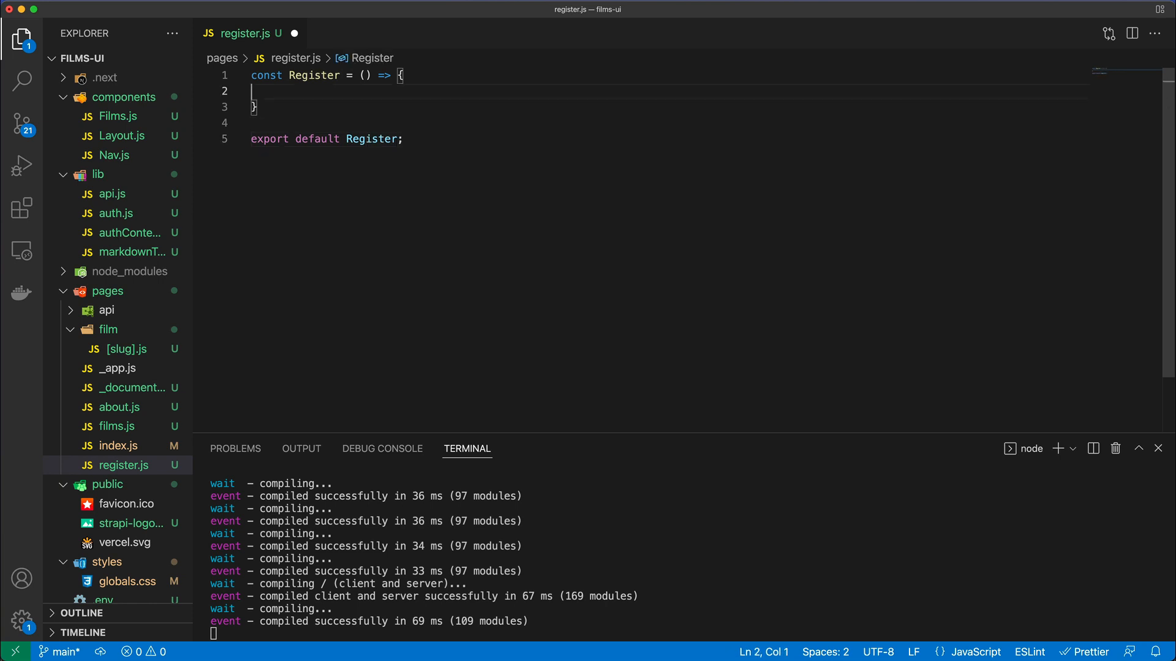
Step: Destructure user and loading from useFetchUser() inside Register
type("const {}")
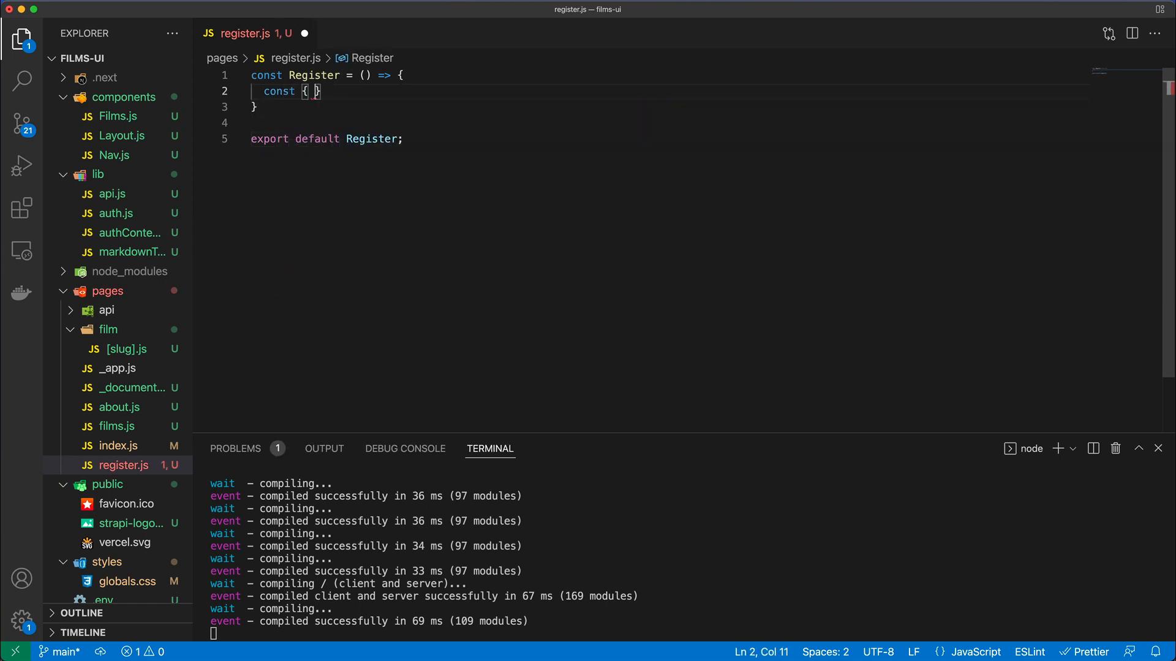
type("user, loading")
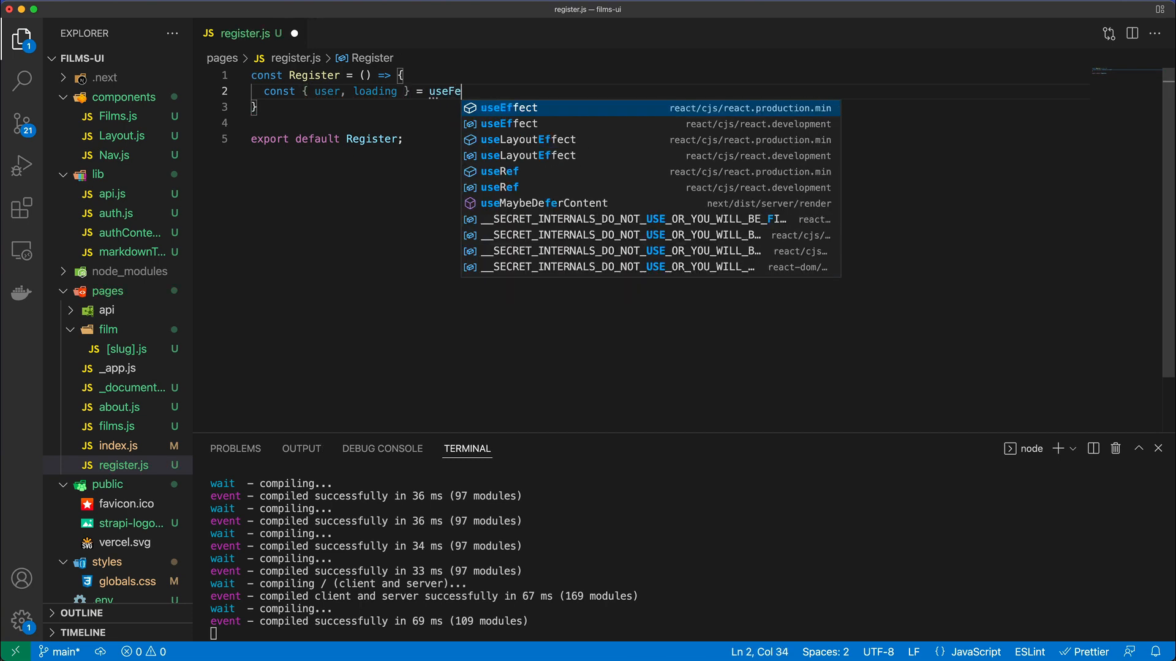
type("t")
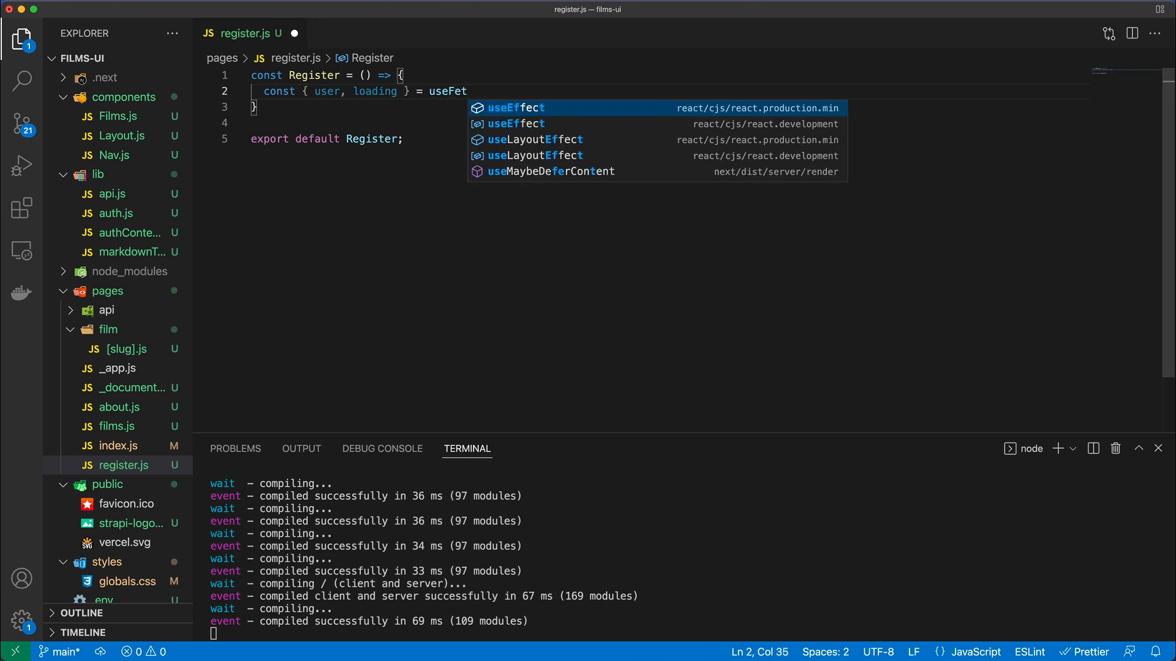
type("ch")
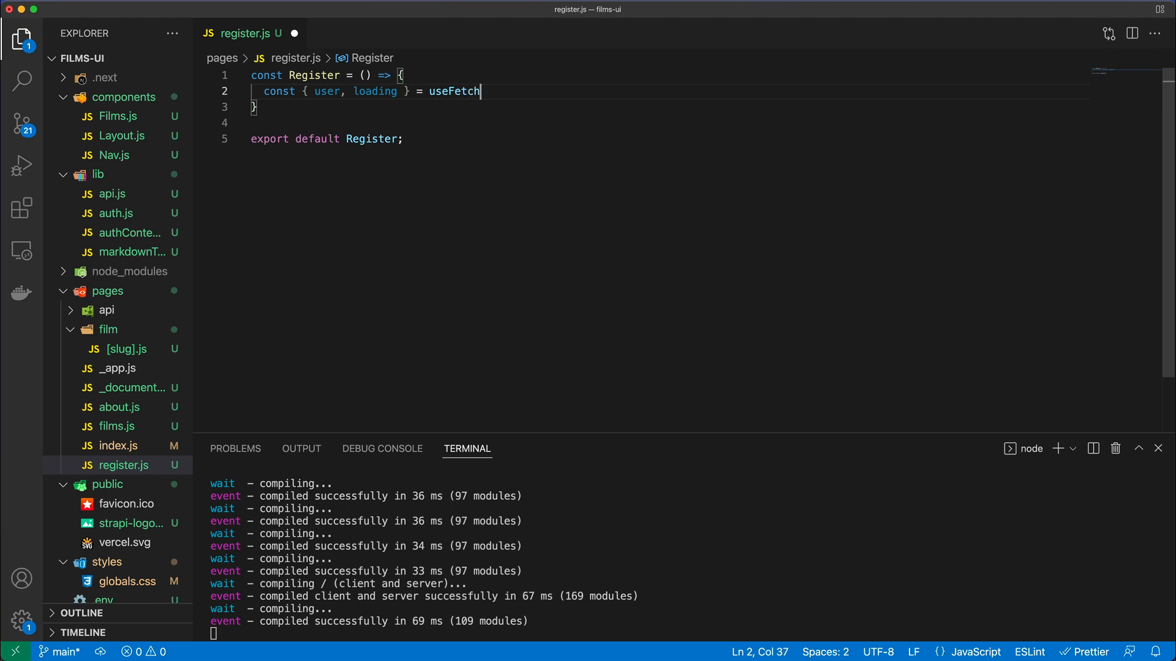
type("User()")
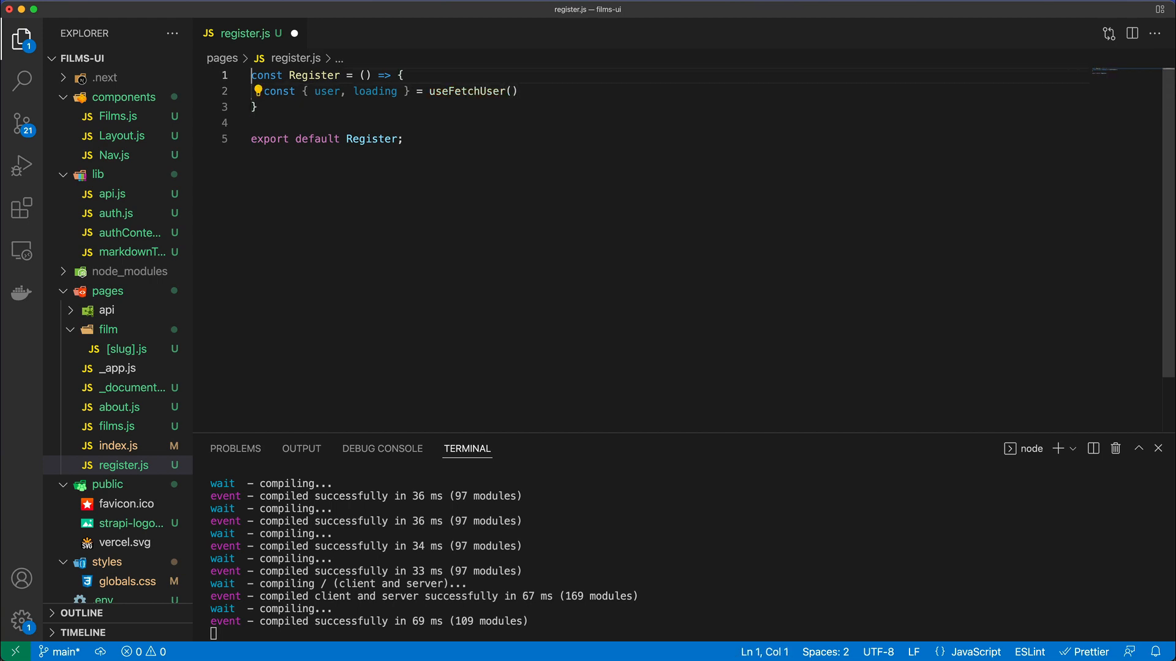
Step: Import useFetchUser from '../lib/authContext' and begin the return block
type("import { u")
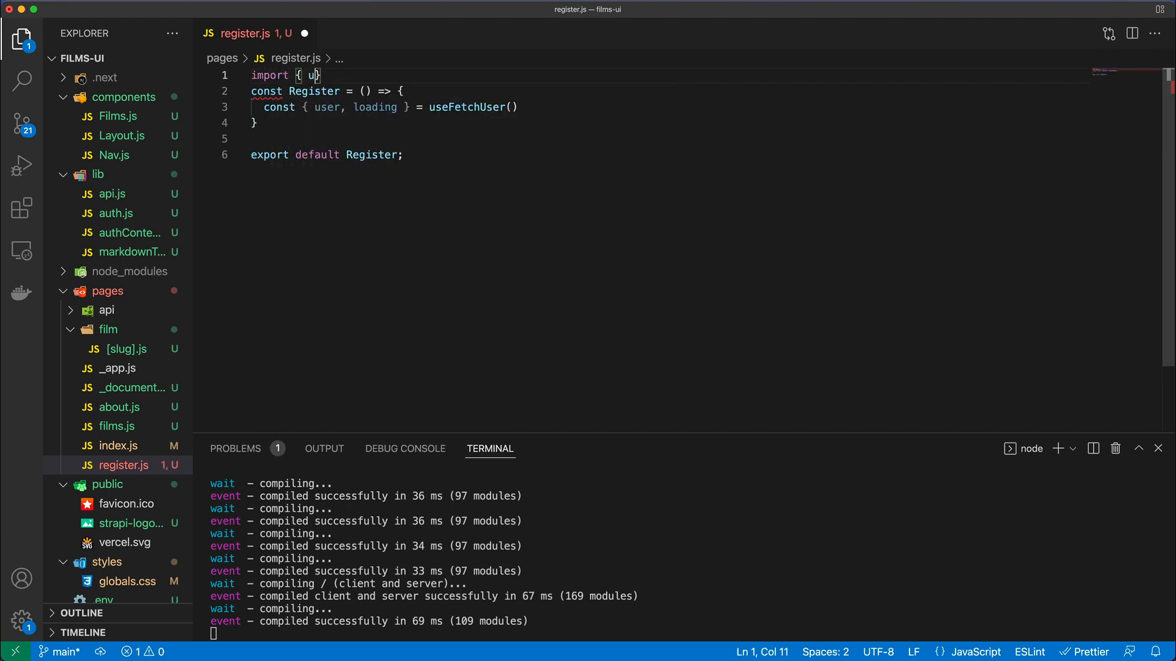
type("seFetchUse")
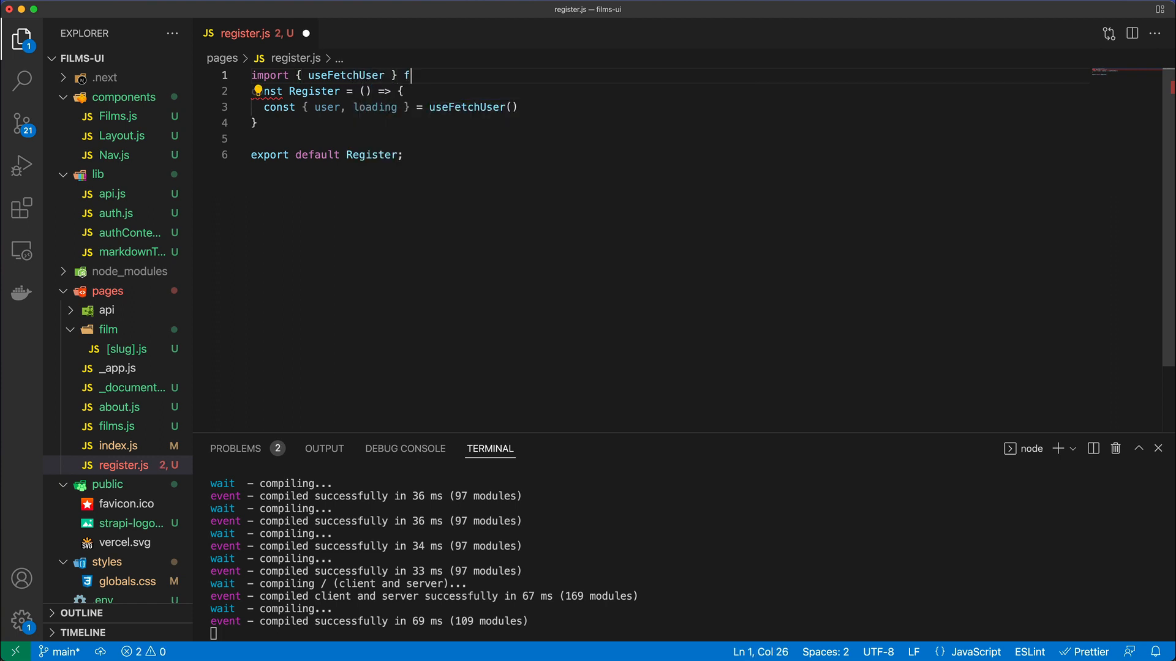
type("rom '../lib'")
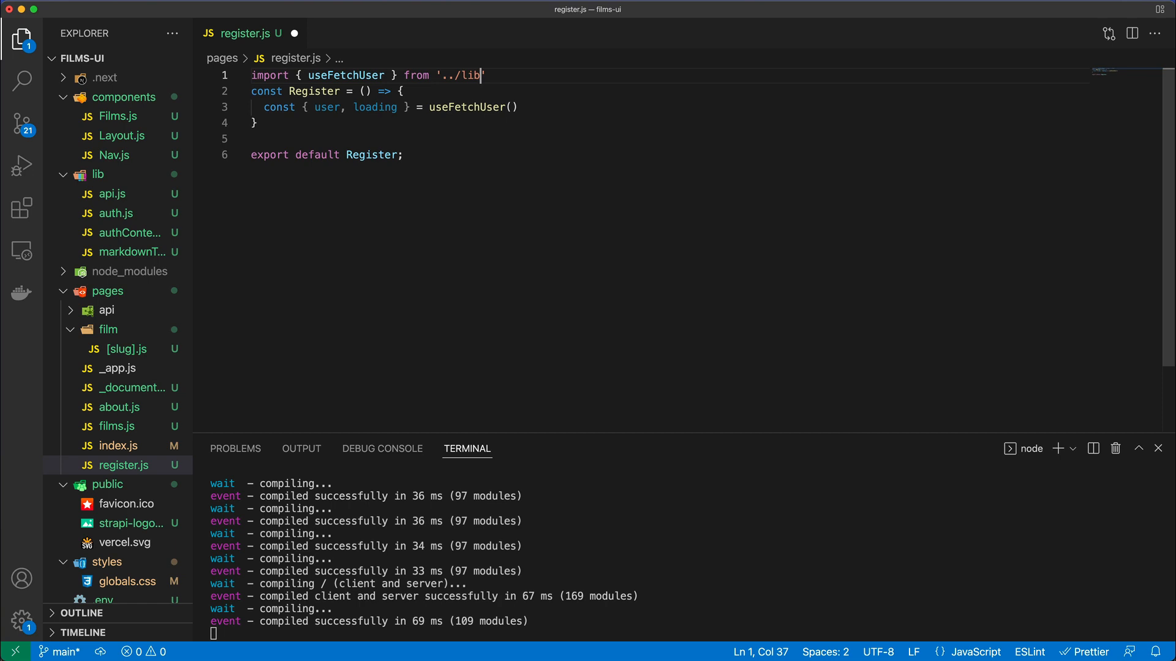
type("/authContext")
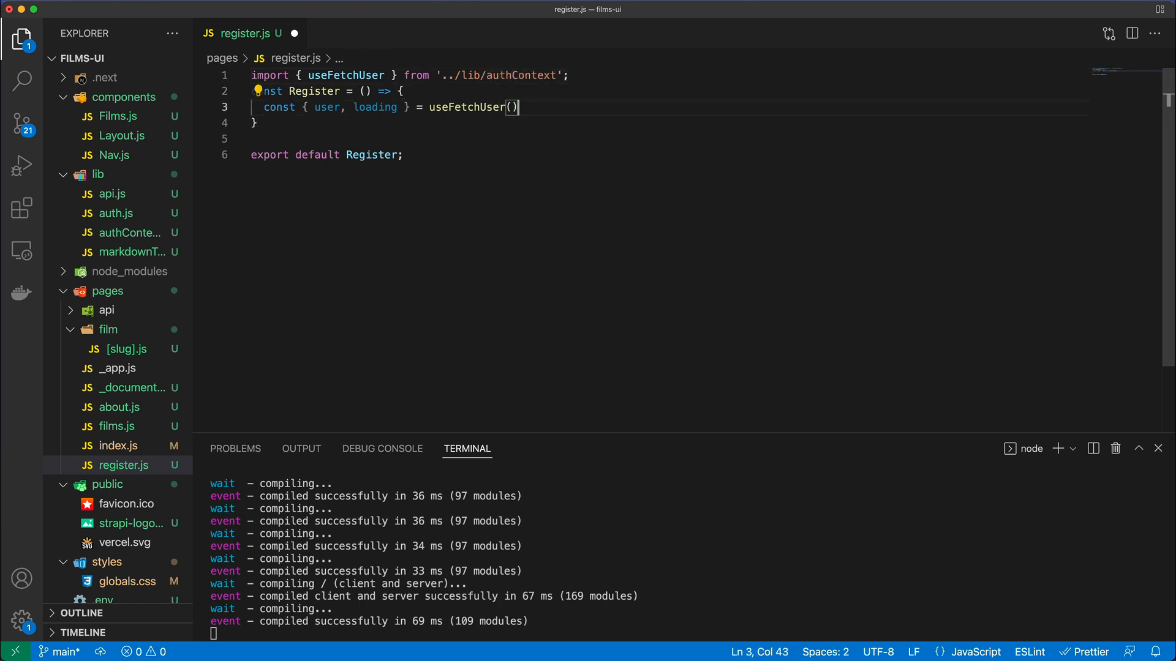
type("return (")
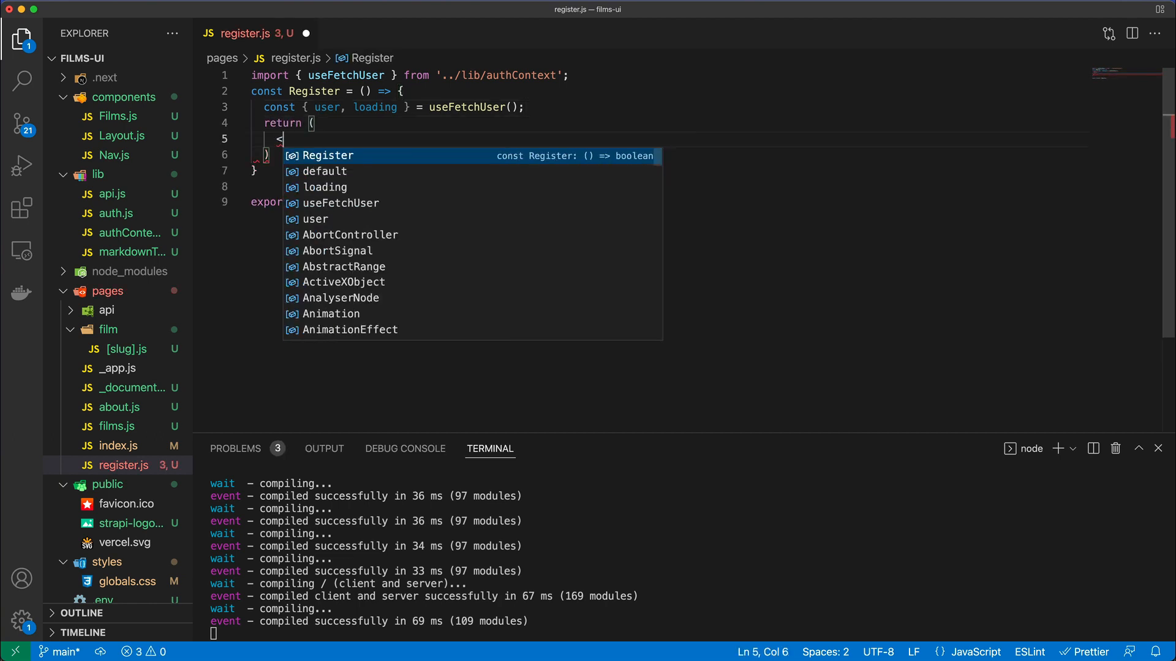
Step: Make Register return a Layout element with user={user}
type("Layout")
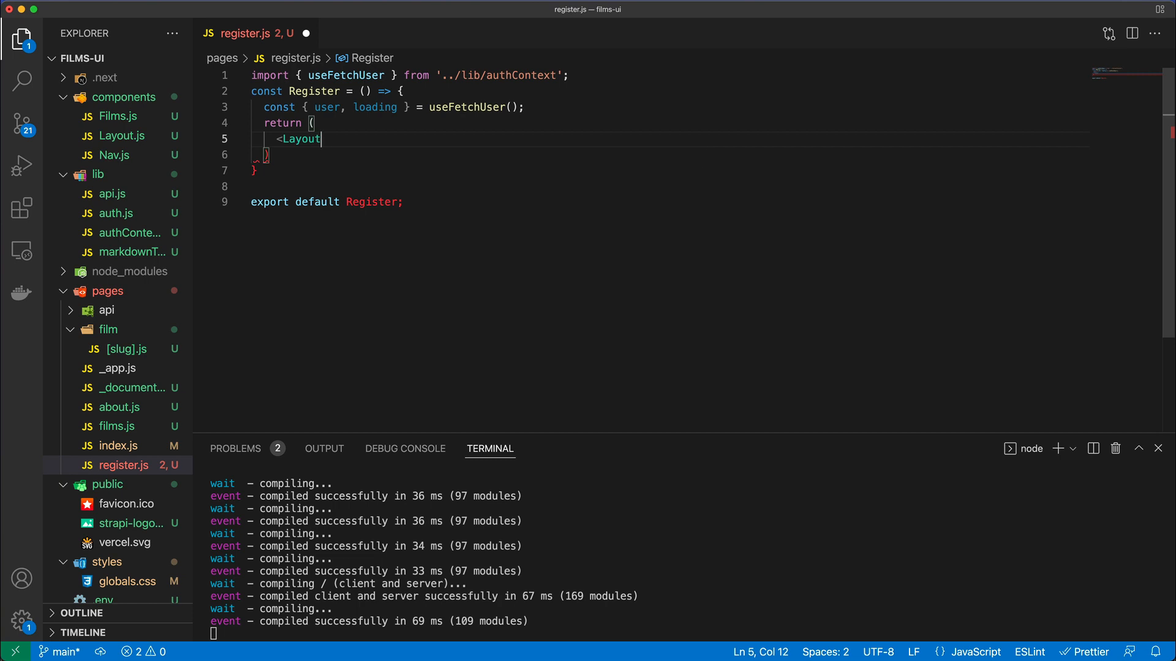
type("=U")
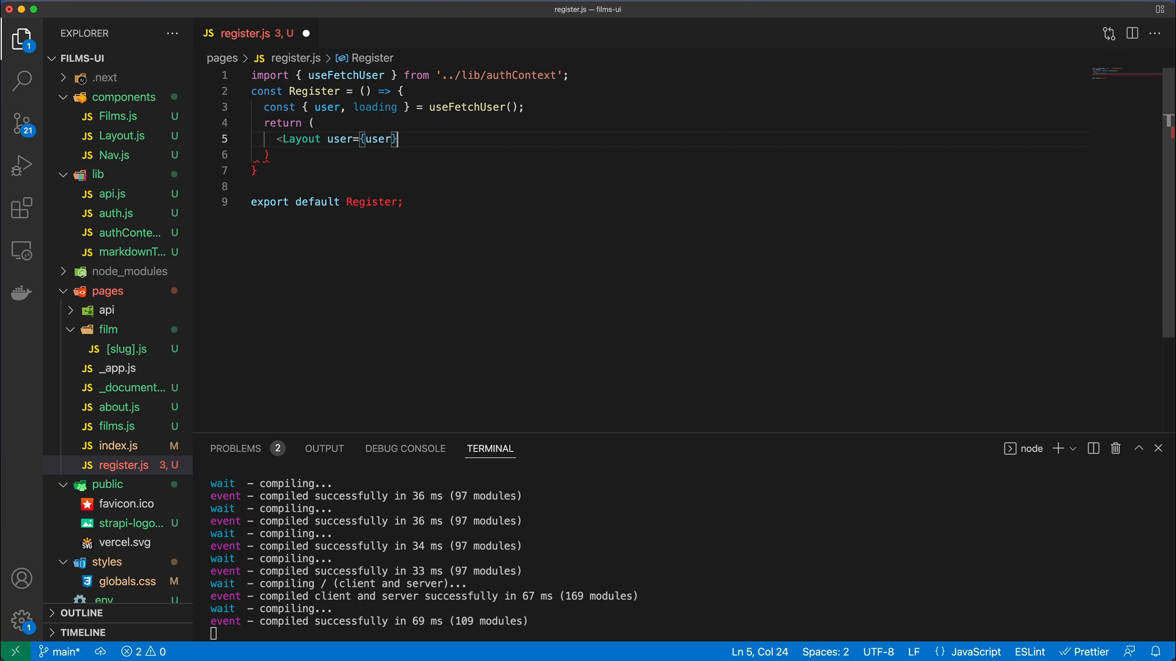
type(">")
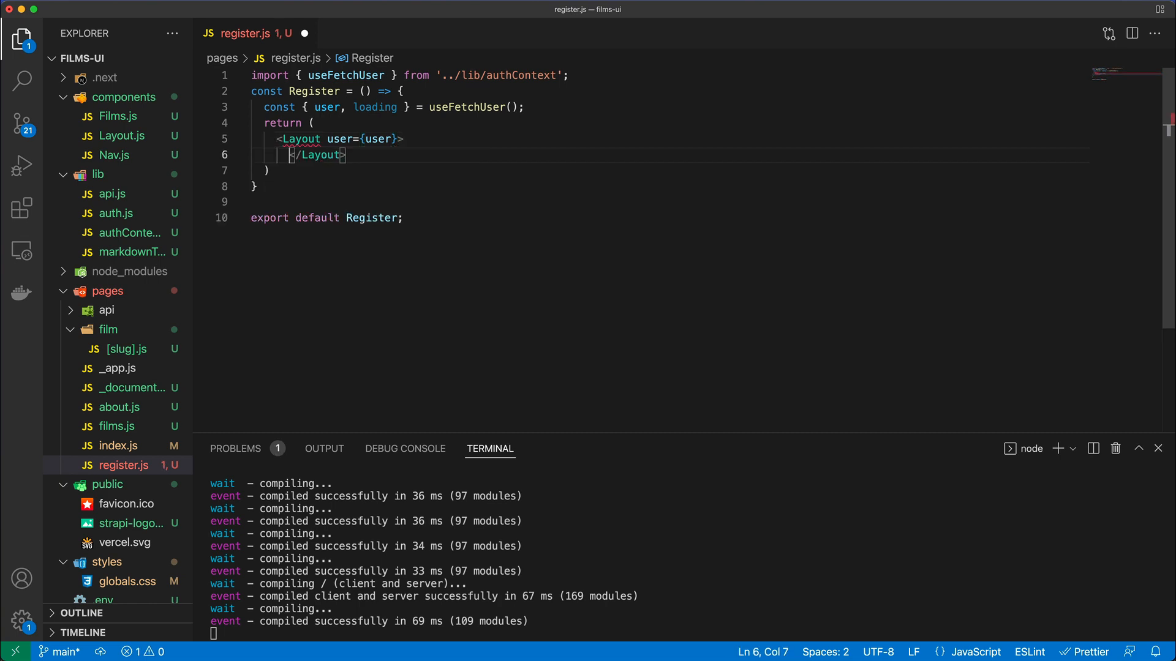
key("enter")
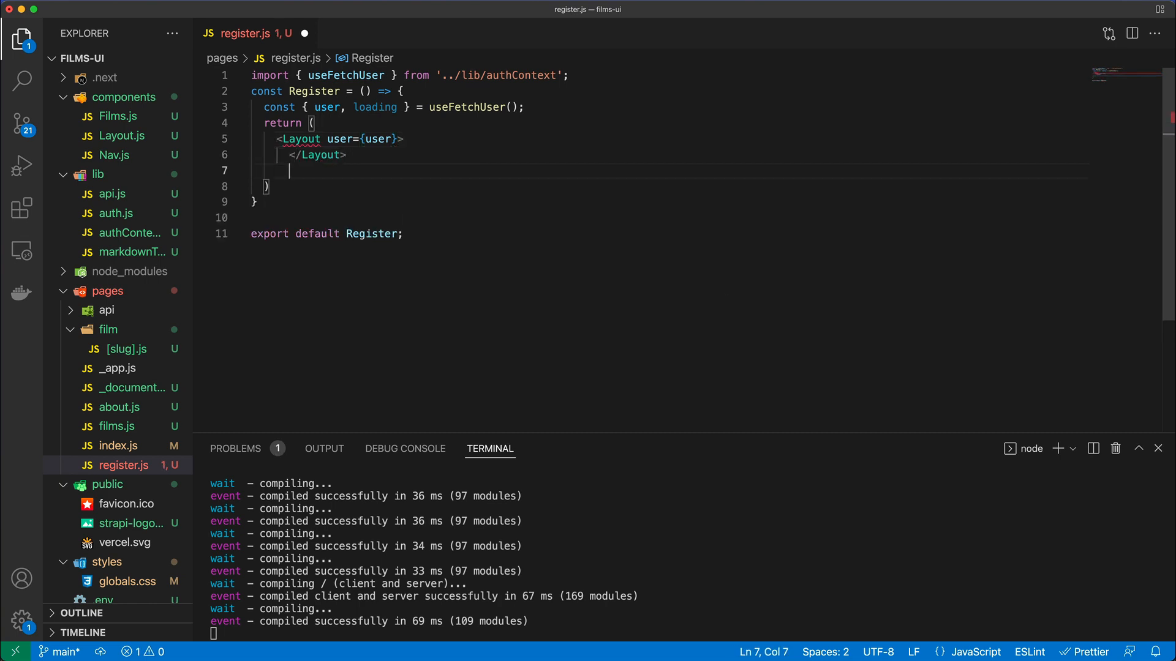
Step: Add an import of Layout from '../components/Layout'
left_click(568, 74)
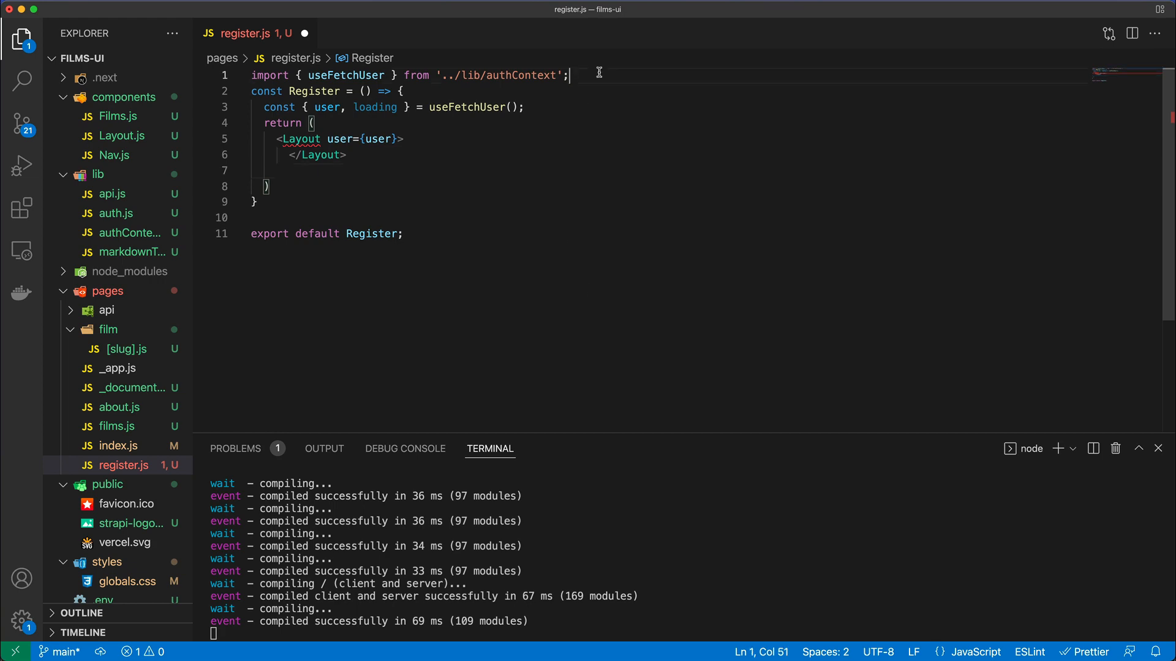
type("import Layout from")
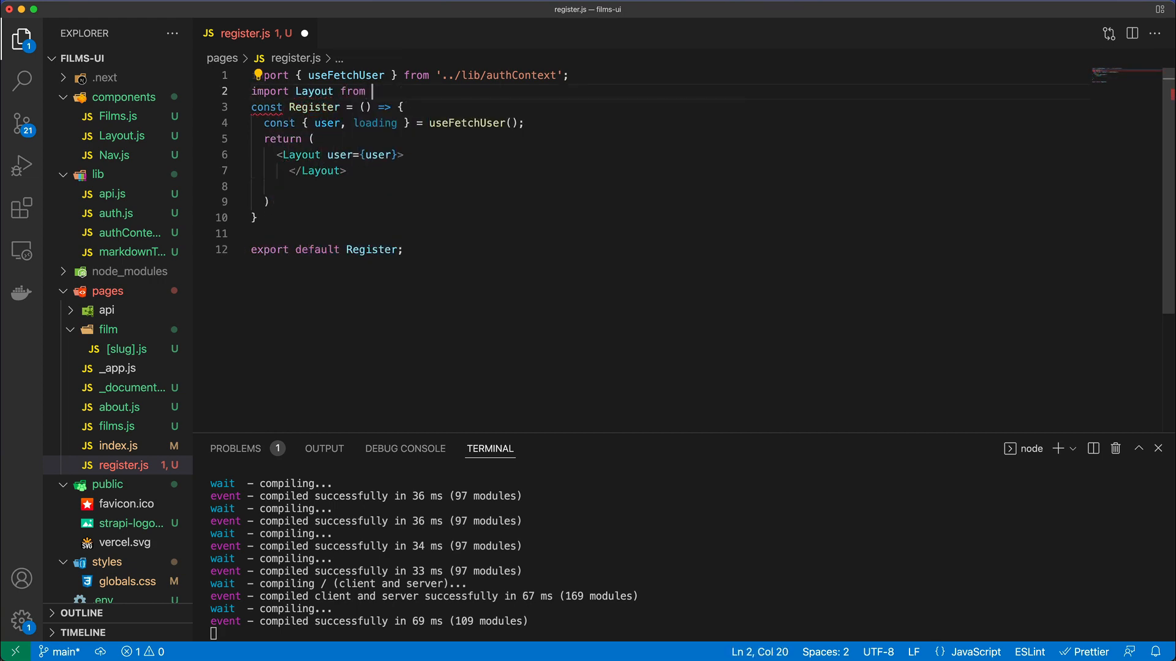
type("'../components/Layout';")
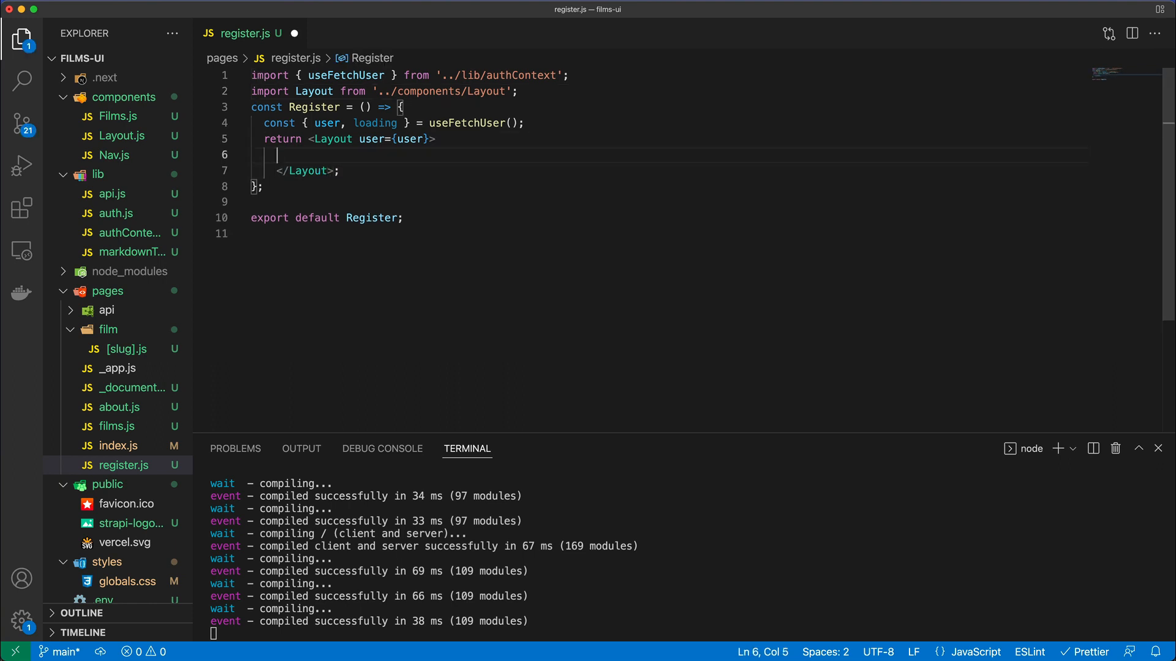
mouse_move(126, 98)
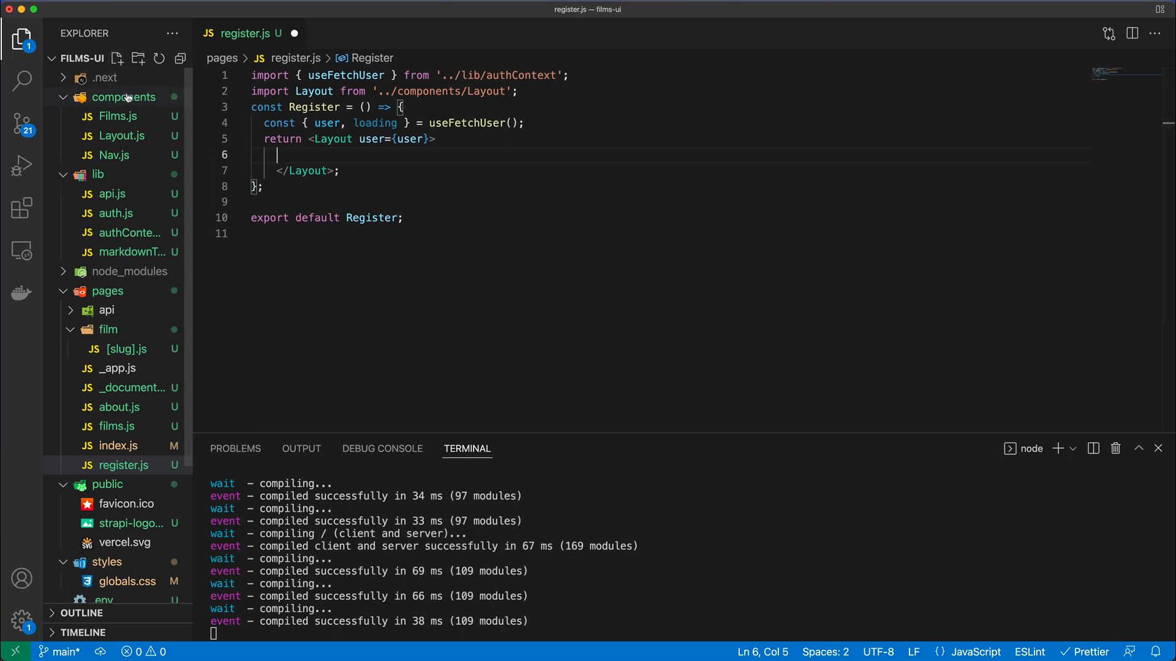
Step: Create components/Register.js with the registration form code, then highlight the heading and form lines
left_click(118, 58)
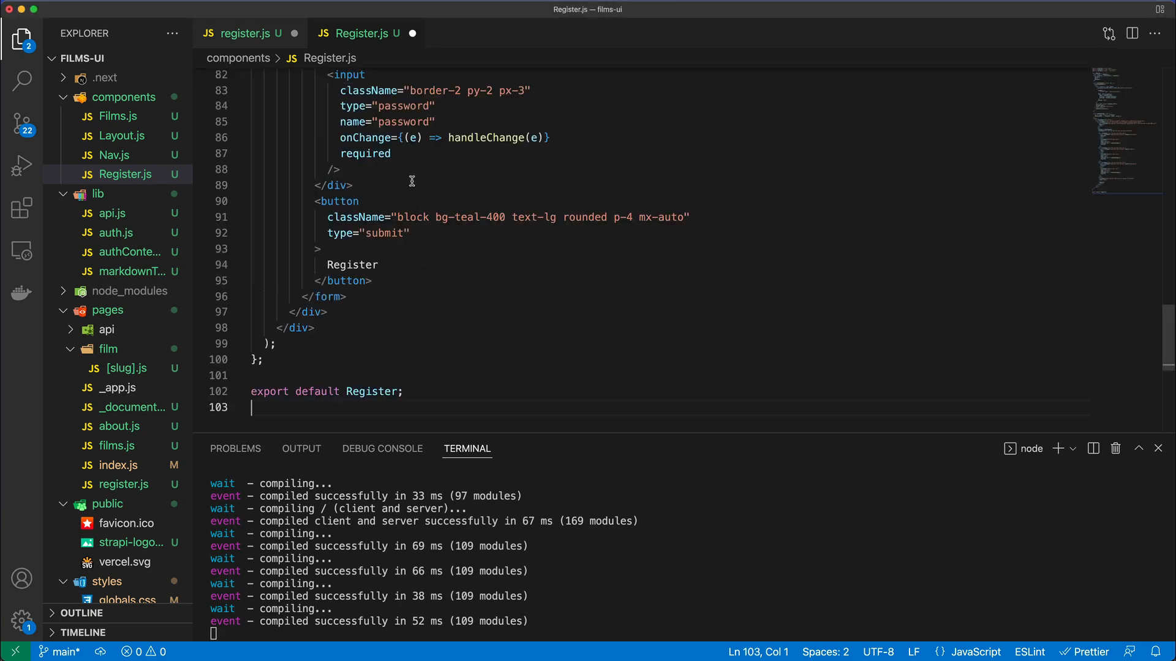
scroll("up", 3)
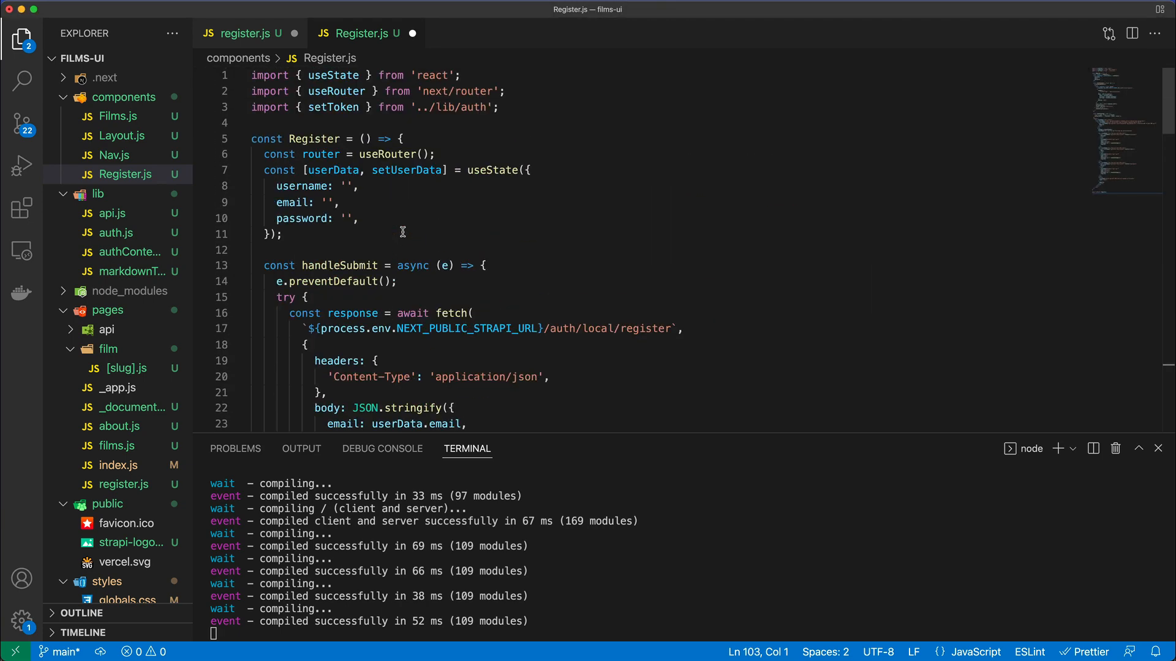
scroll("down", 3)
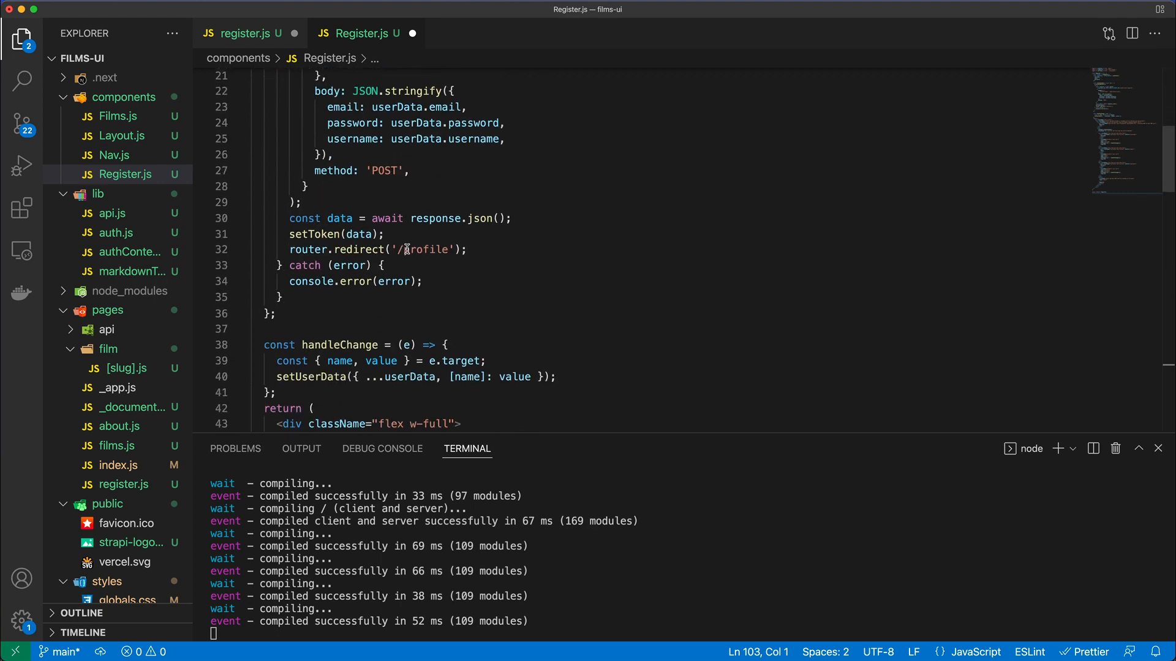
scroll("down", 3)
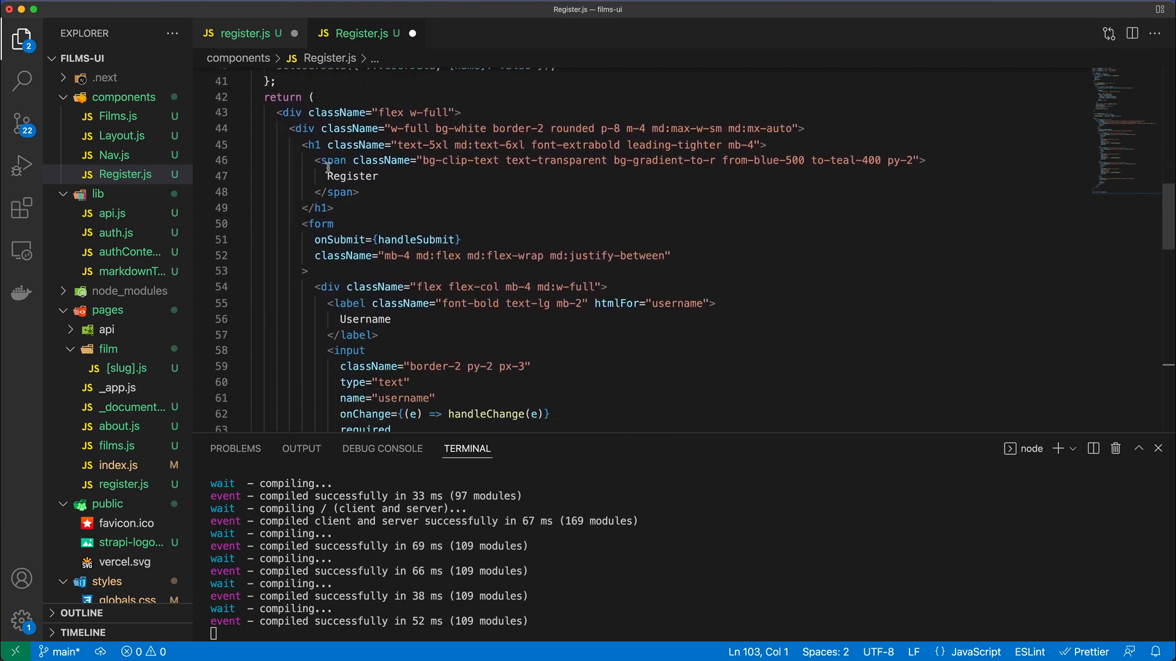
left_click_drag(298, 144, 426, 255)
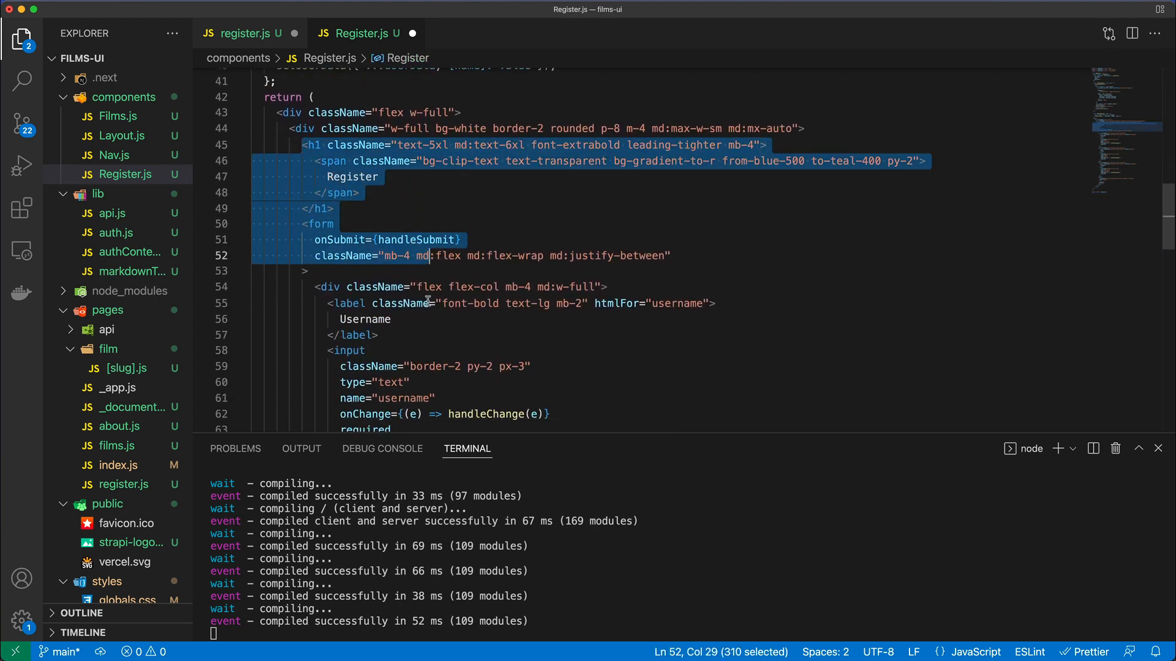
scroll("down", 3)
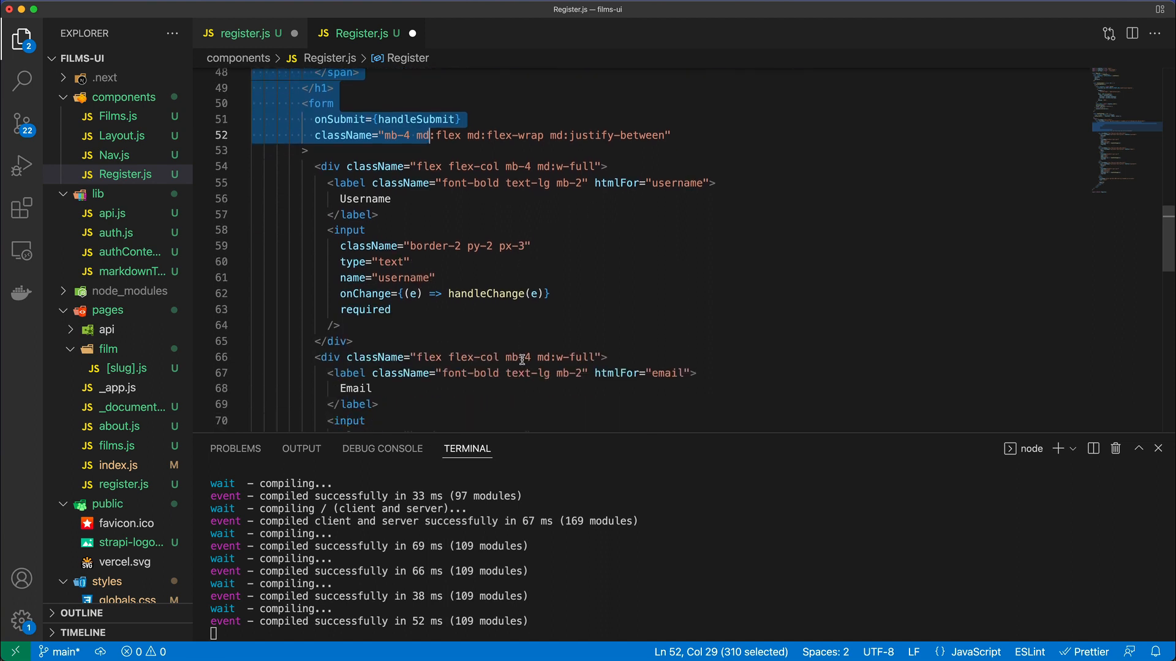
mouse_move(411, 113)
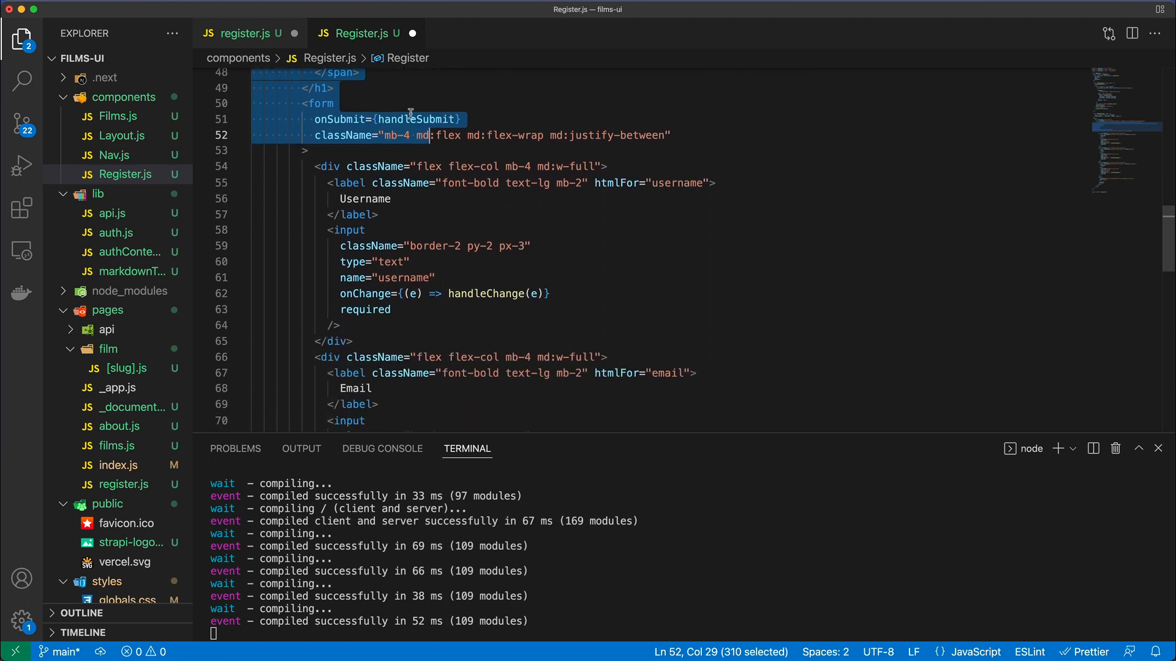
scroll("up", 3)
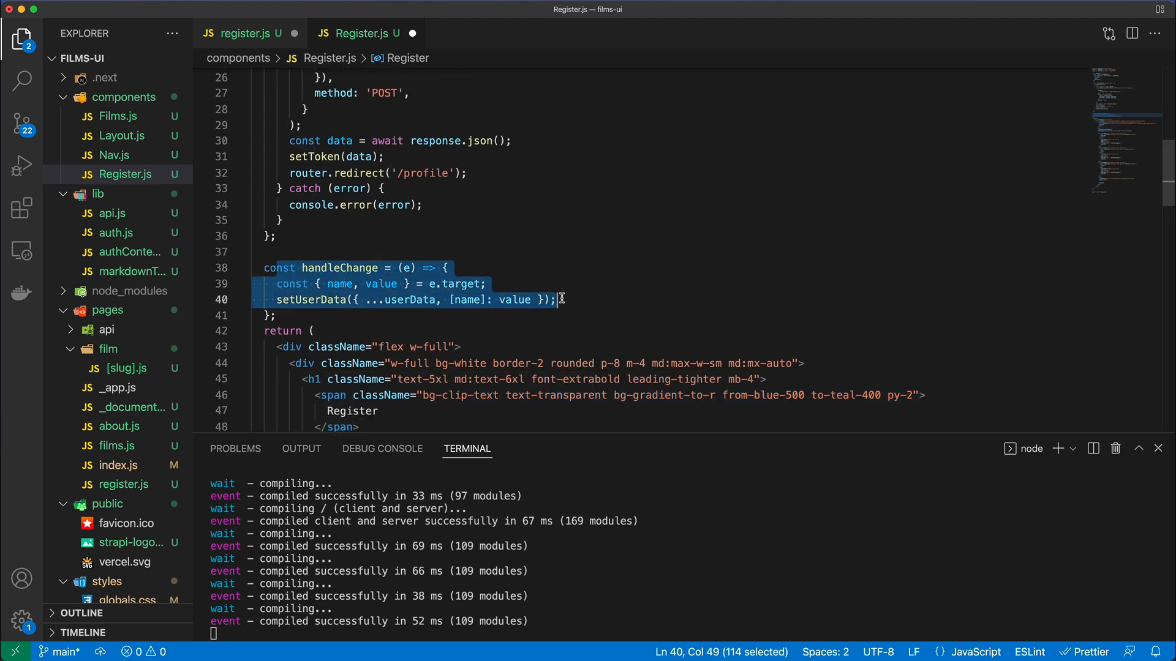
scroll("up", 3)
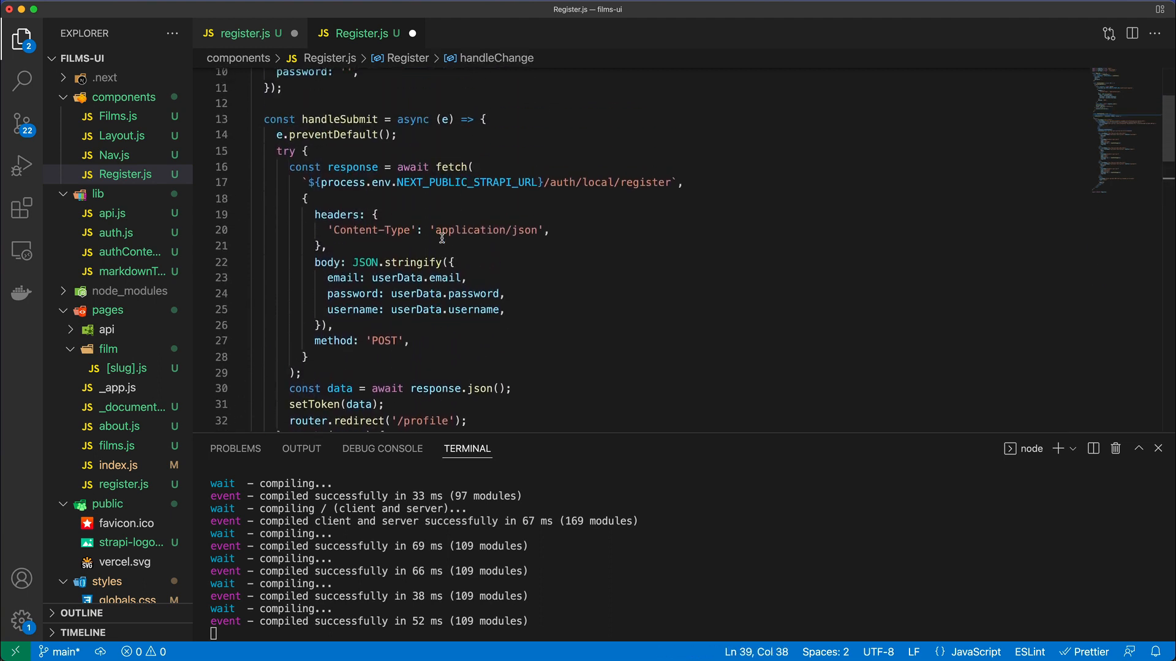
scroll("up", 3)
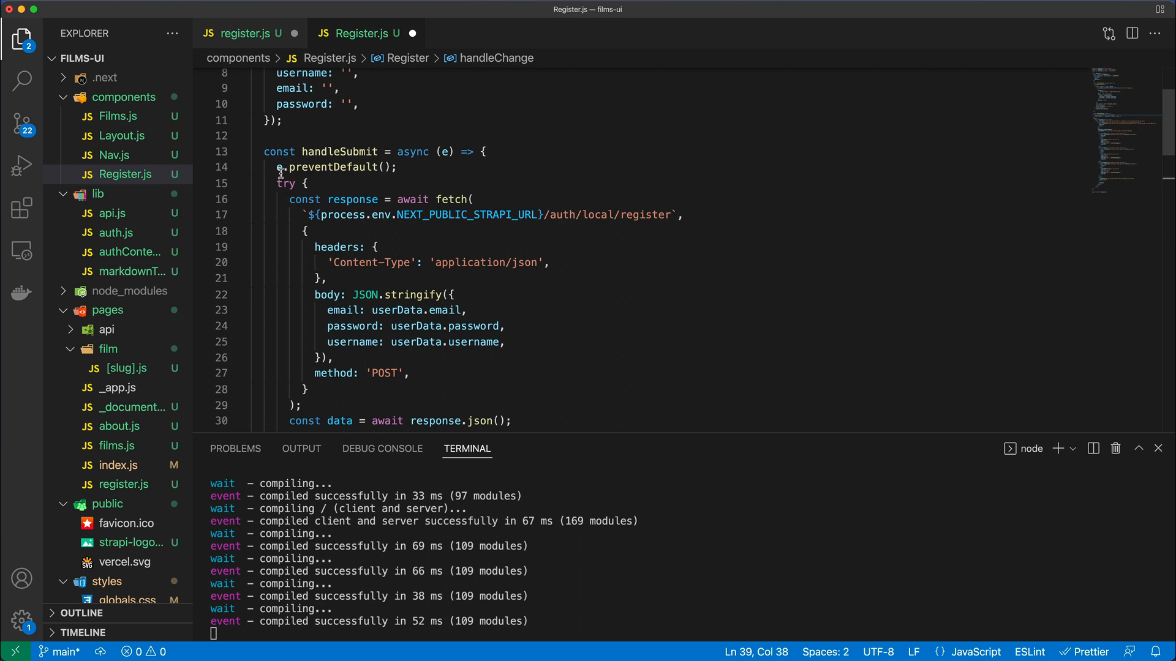
scroll("up", 3)
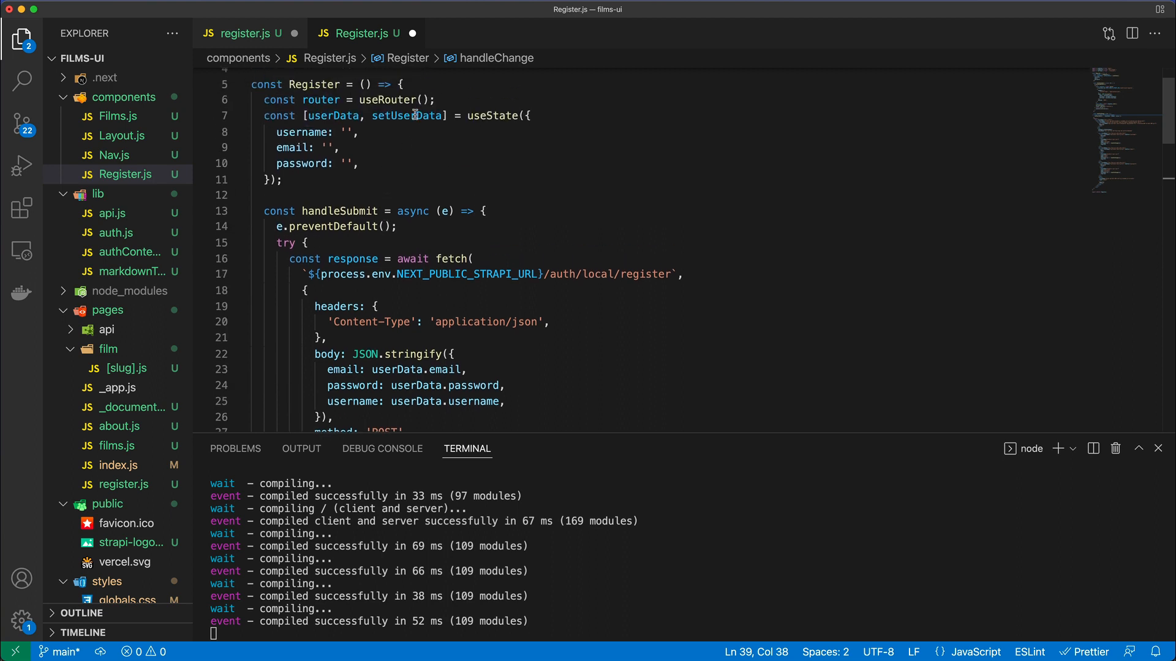
mouse_move(401, 132)
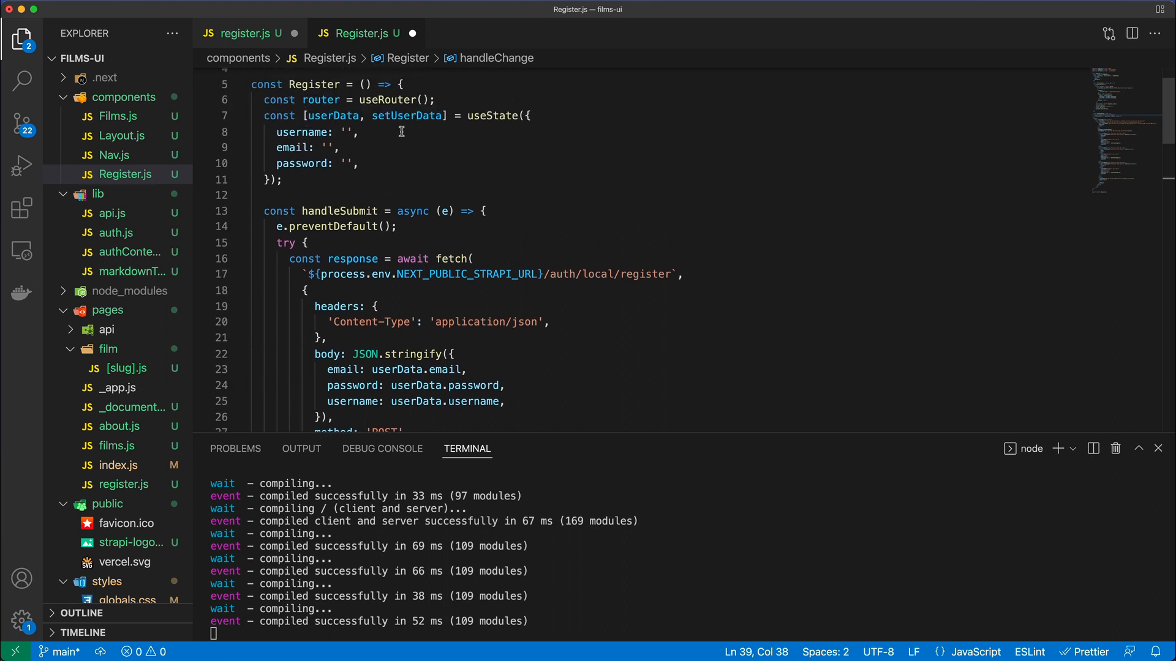
mouse_move(488, 116)
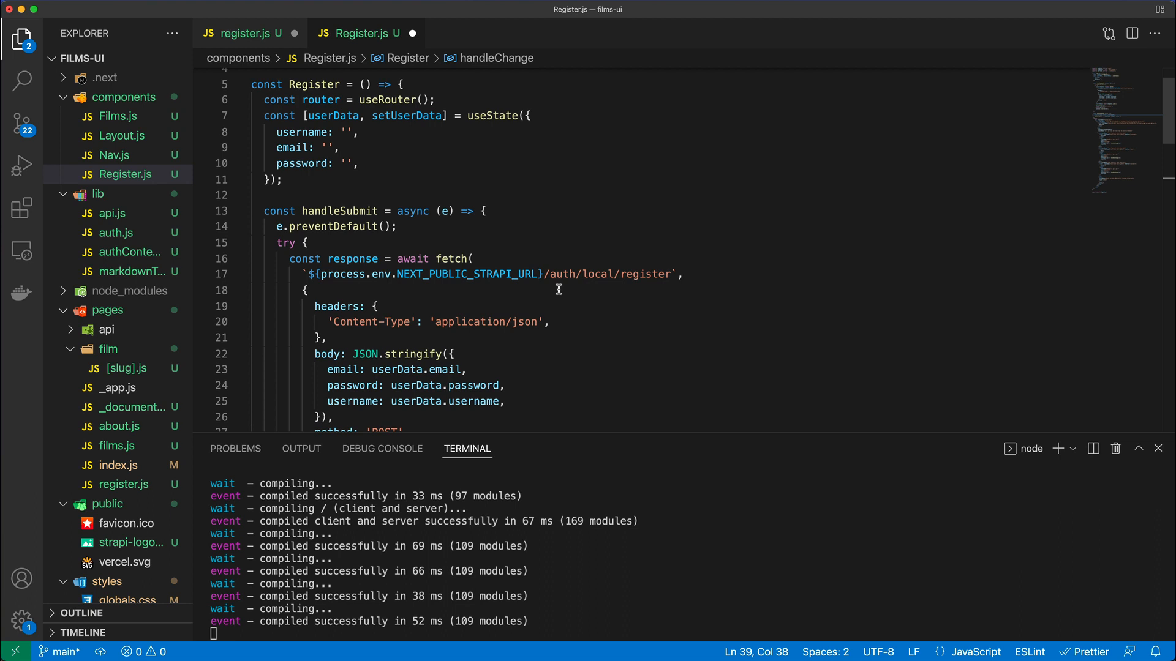
scroll("down", 3)
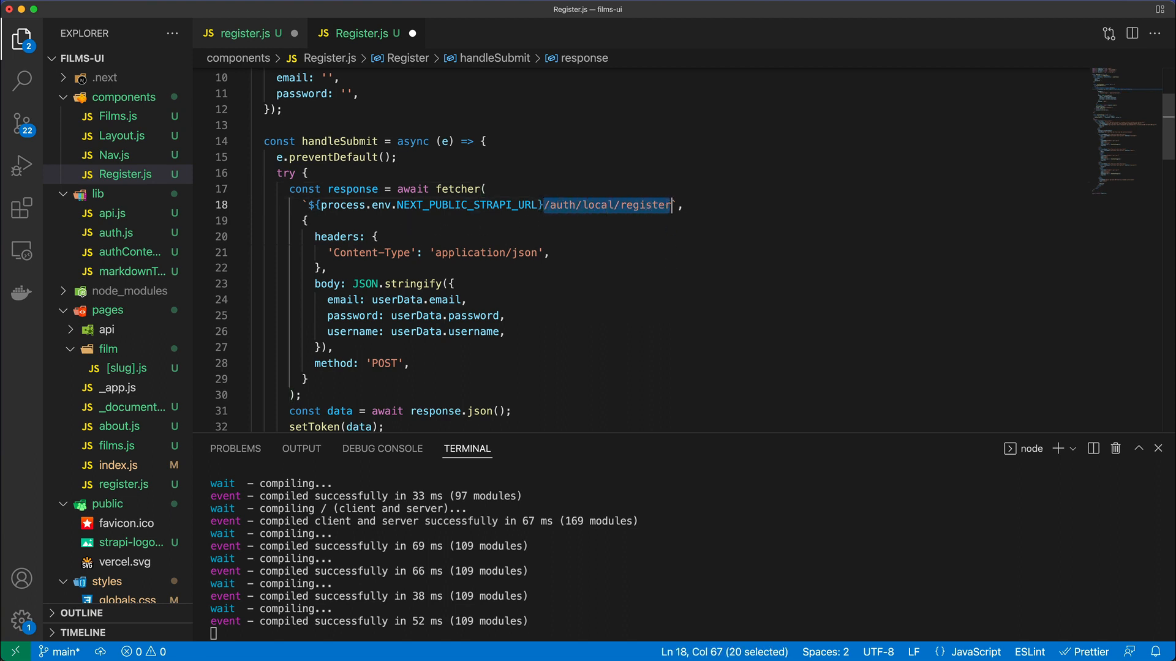
mouse_move(670, 264)
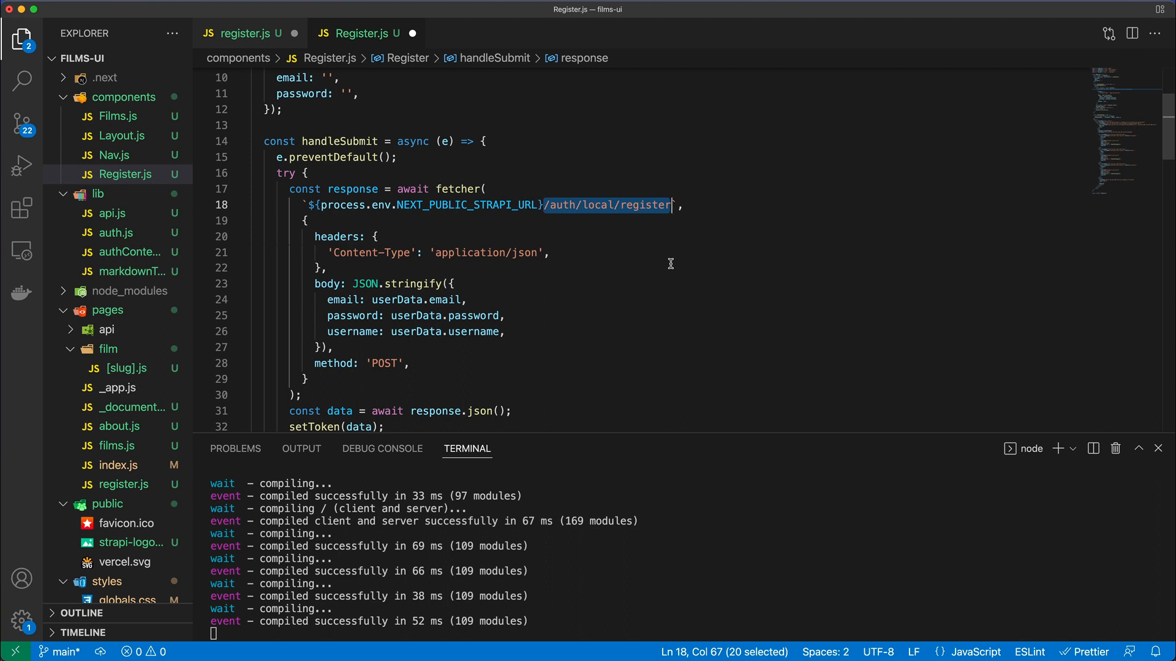
mouse_move(288, 302)
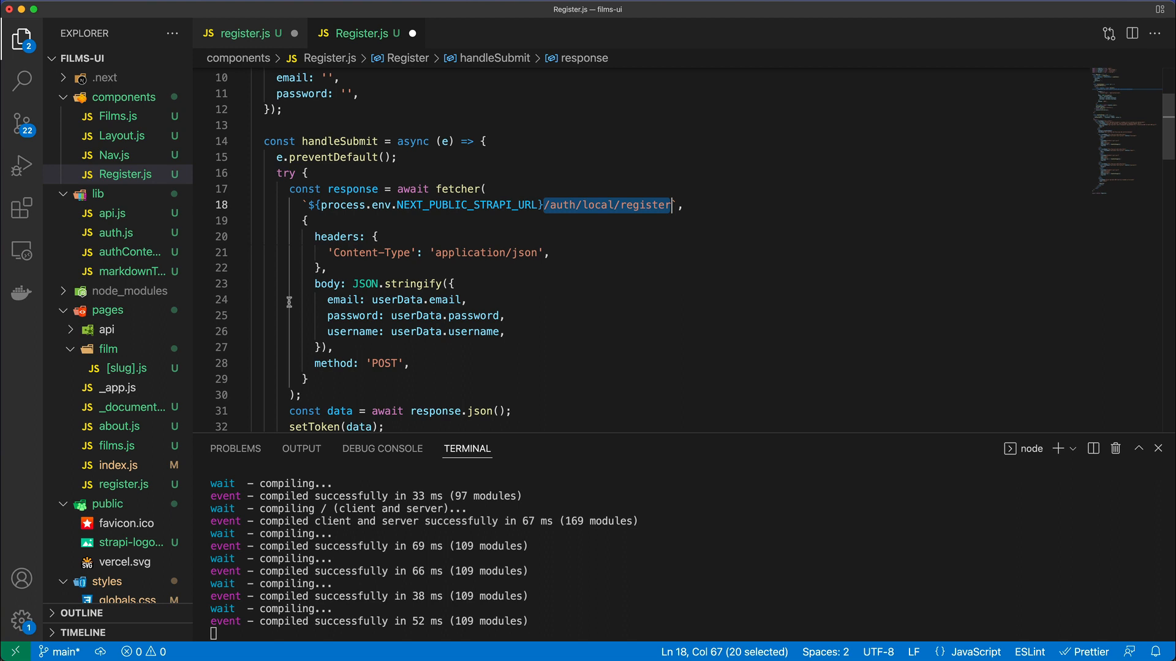
mouse_move(362, 333)
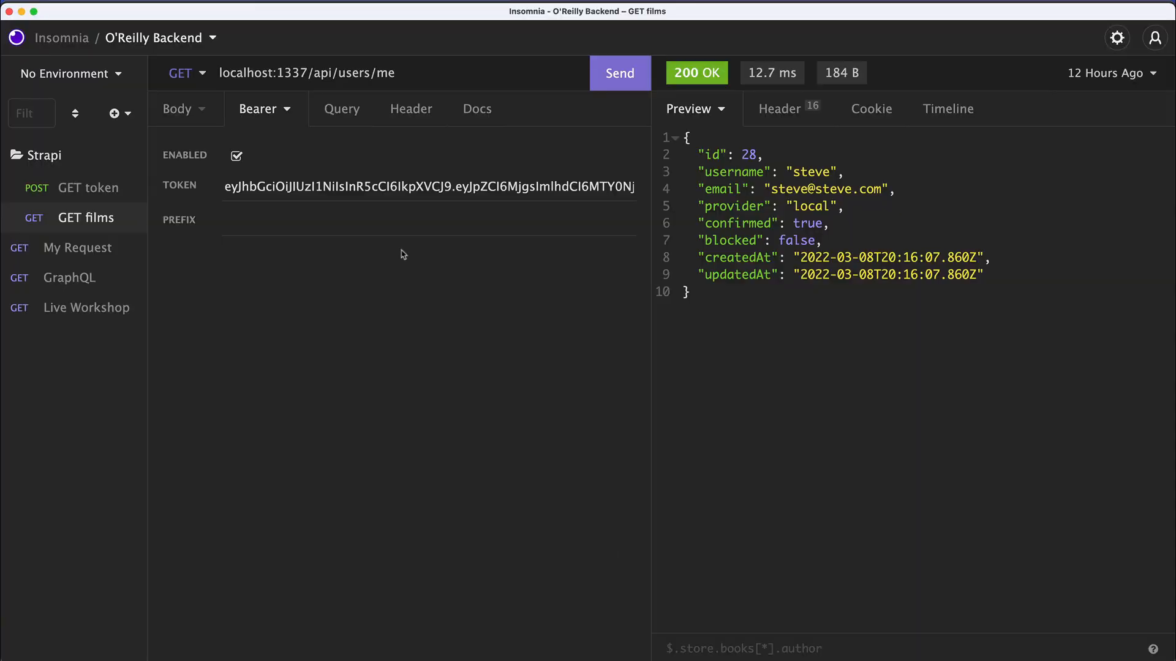
Step: Switch the request method to POST with a JSON body
left_click(182, 73)
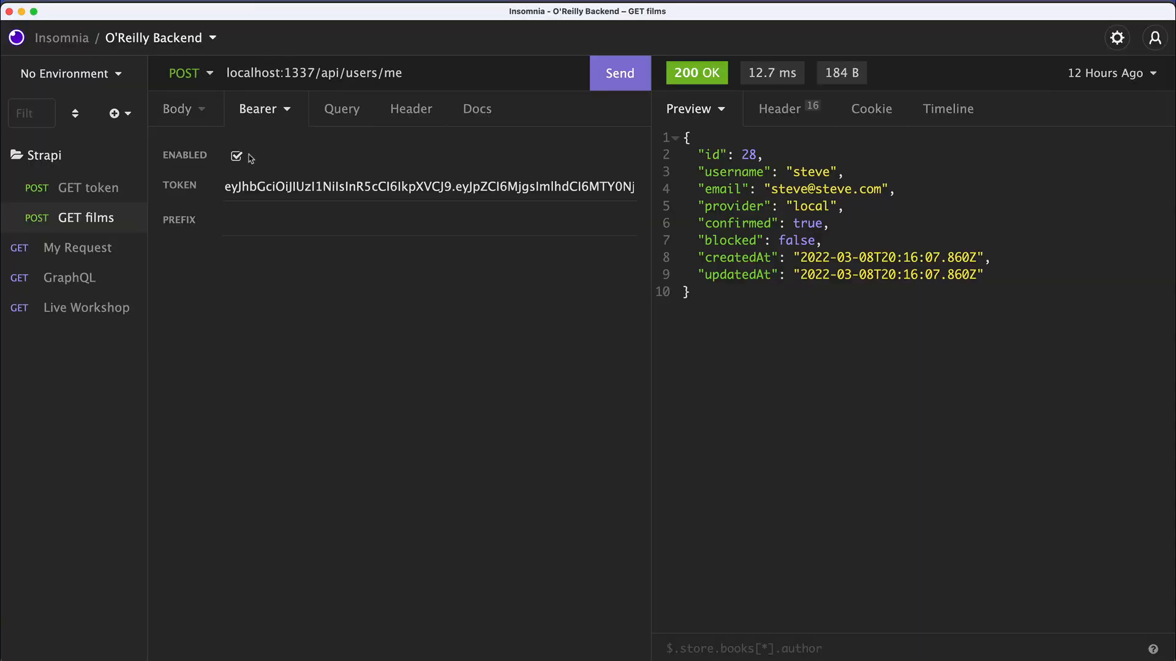
left_click(179, 109)
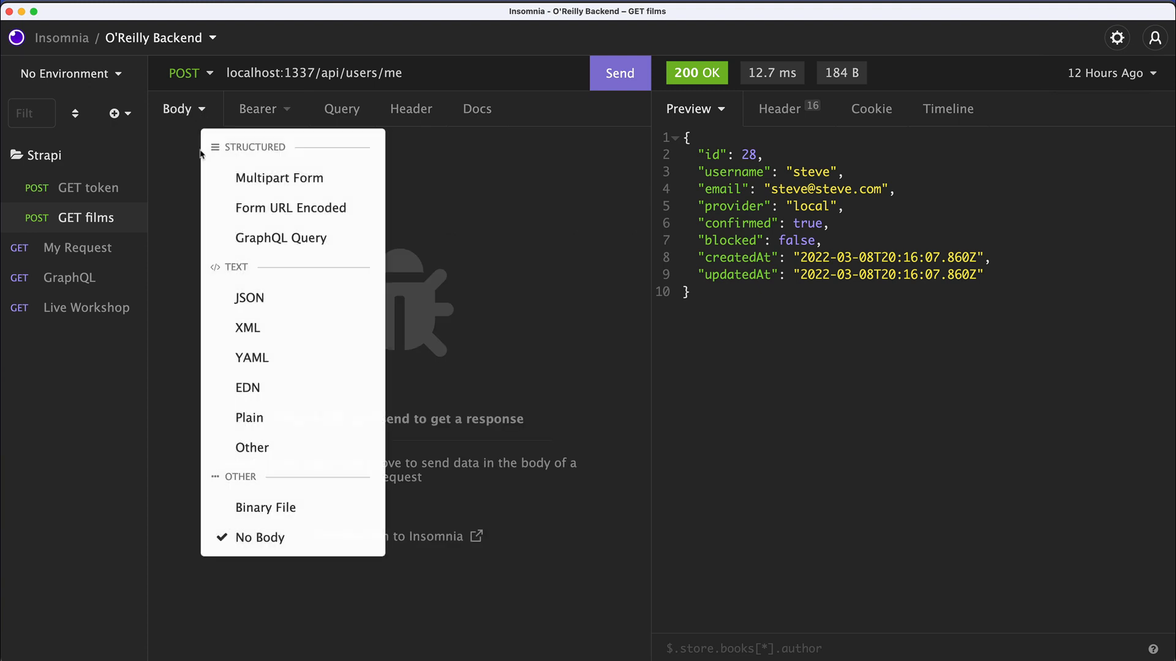
left_click(249, 298)
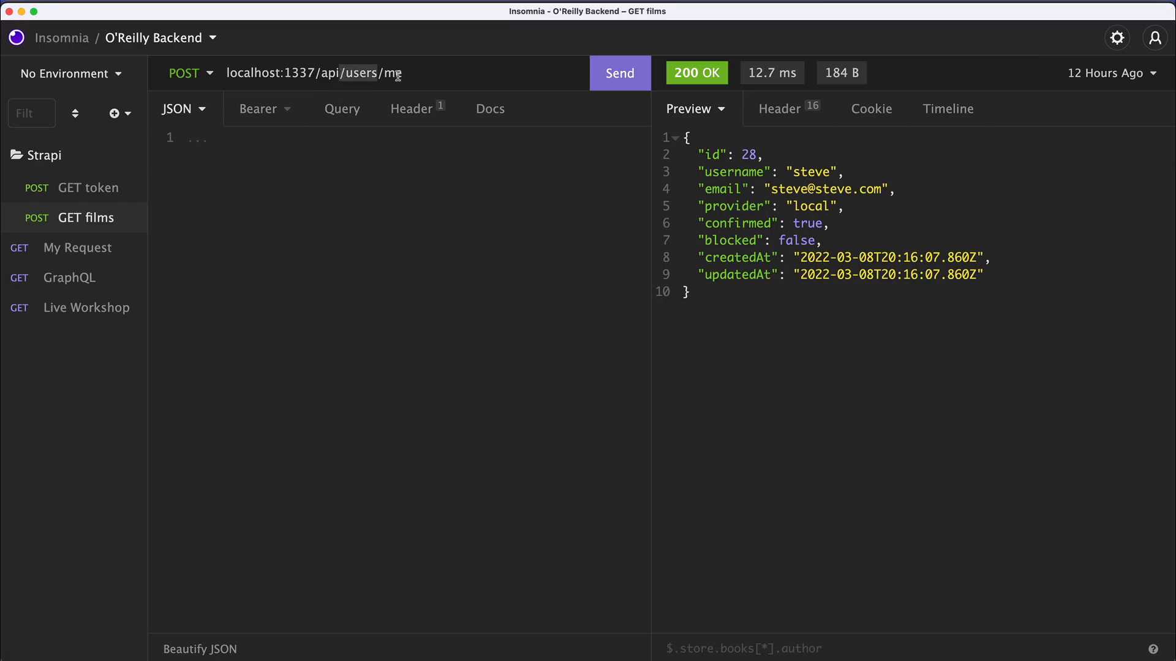
type("localhost:1337/api/auth/local/register")
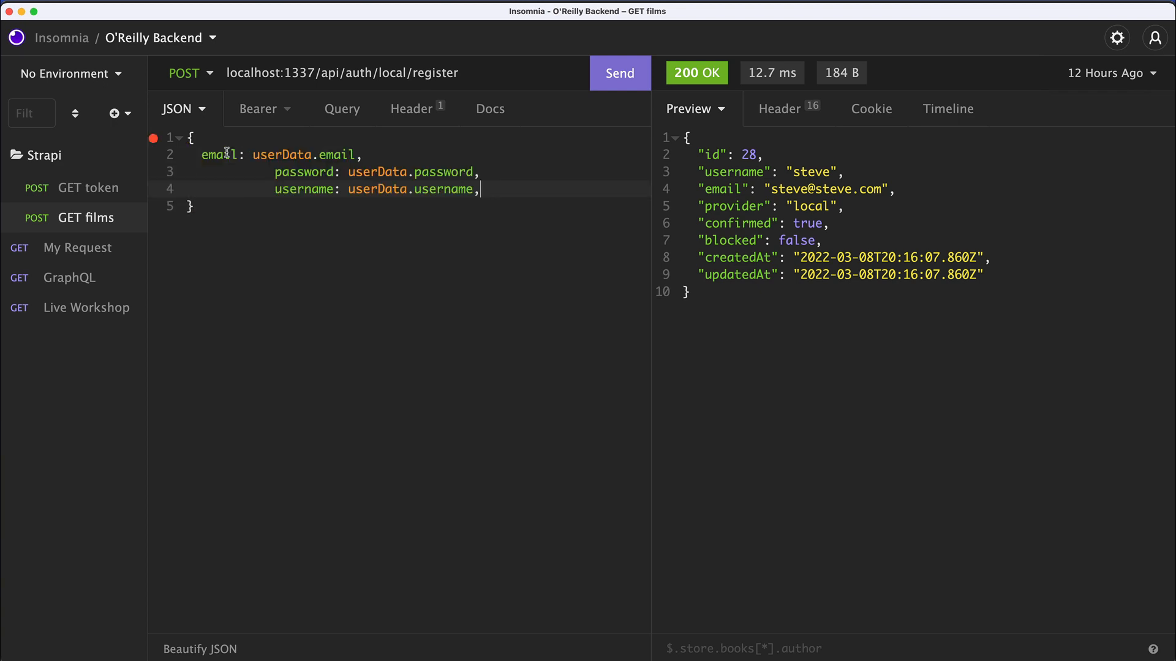
type("\"email\"")
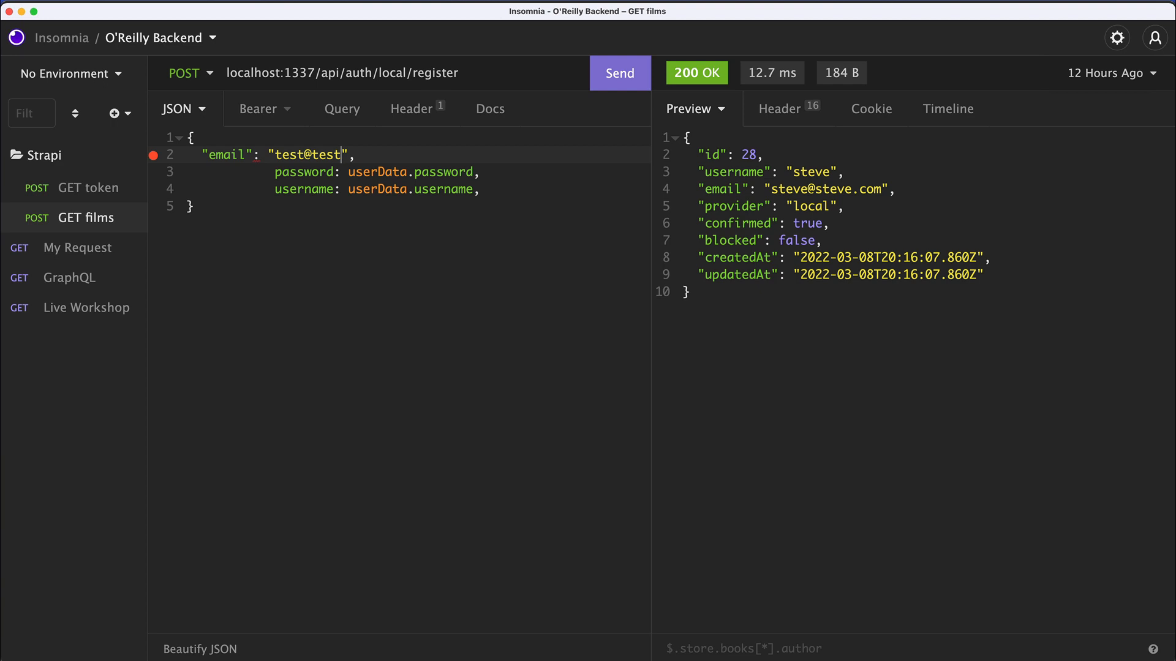
type(".com")
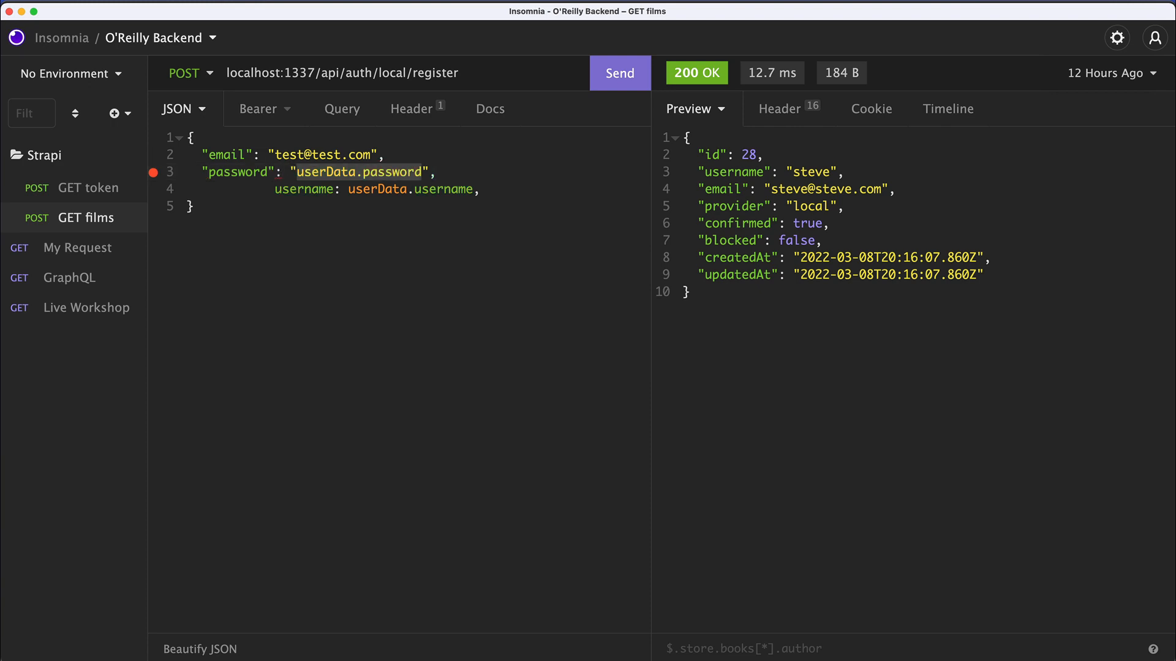
type("test1234")
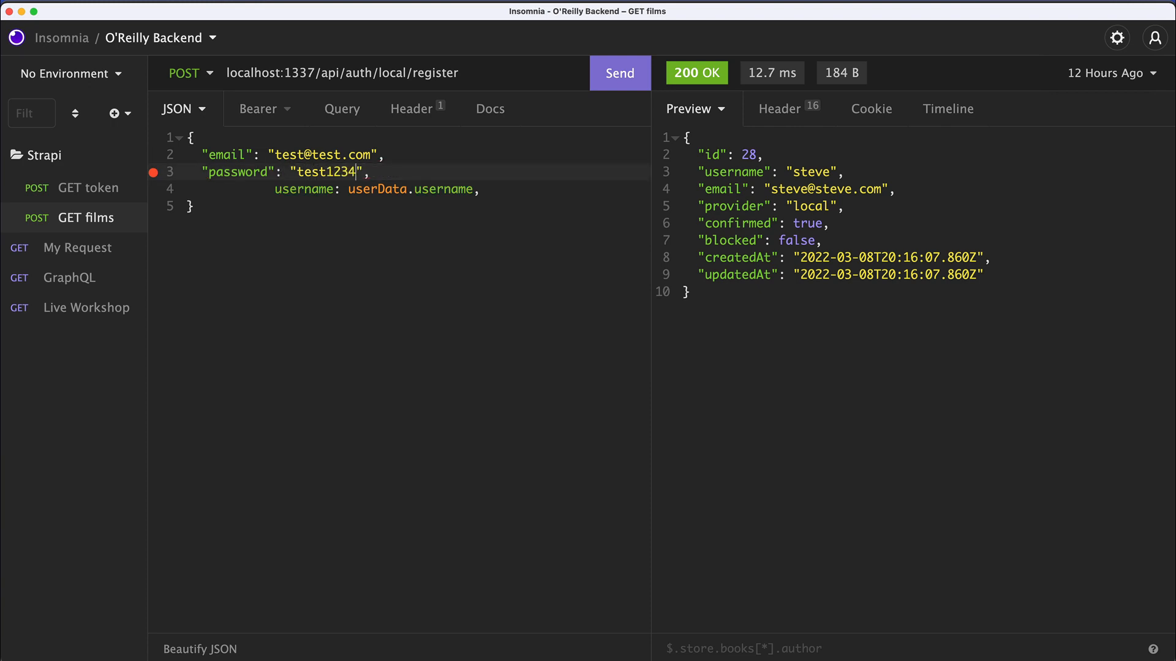
Step: Replace the username value with "testuser"
left_click(308, 189)
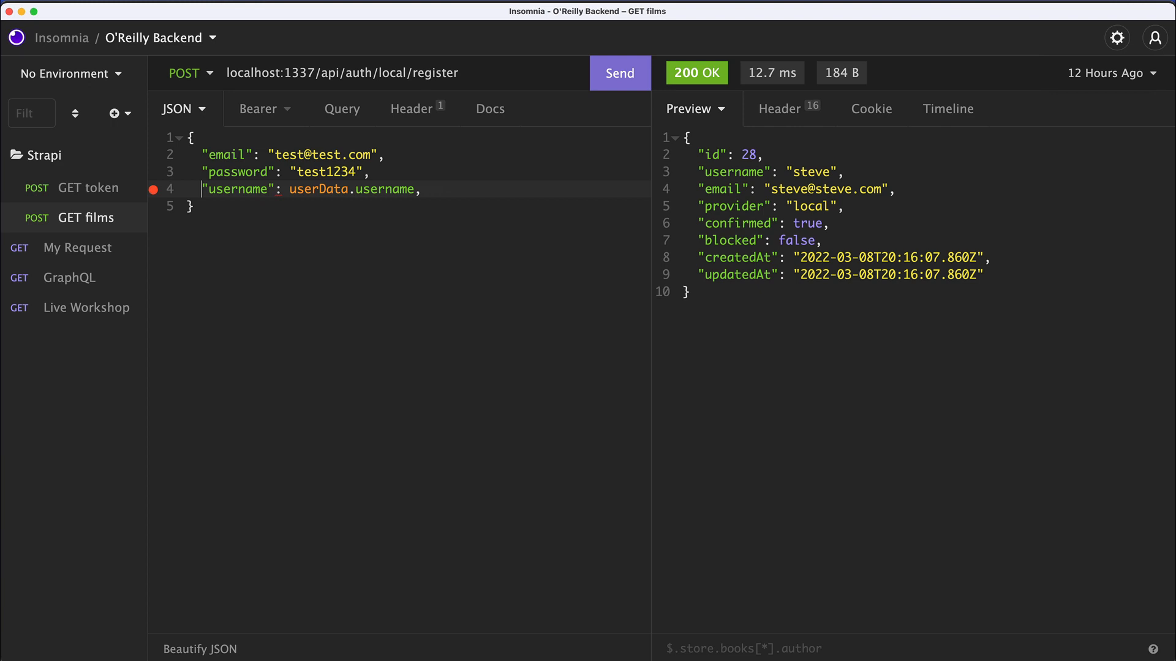
double_click(348, 190)
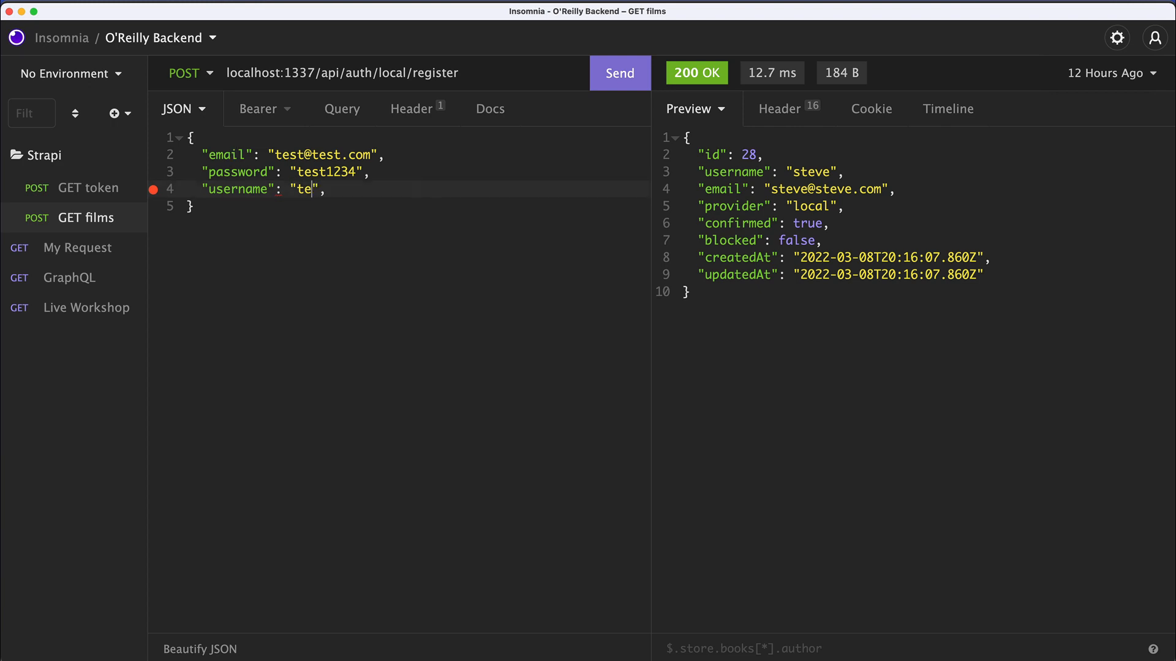
type("stuser")
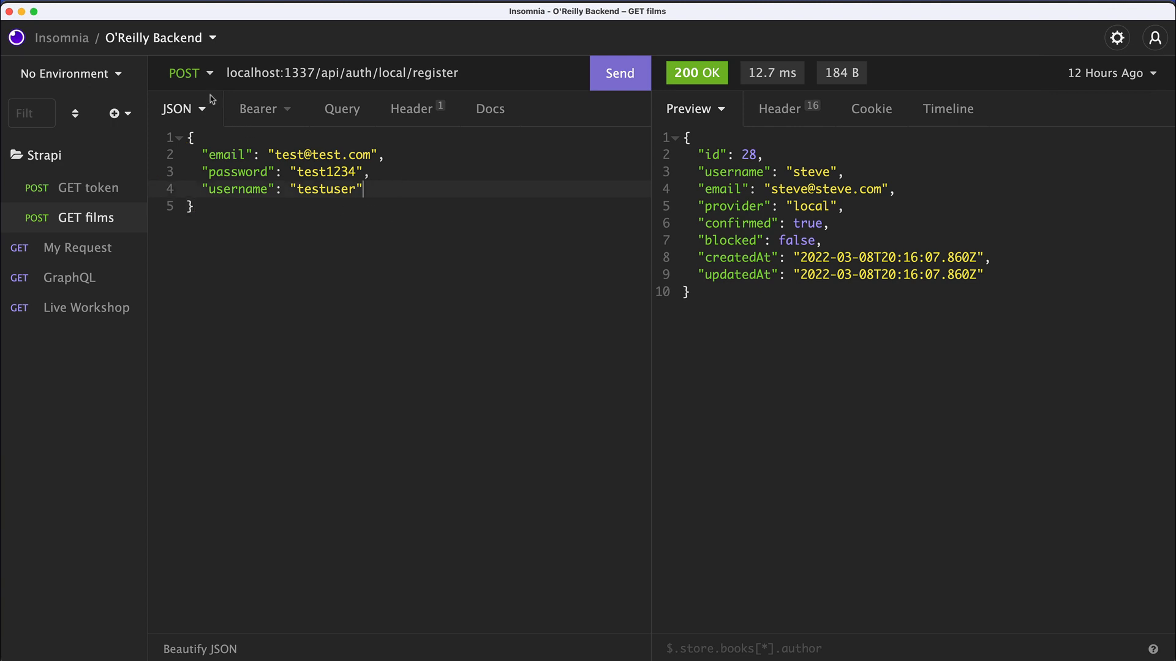
mouse_move(390, 120)
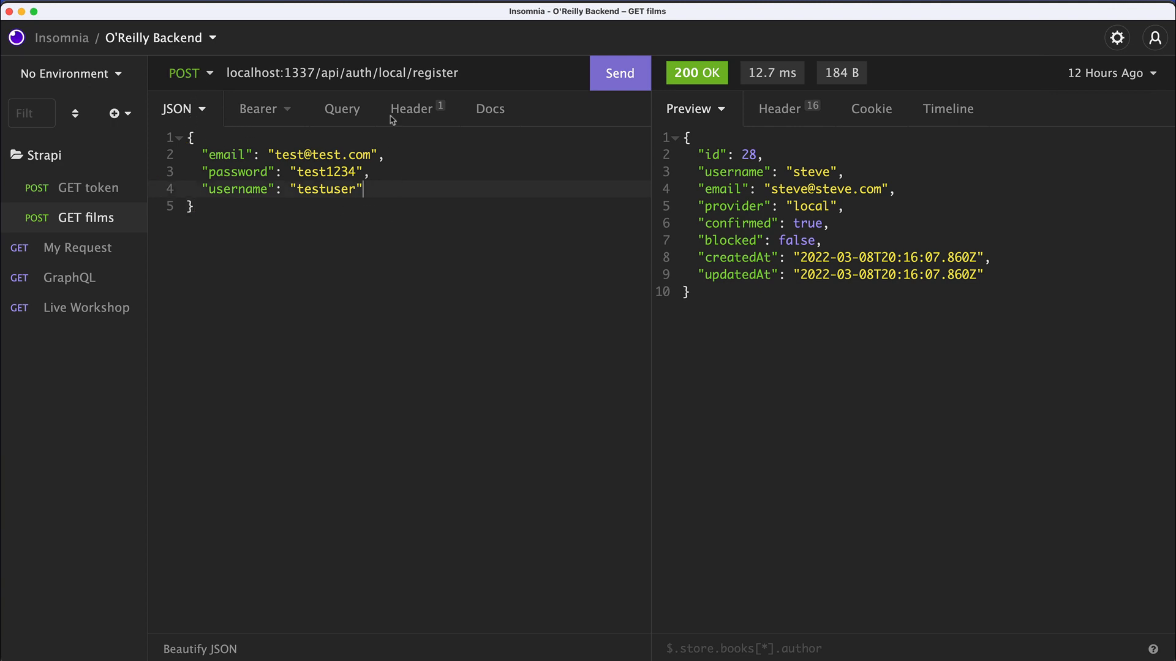
mouse_move(593, 118)
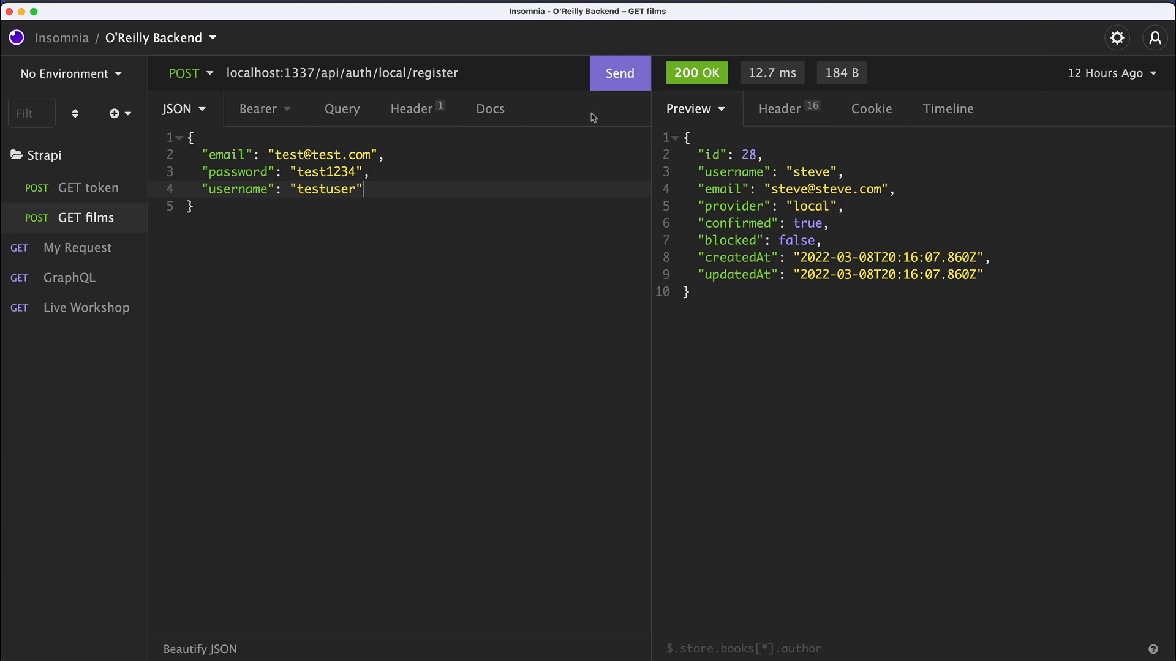
Step: Send the POST register request and view the returned JWT and user
left_click(618, 73)
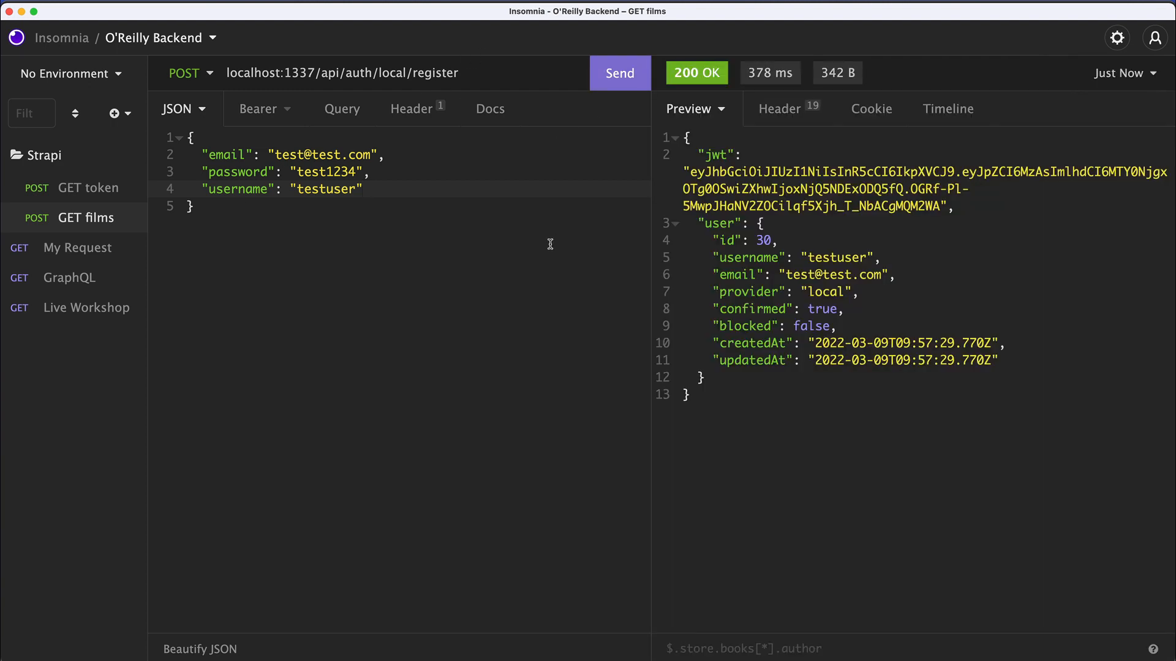
mouse_move(538, 248)
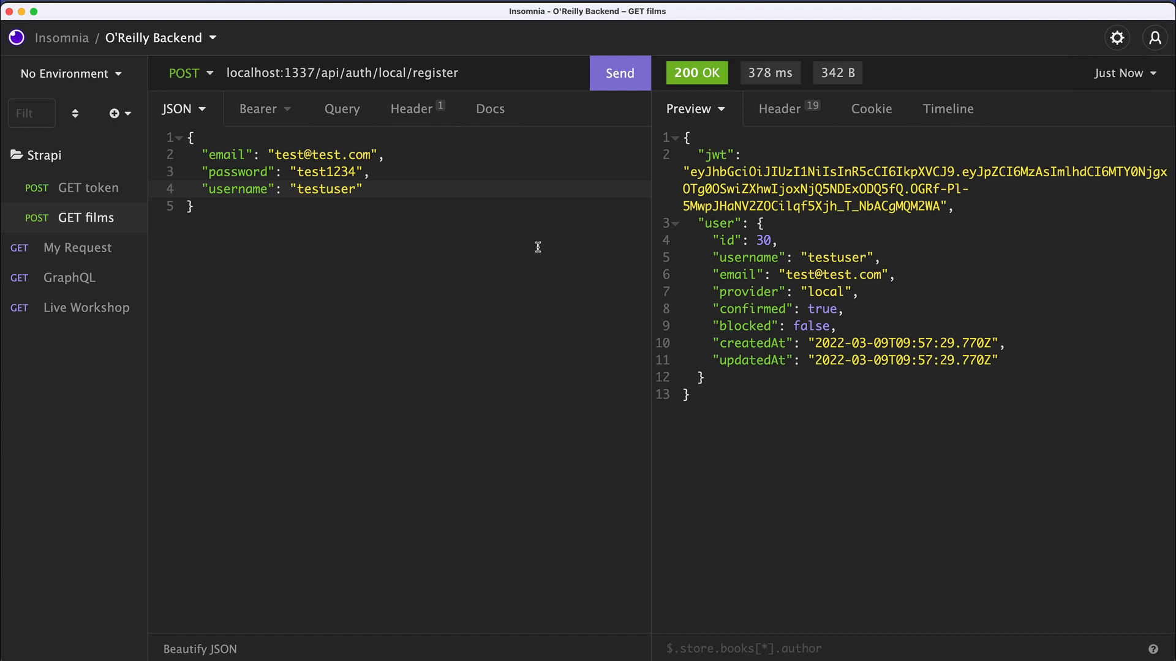
mouse_move(770, 192)
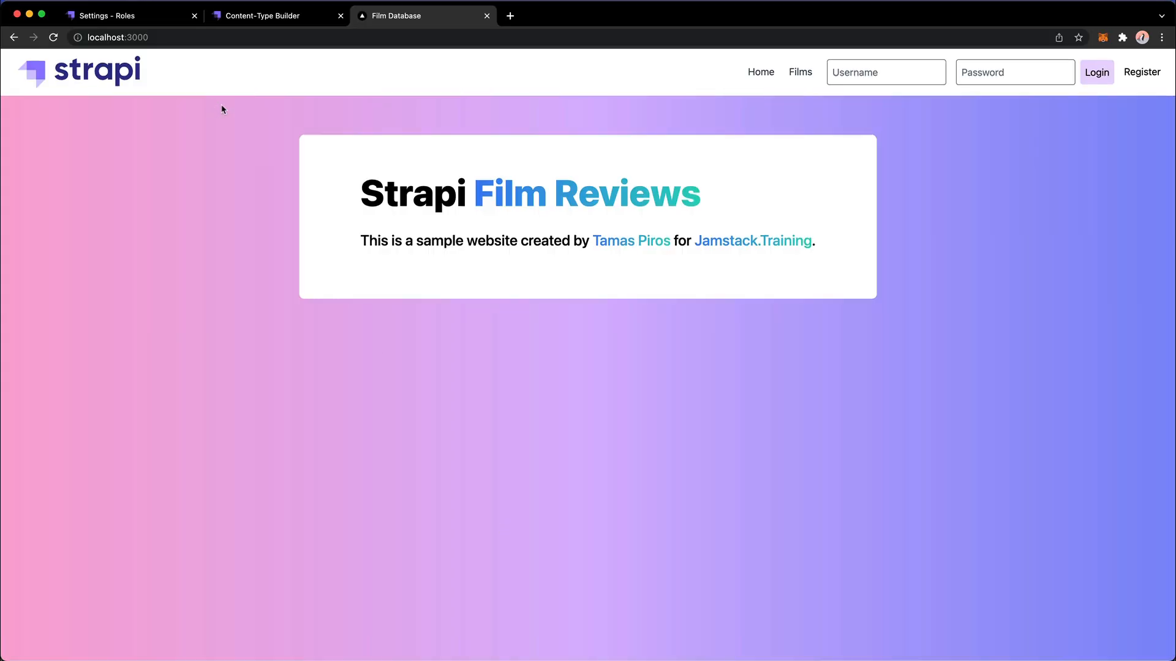
Step: In Strapi's User collection, delete the testuser and abcd entries
left_click(275, 14)
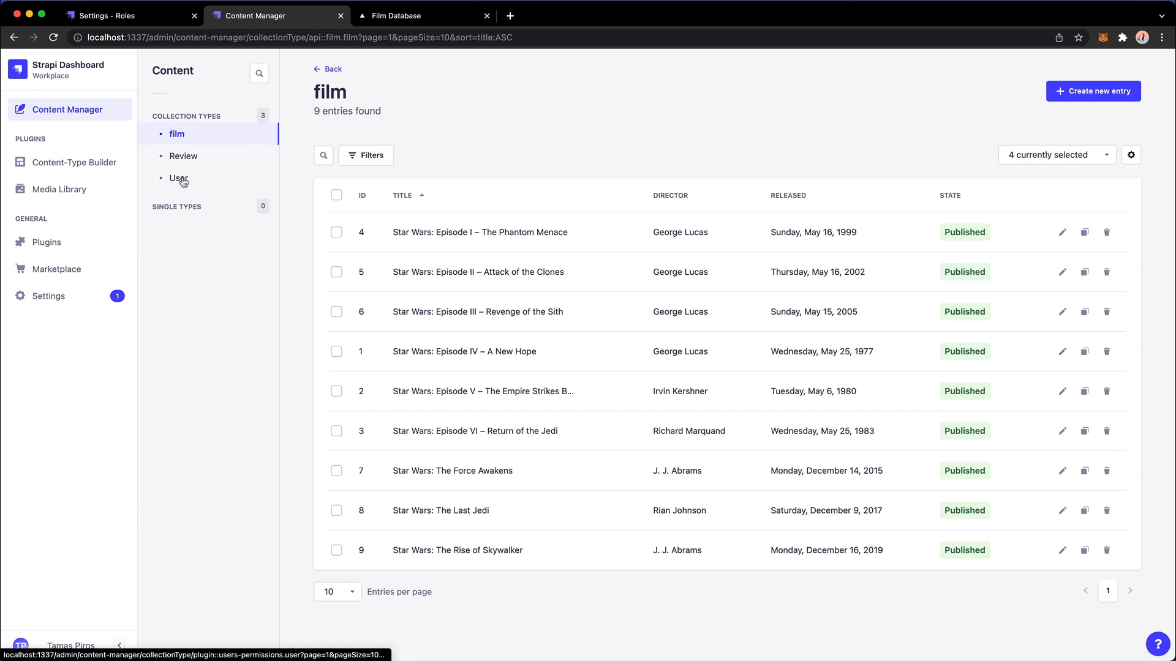
left_click(180, 177)
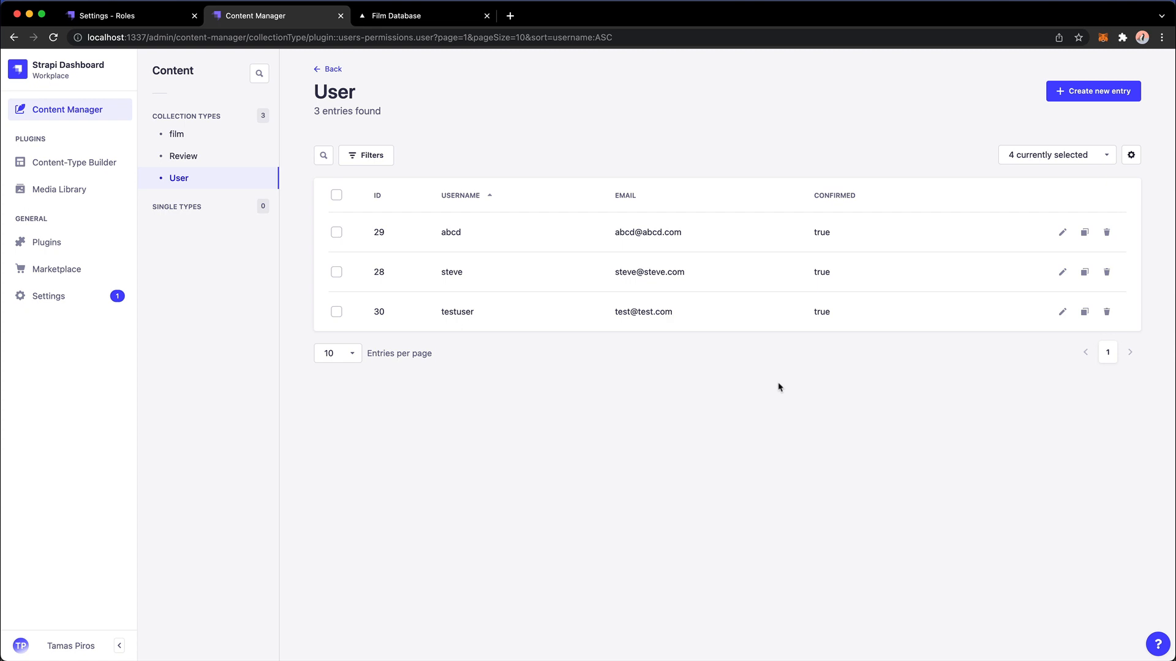
mouse_move(894, 460)
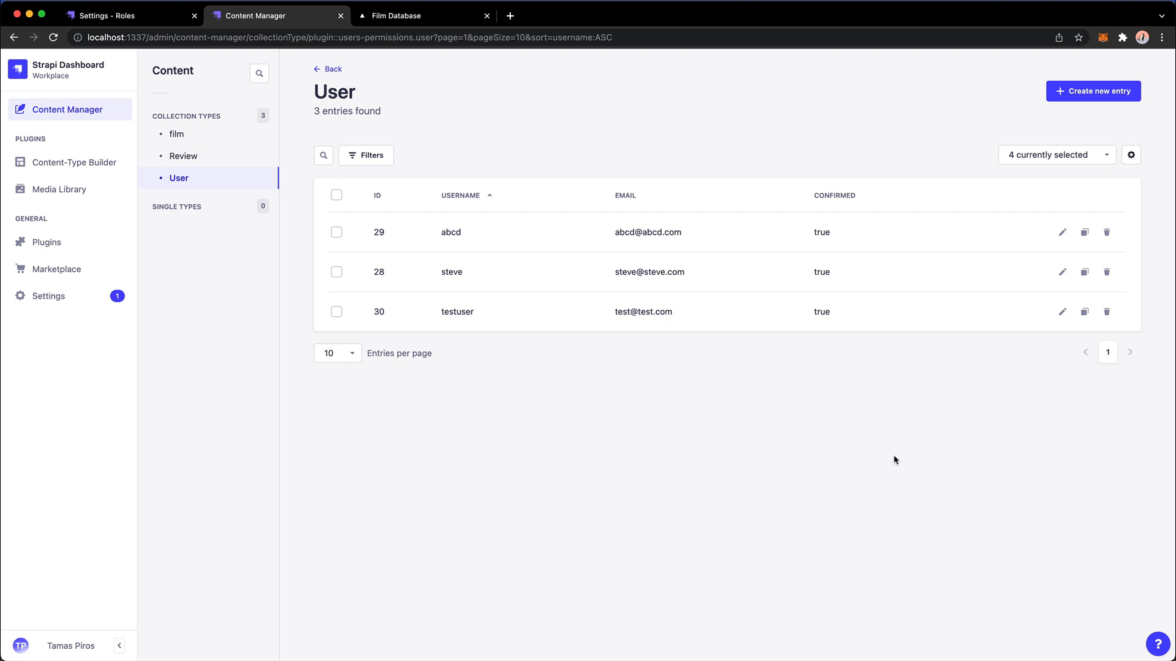
mouse_move(1106, 313)
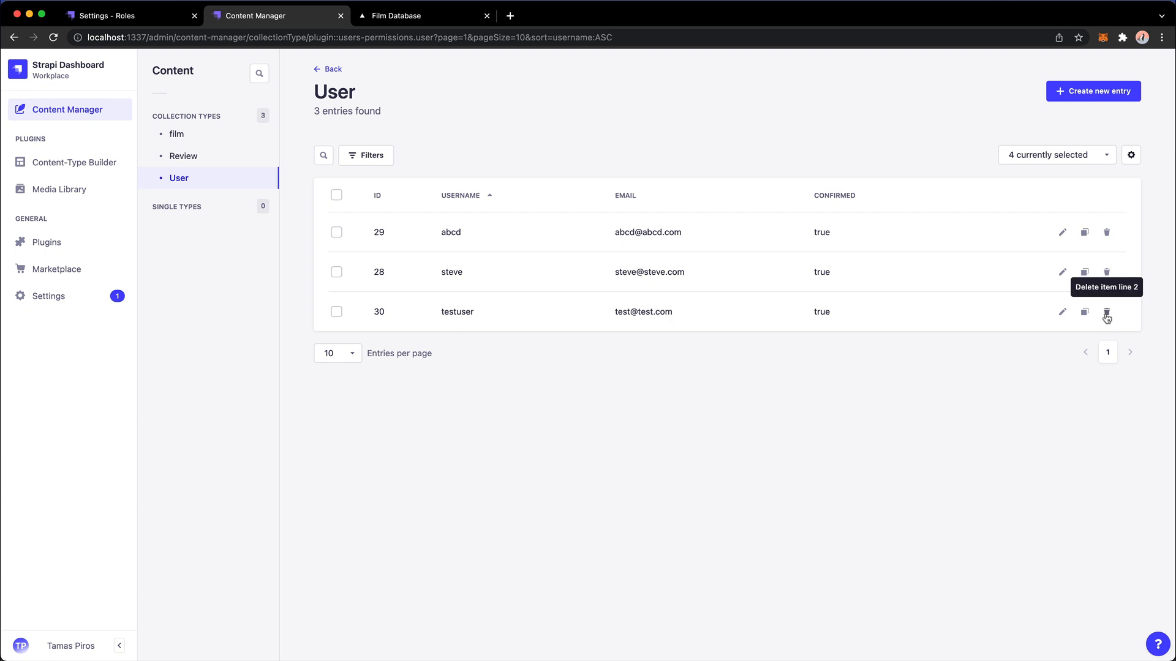
left_click(1106, 312)
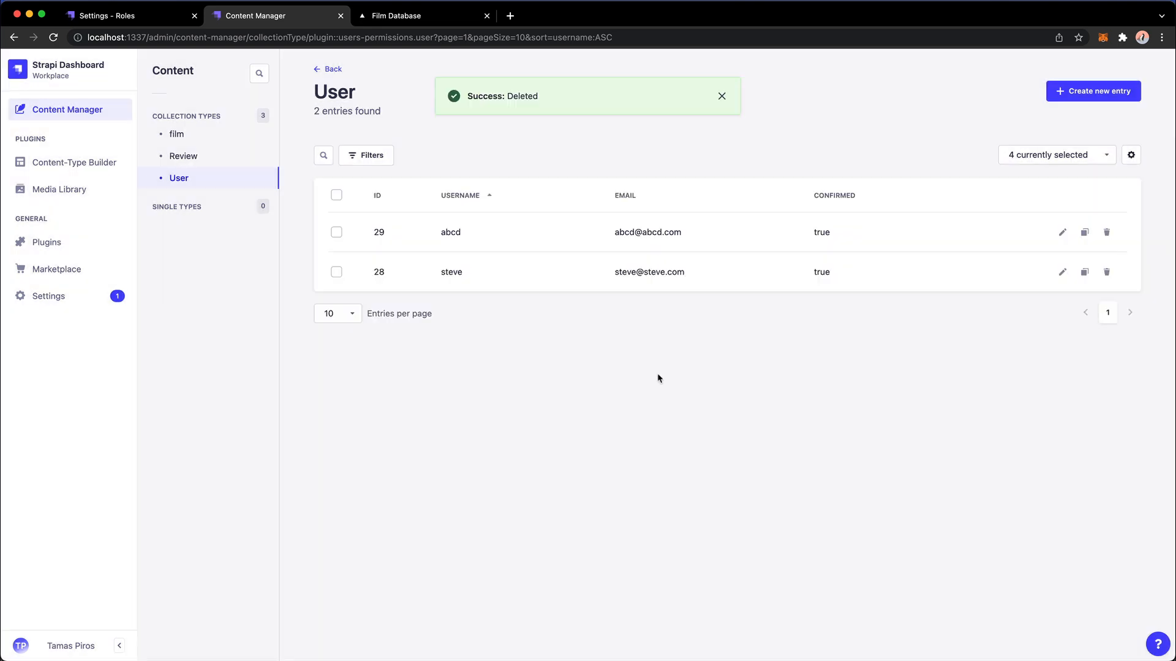
mouse_move(1106, 231)
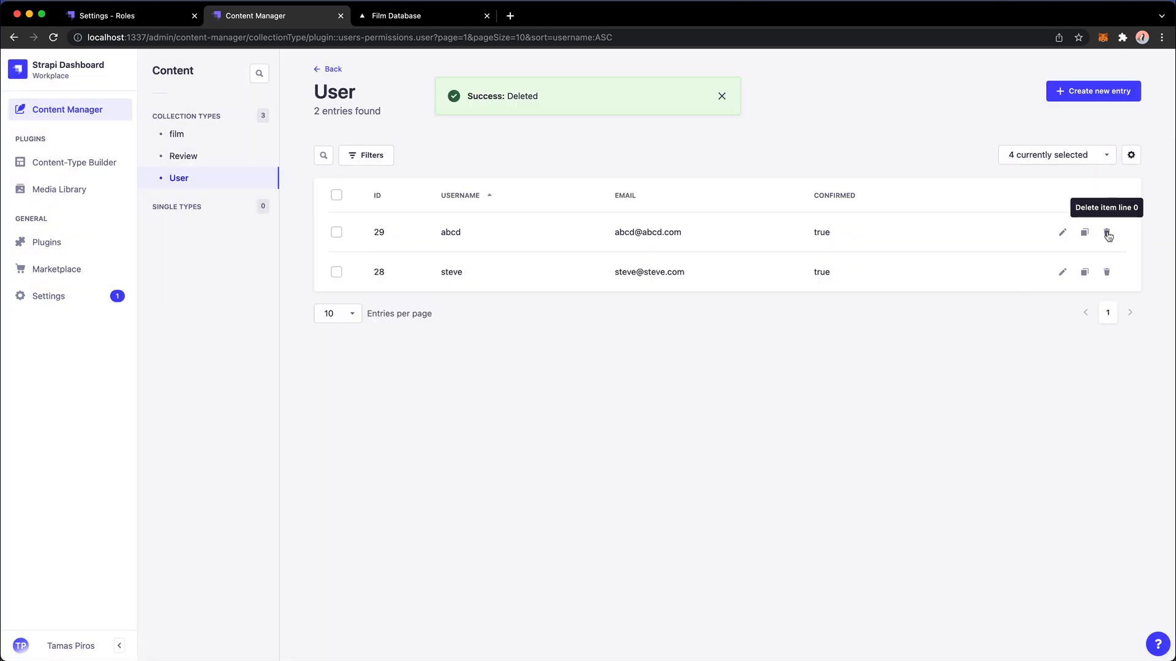
left_click(720, 96)
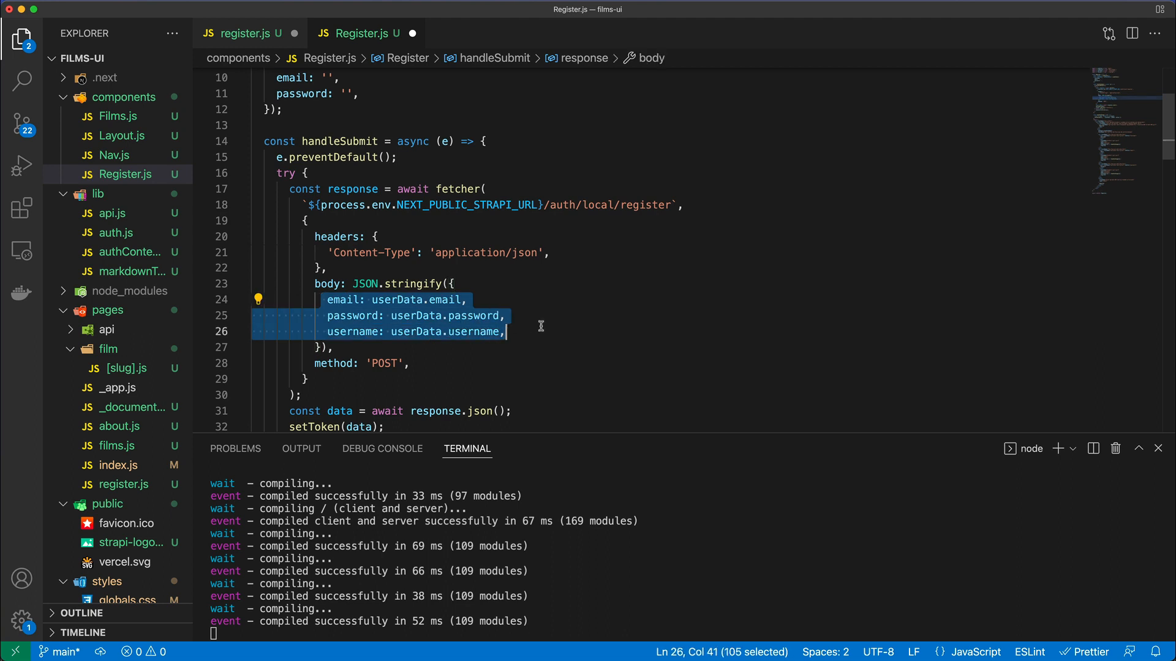
mouse_move(490, 367)
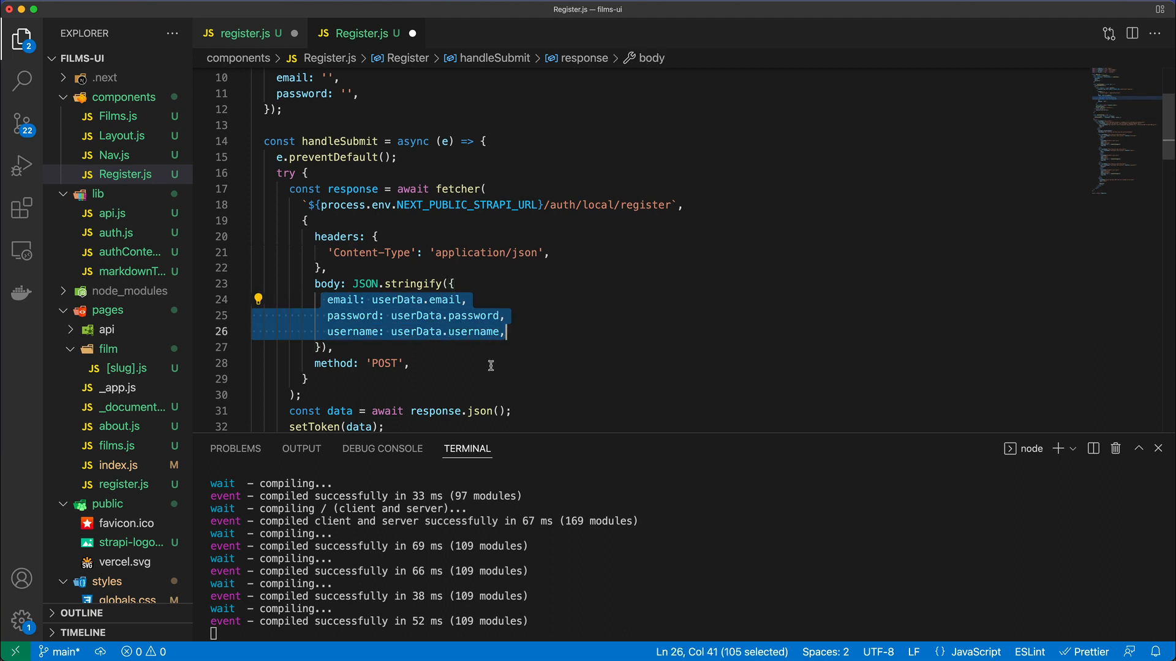
Step: Rename response to responseData, remove the response.json() line, and reopen pages/register.js
scroll("down", 3)
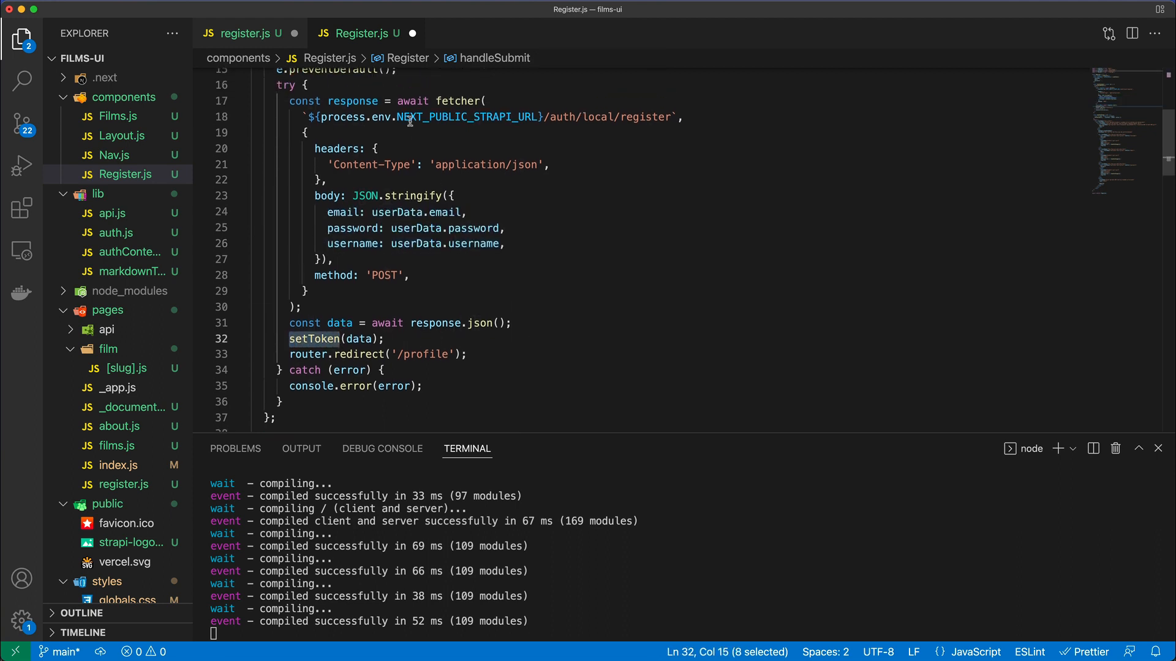
type("Data")
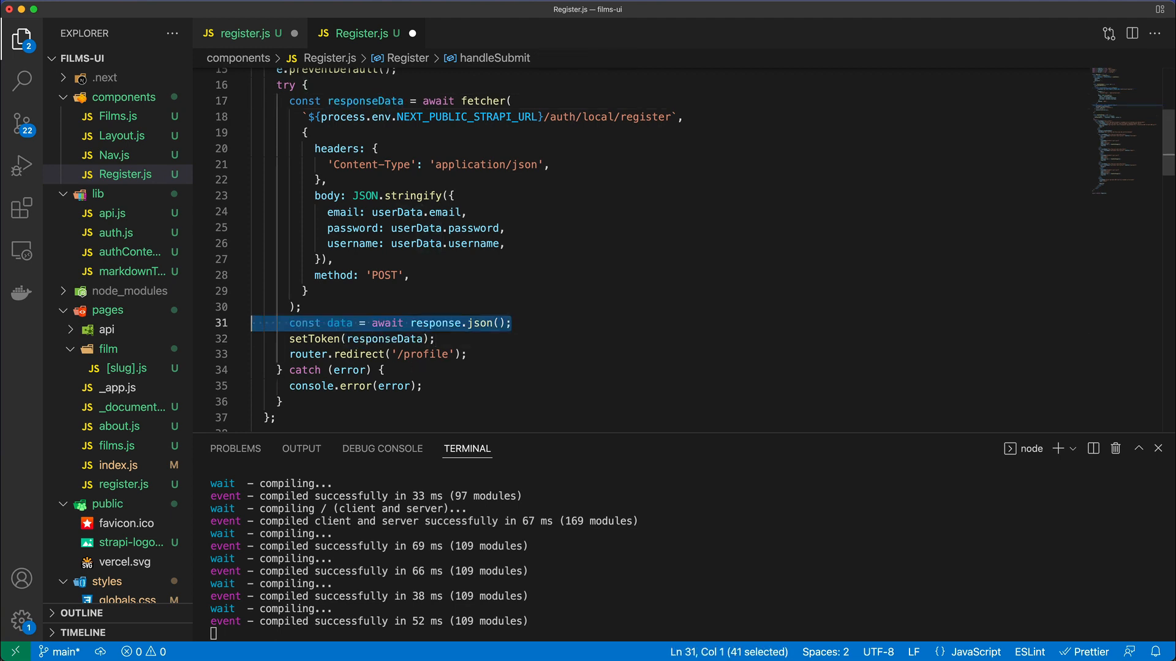
key("Backspace")
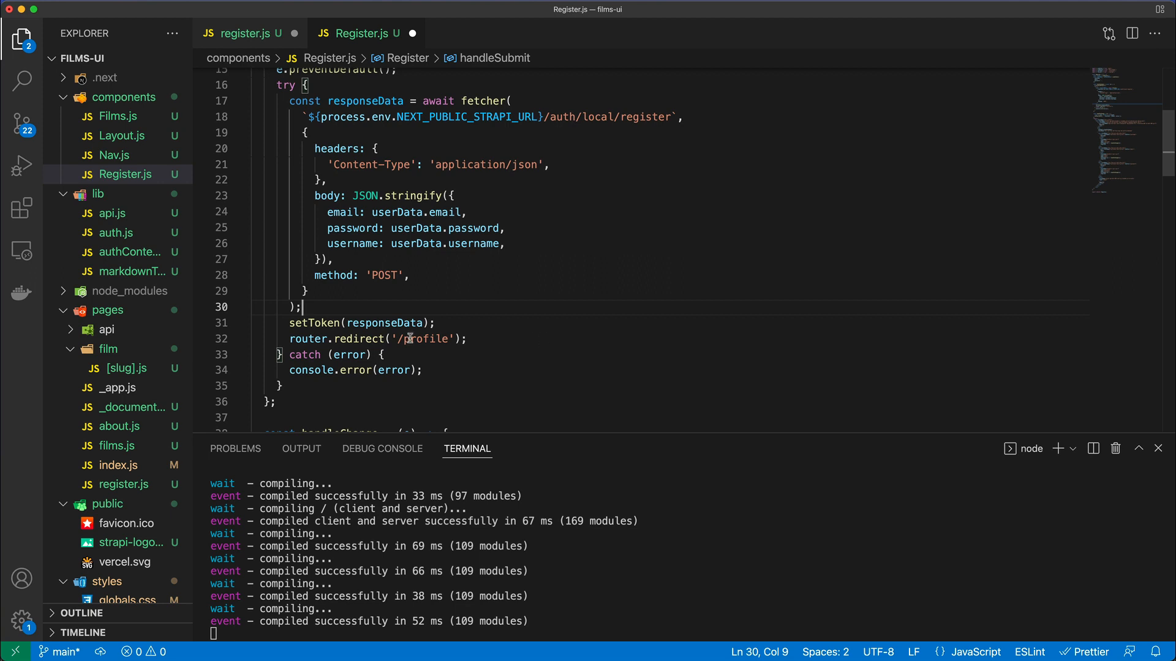
left_click(511, 338)
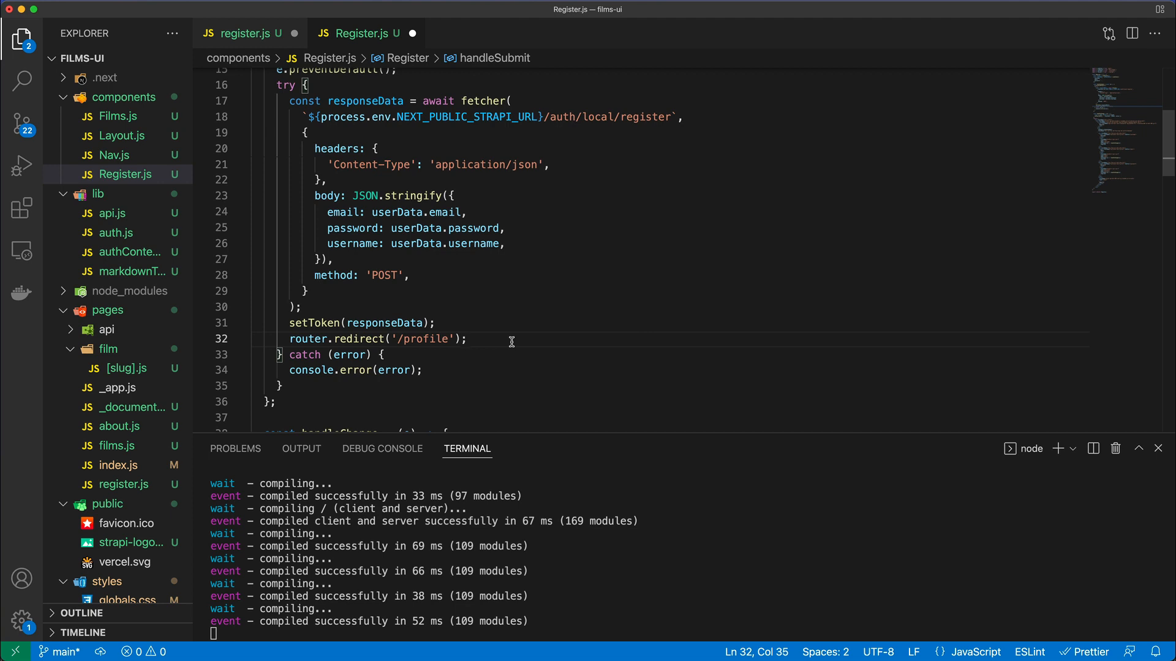
scroll("down", 3)
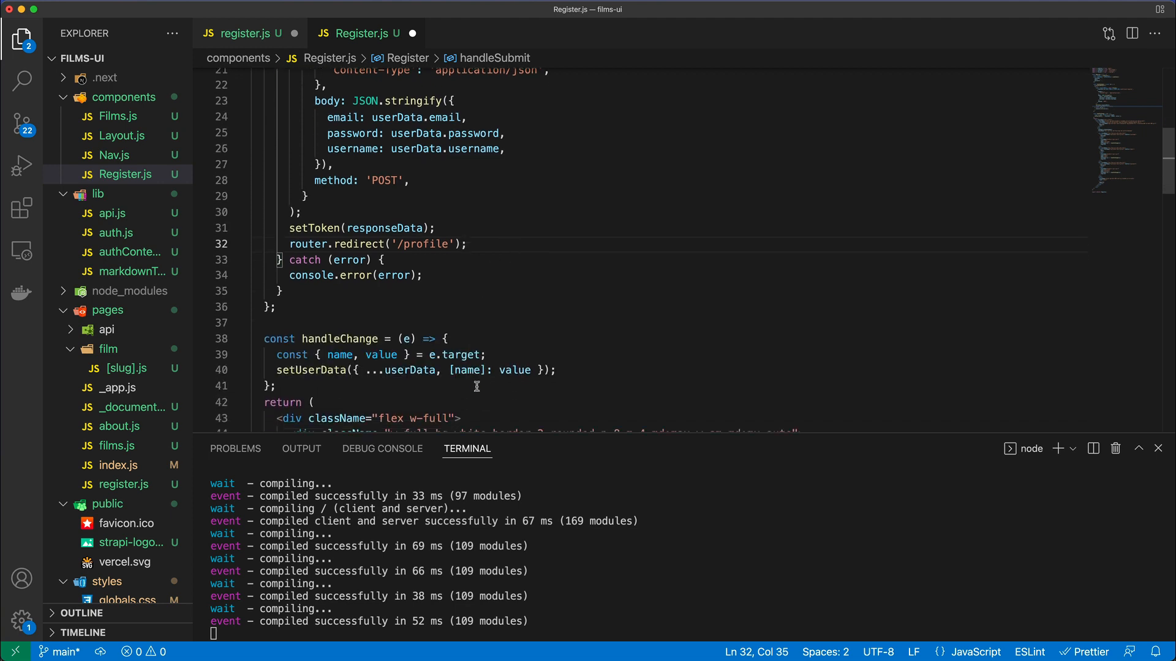
scroll("up", 3)
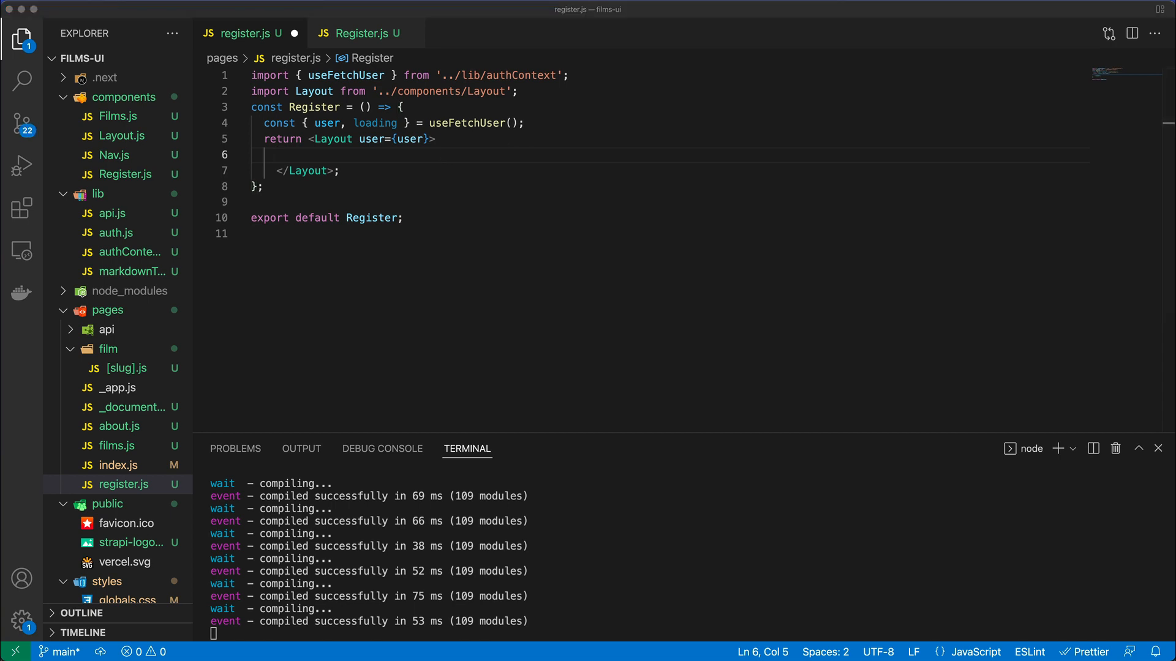
Step: Add a third import line: import { Register } from '../components/Register'
left_click(518, 90)
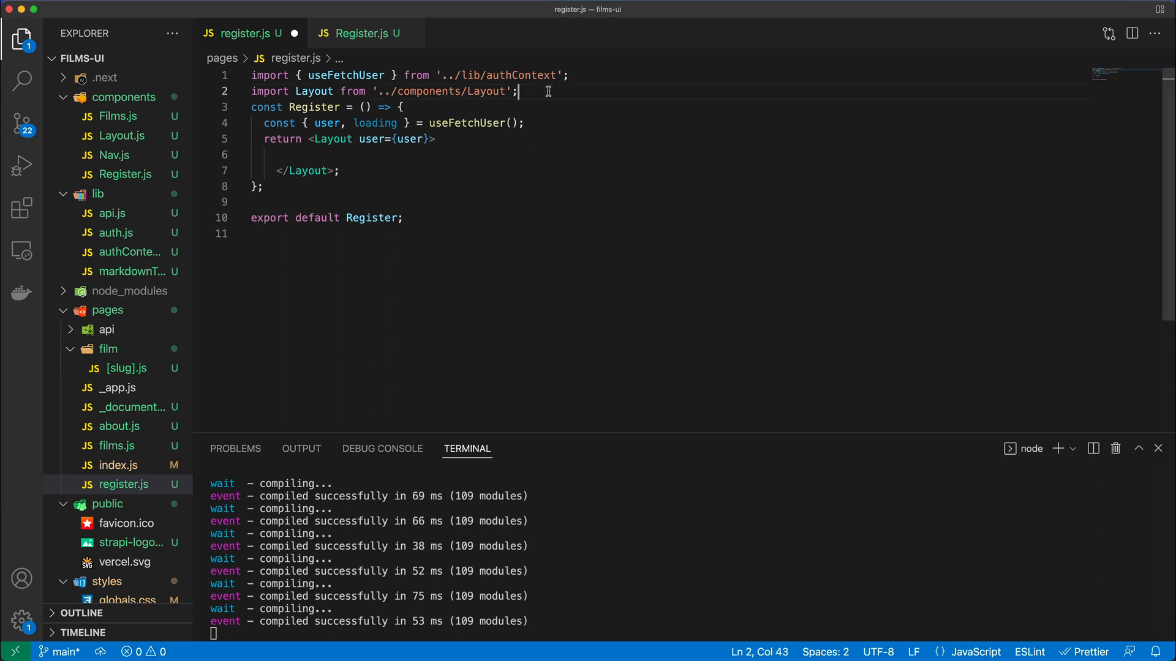
key("Enter")
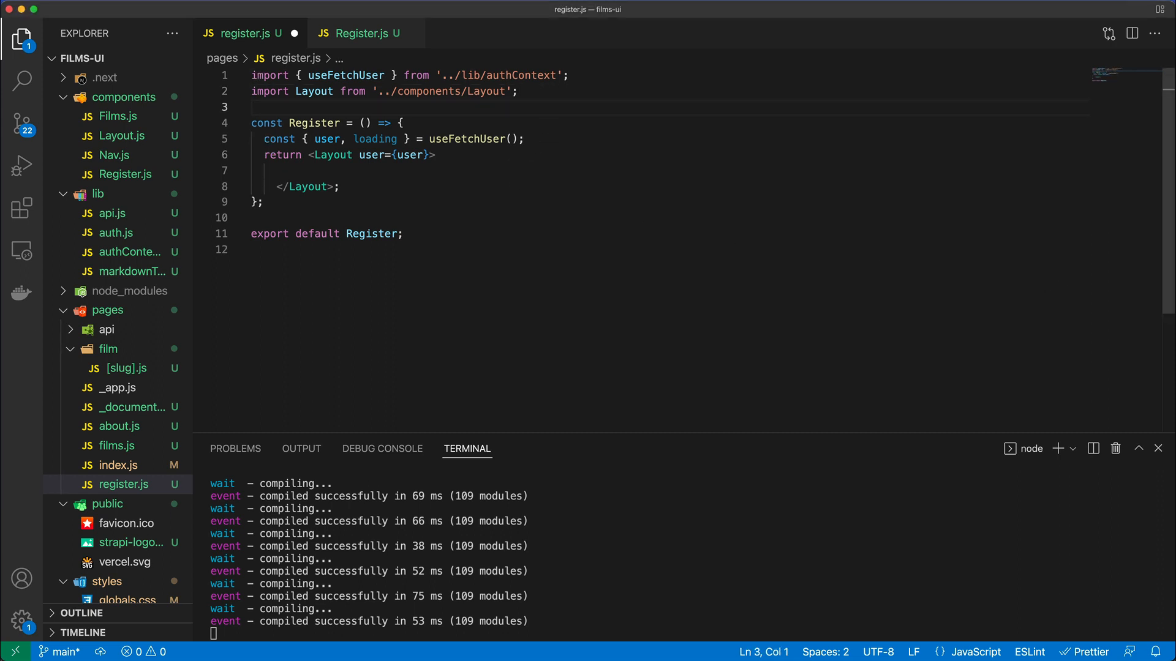
type("import")
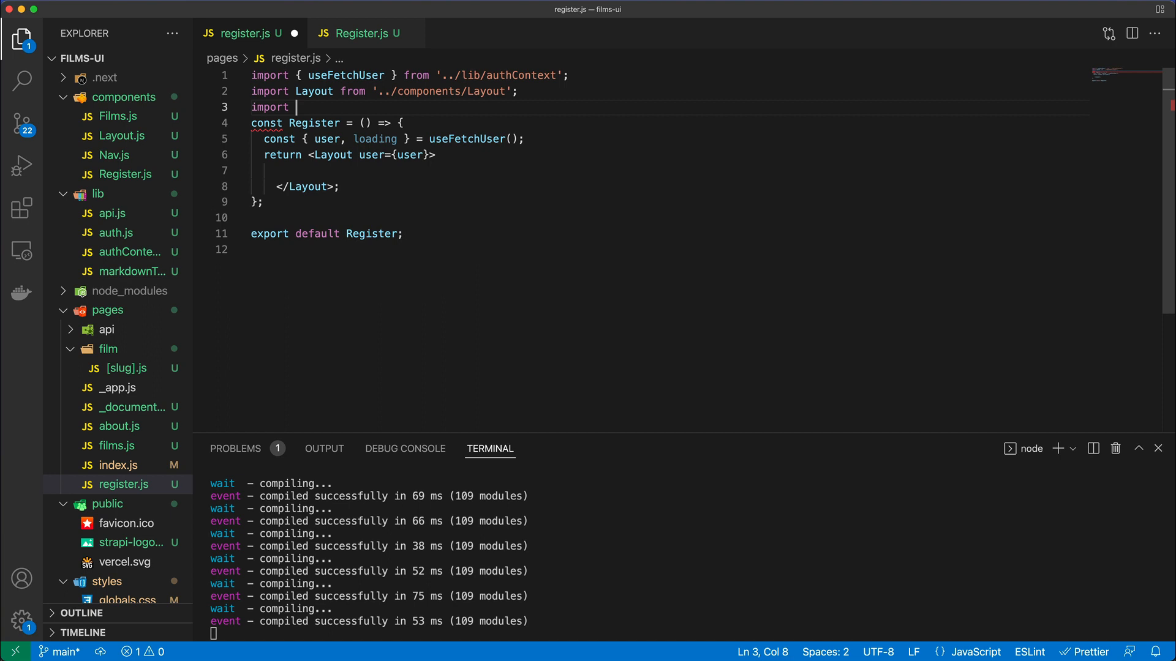
type("{ Register } from '")
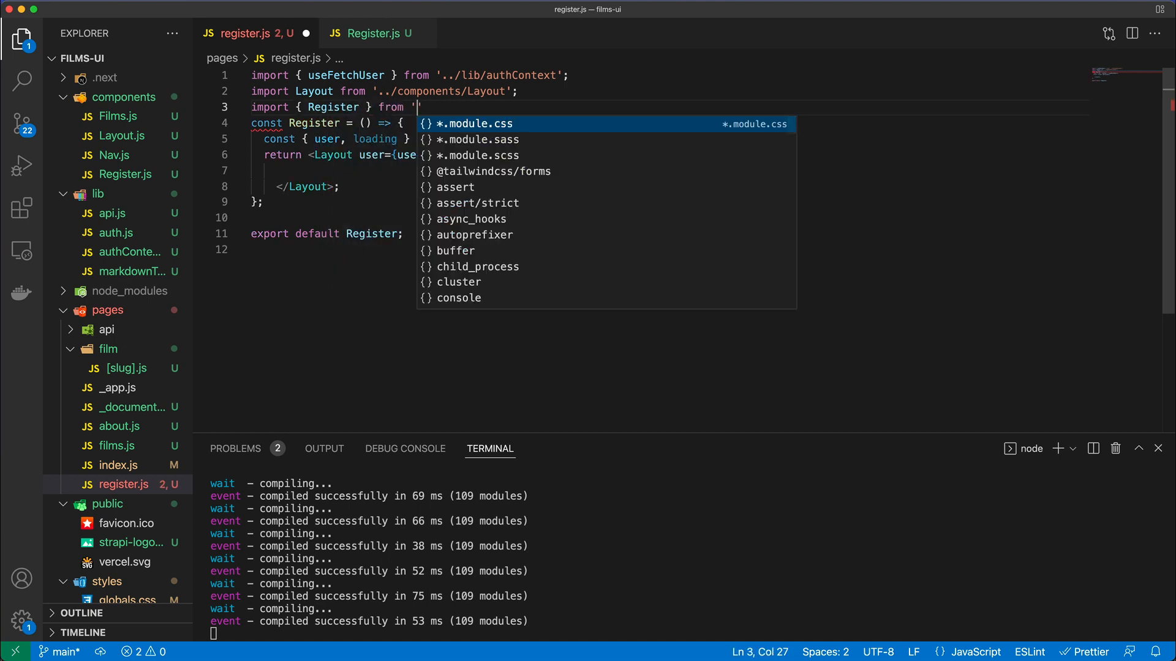
type("../components/Register';")
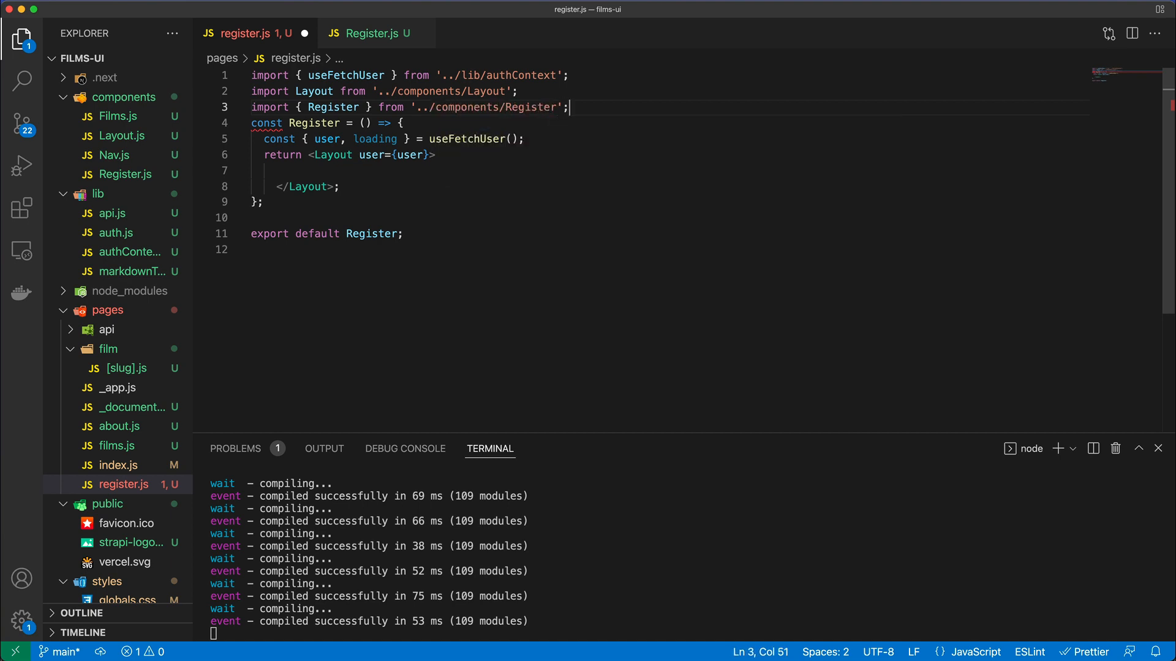
mouse_move(333, 107)
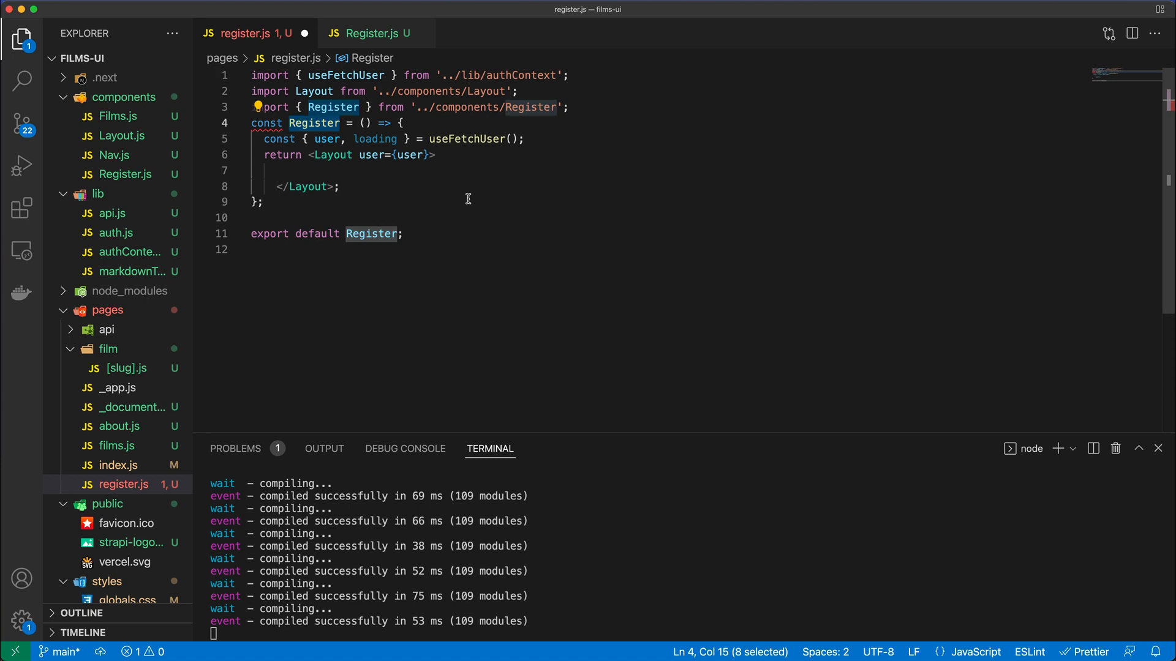
mouse_move(160, 188)
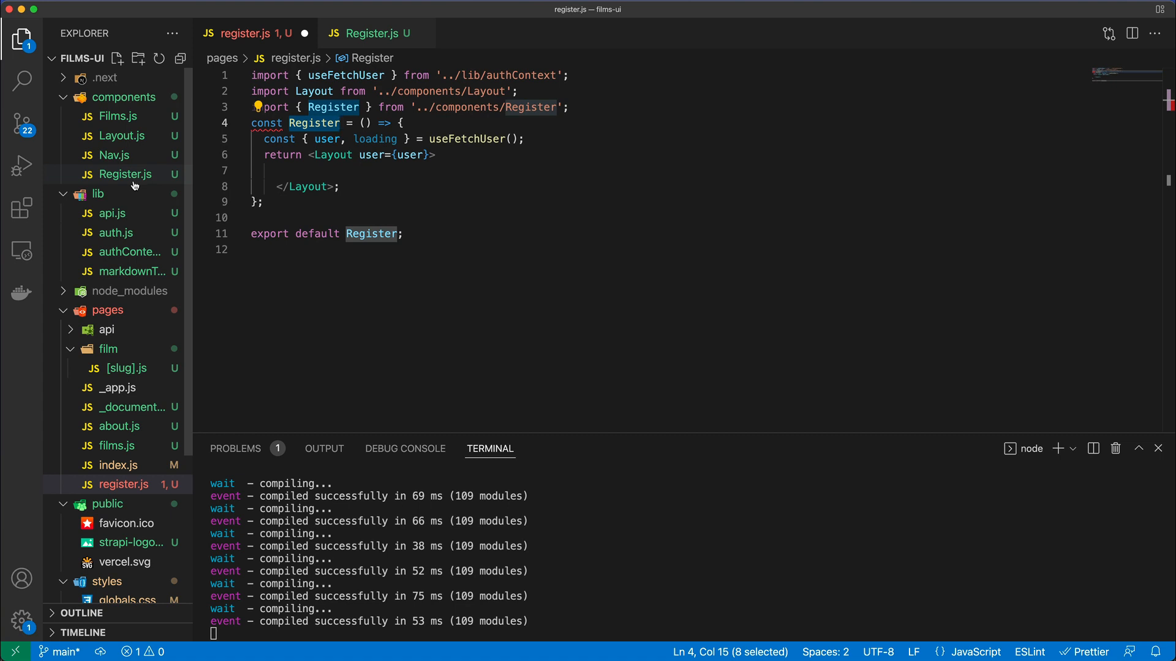
mouse_move(127, 173)
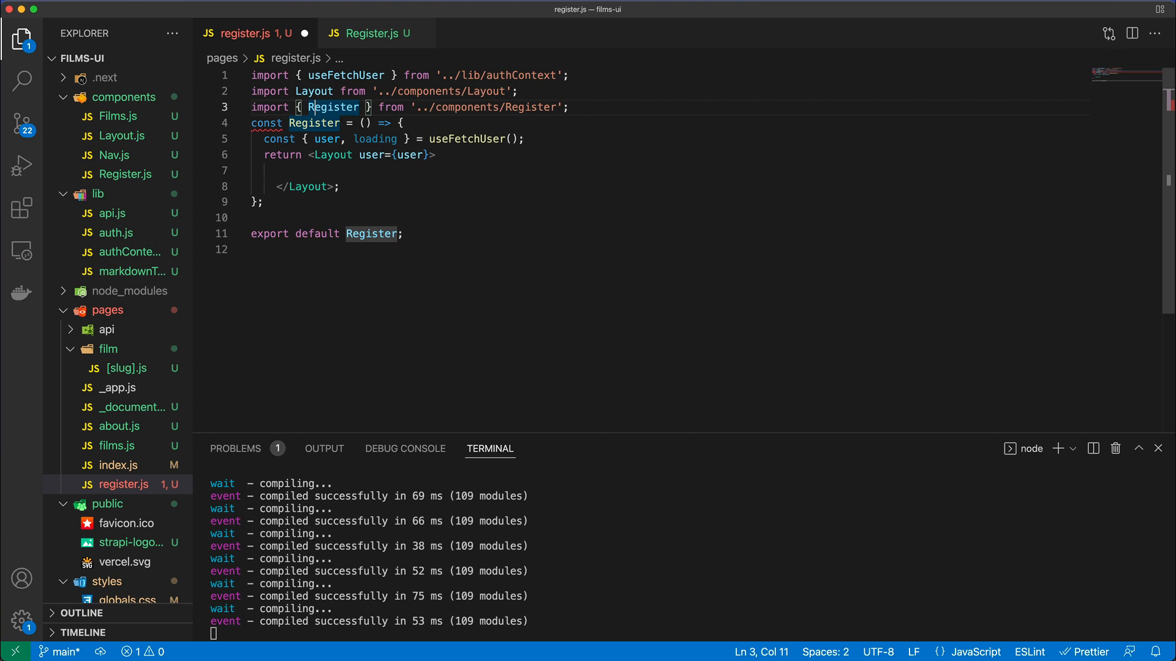
Step: Import Register's default export as RegisterComponent and begin adding <RegisterComponent /> inside Layout
double_click(333, 107)
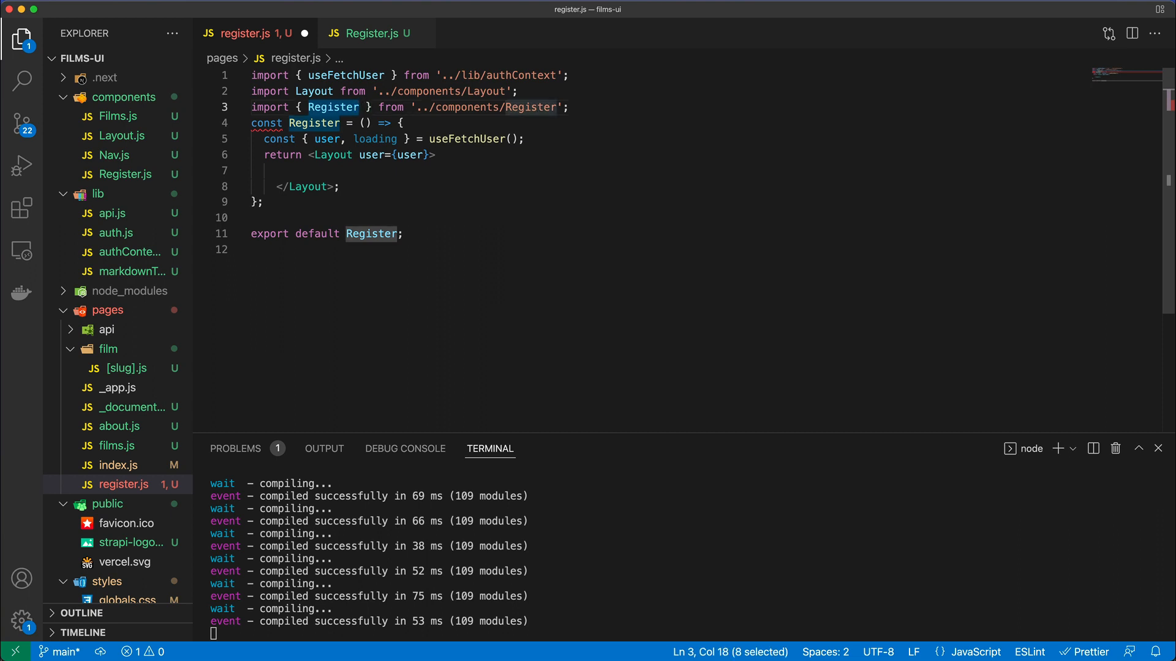
type("default")
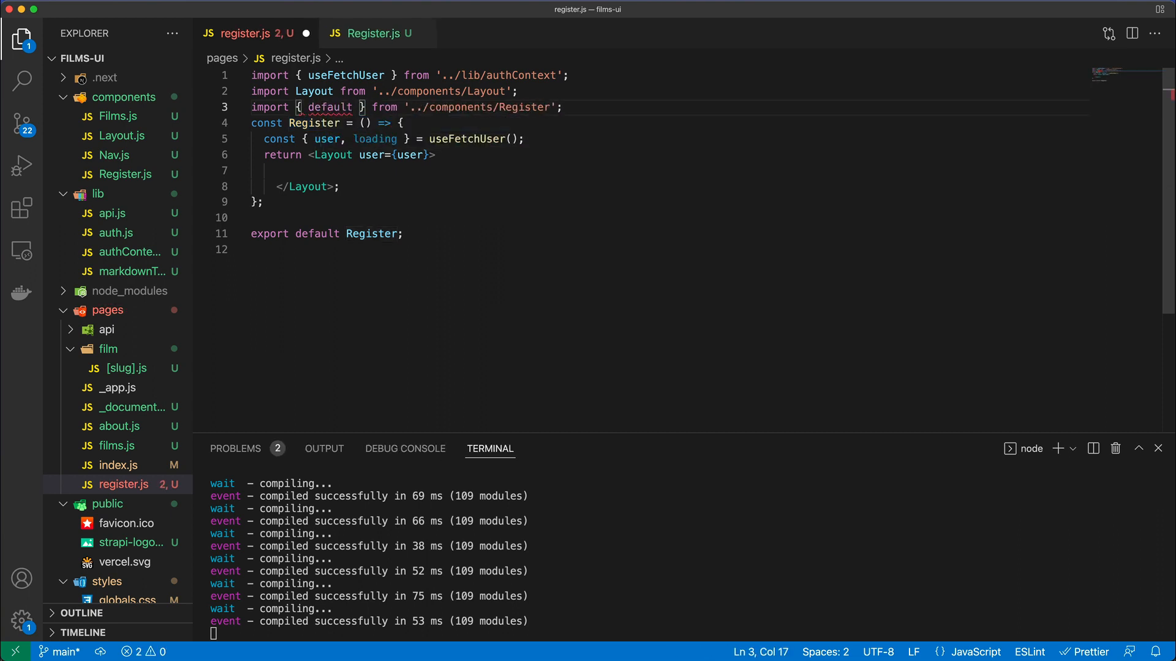
type("as")
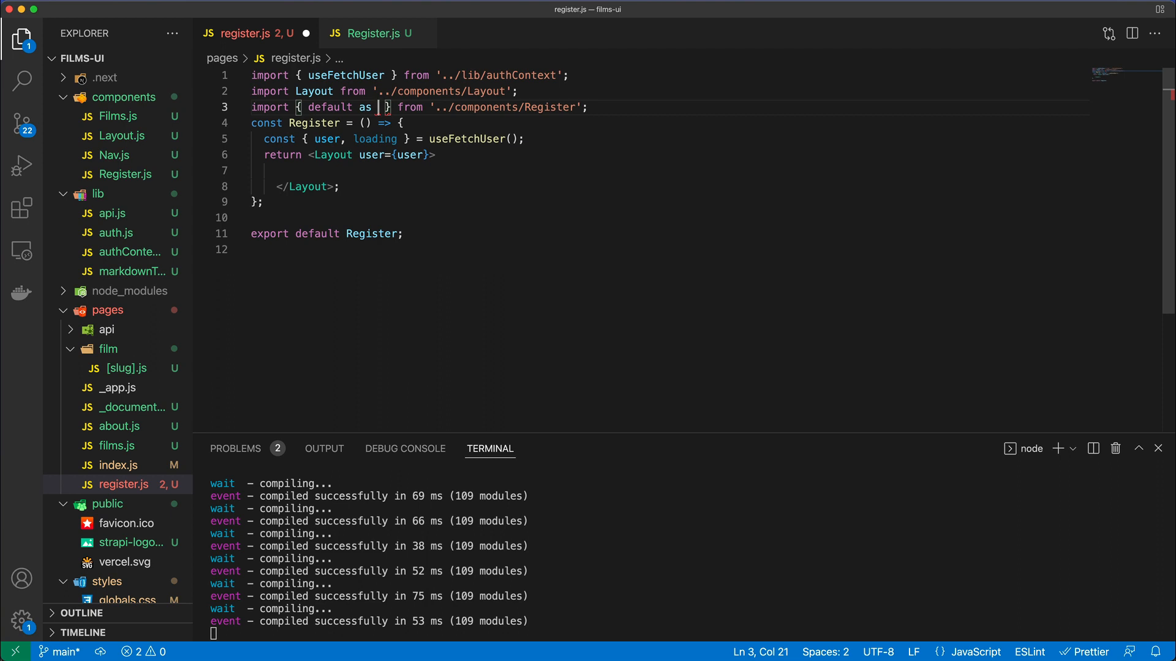
type("RegisterComponent")
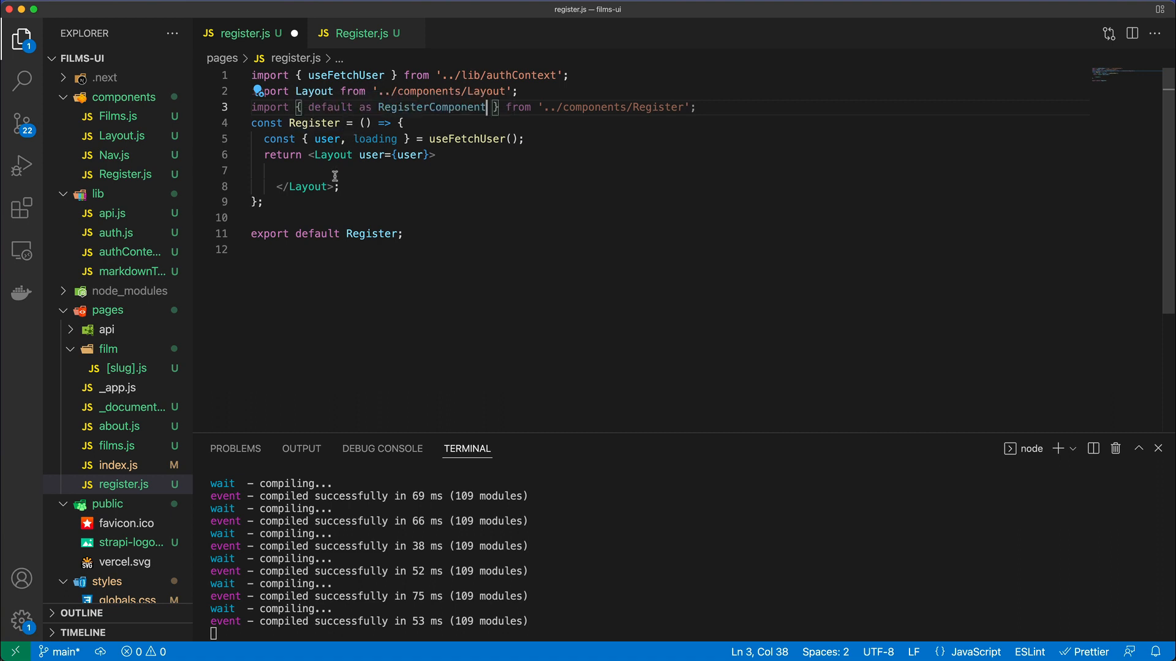
left_click(264, 170)
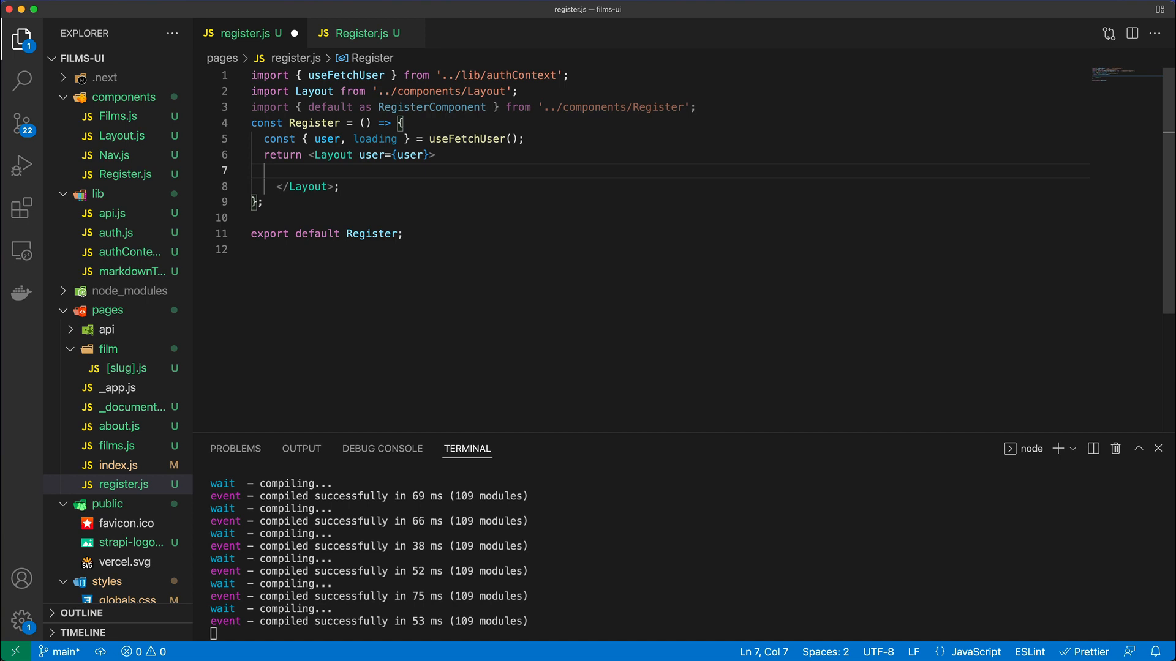
type("Reg")
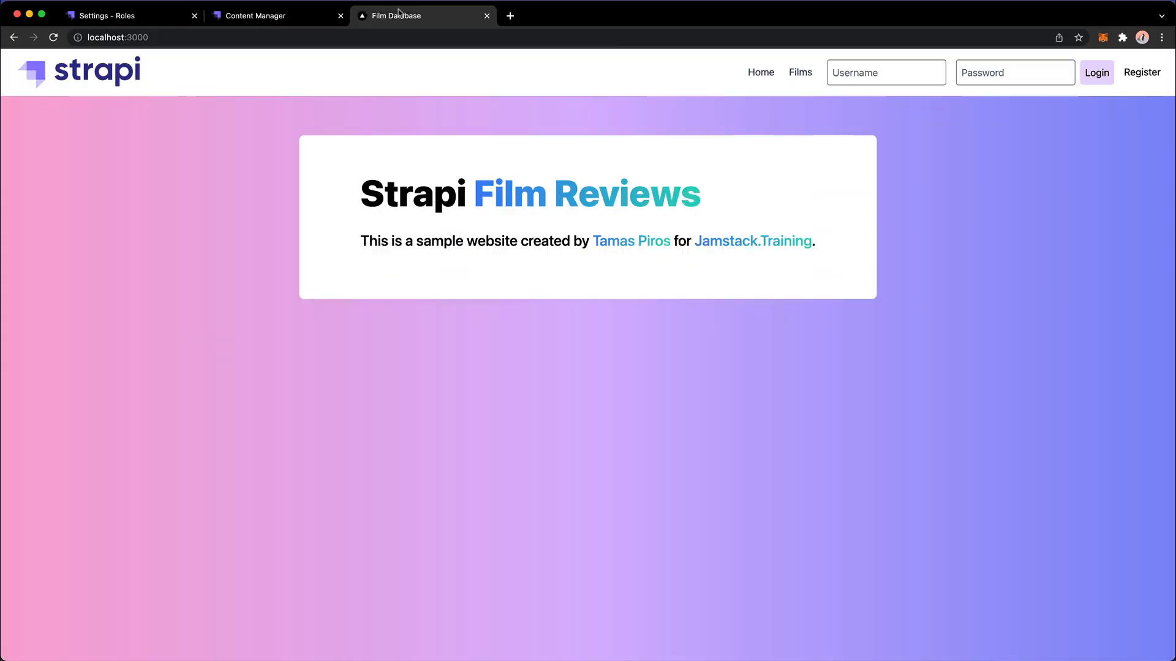
Step: Register testUser through the Film Database sign-up form, then switch to Strapi's user list
left_click(1142, 72)
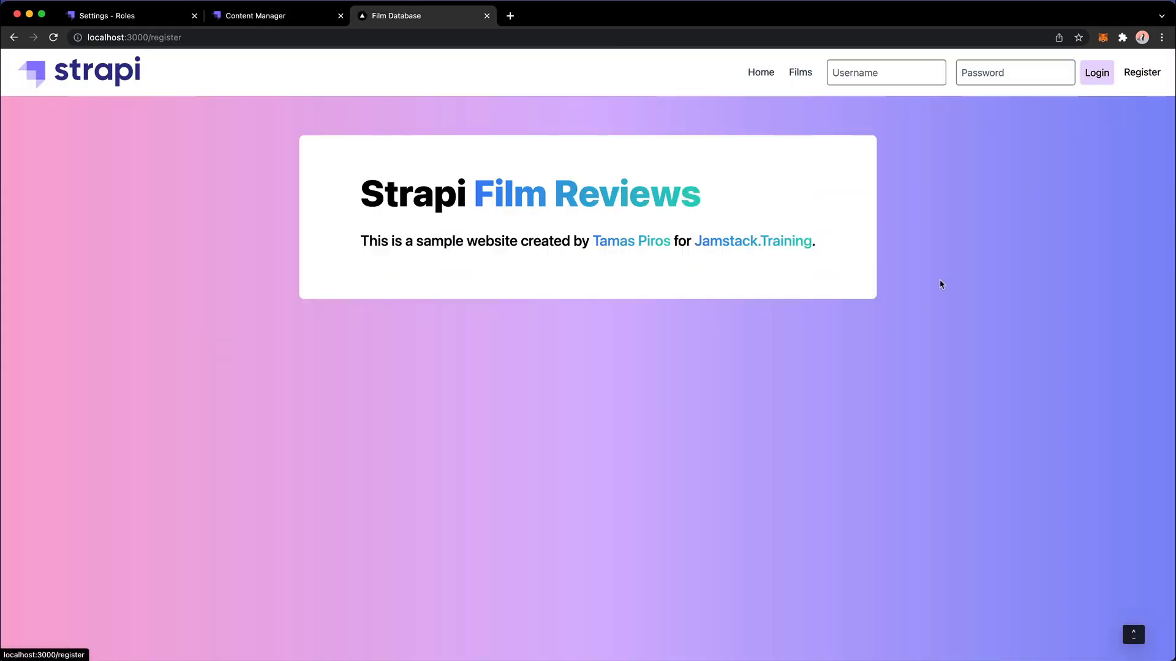
left_click(1140, 72)
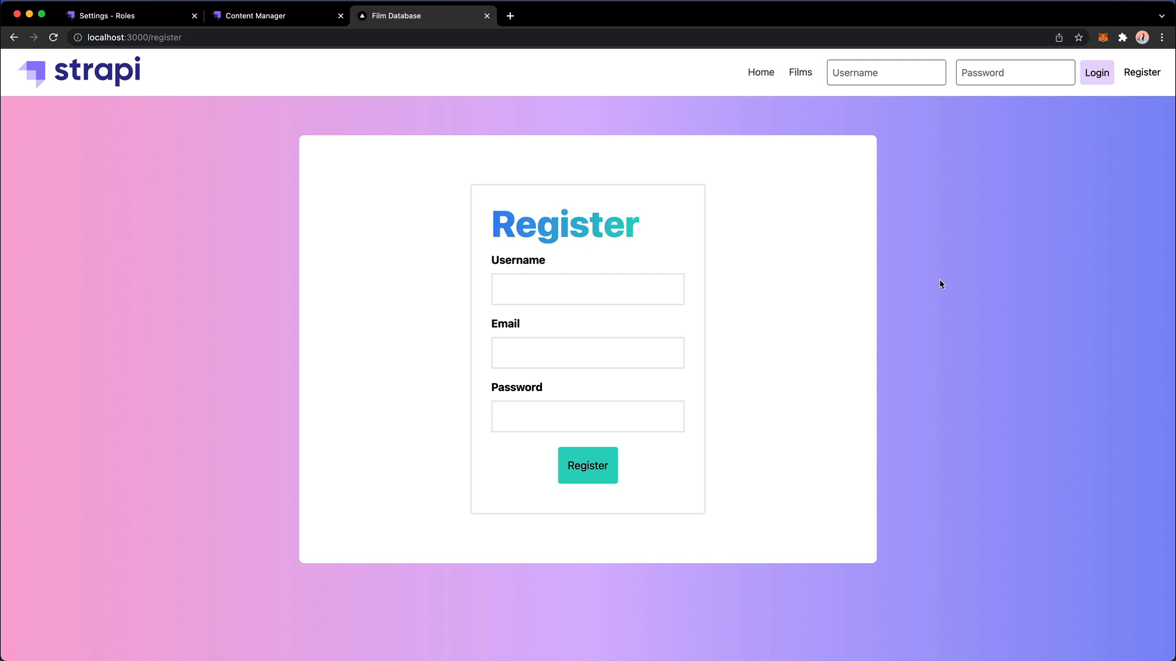
left_click(587, 288)
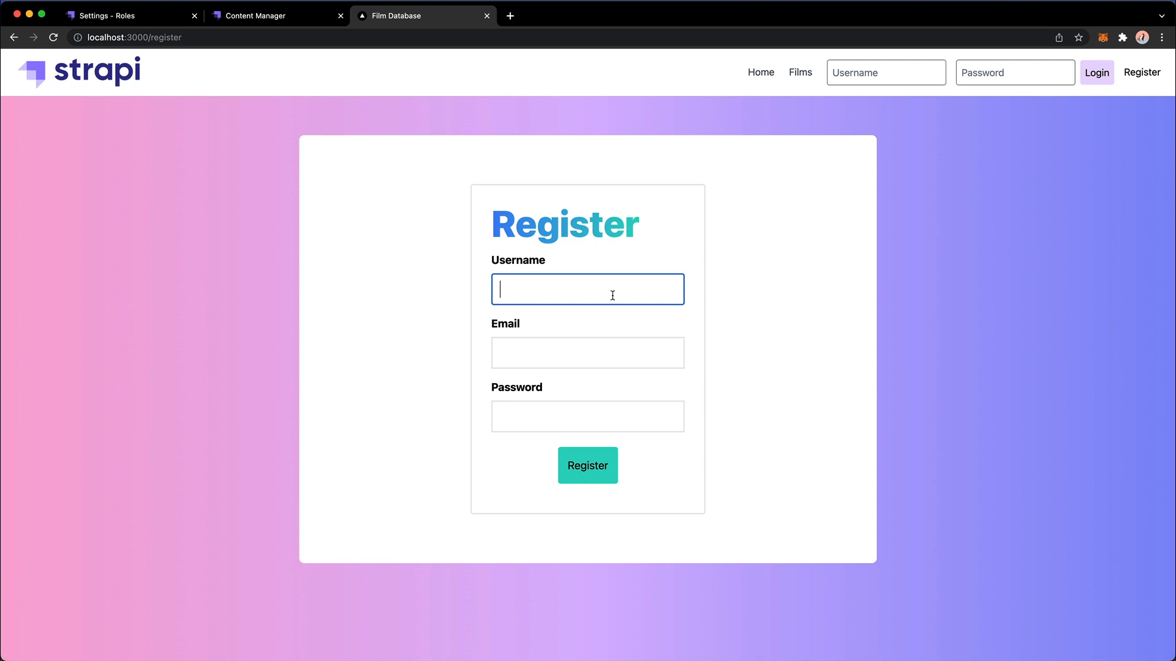
type("ab")
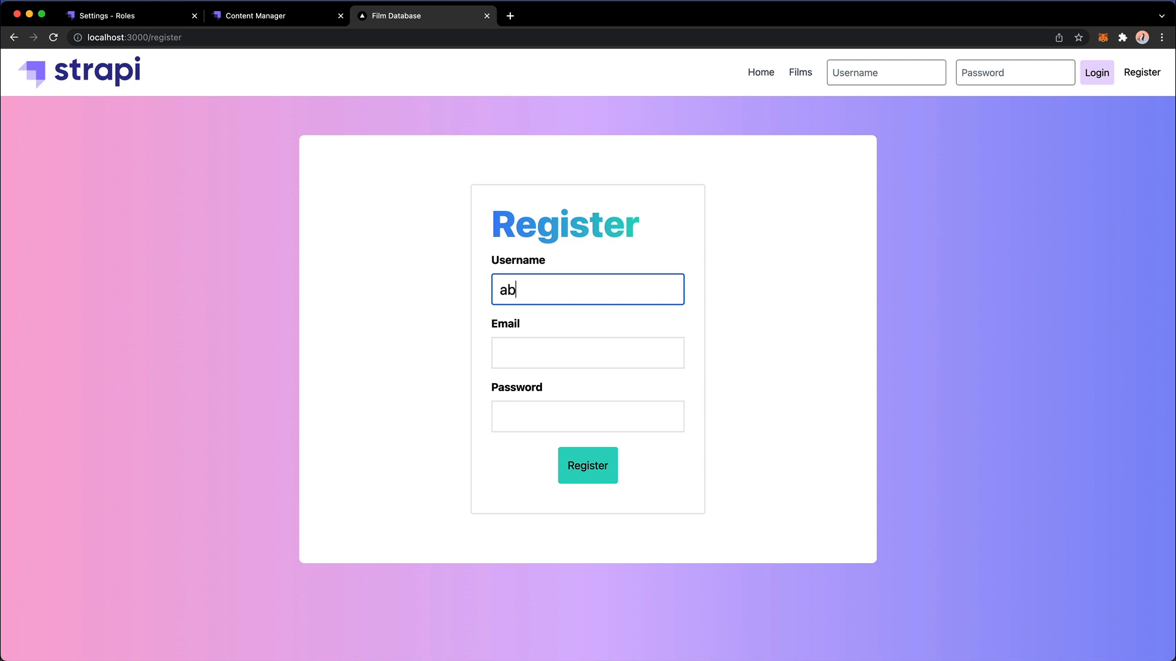
type("testUser")
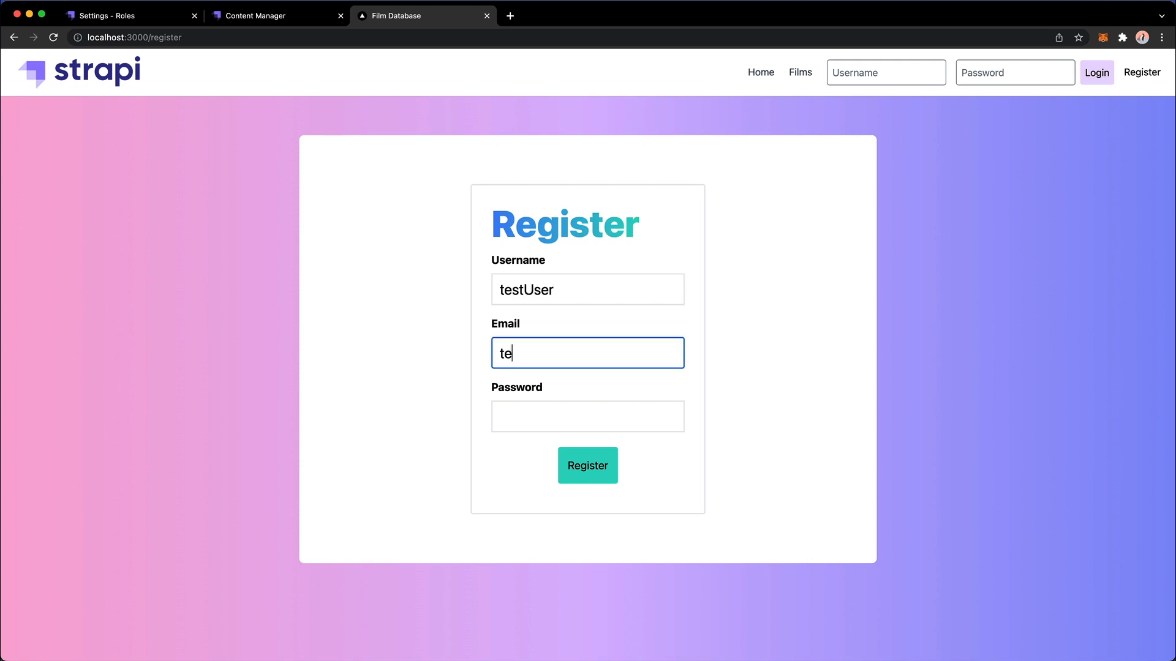
type("st@testuser.com")
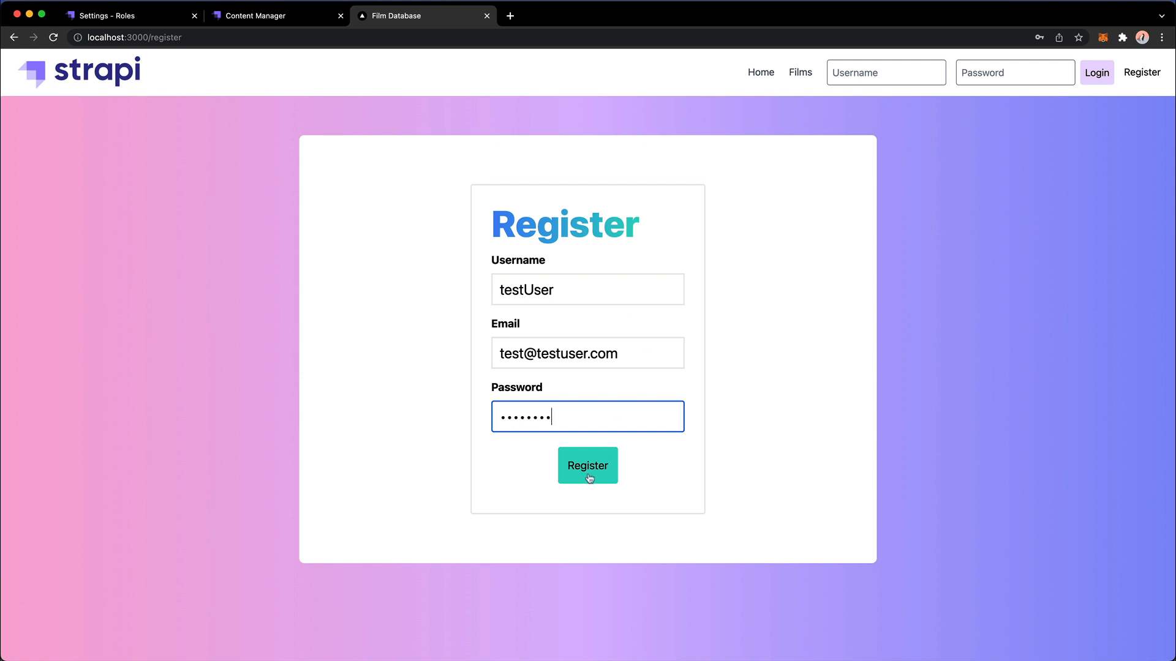
left_click(587, 465)
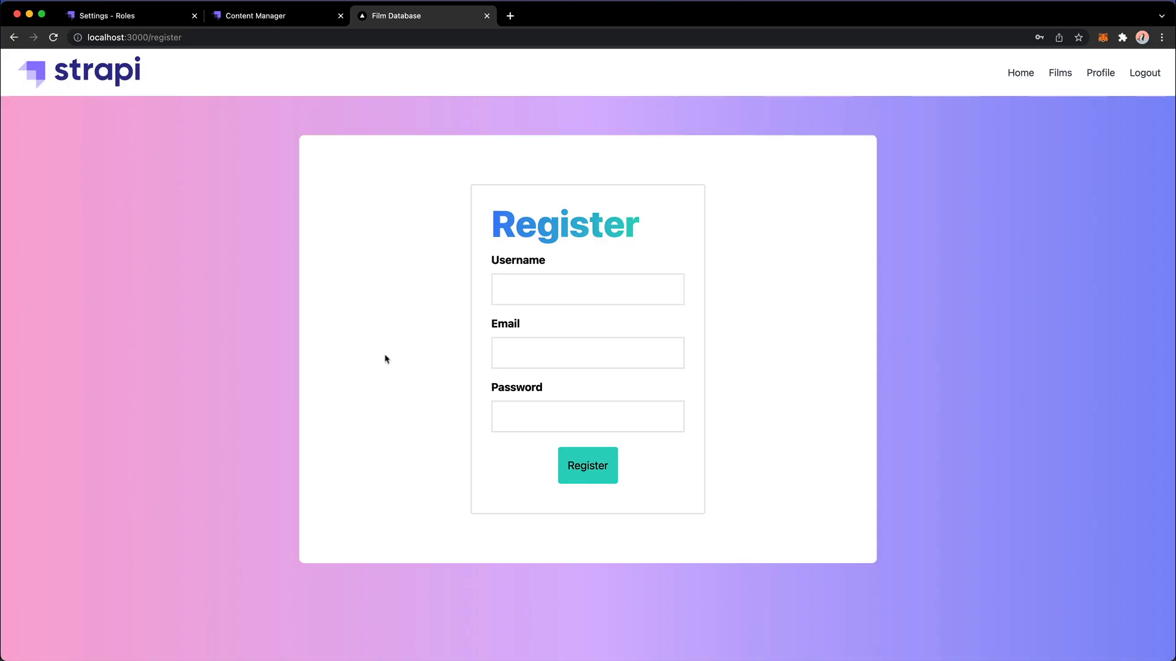
left_click(275, 15)
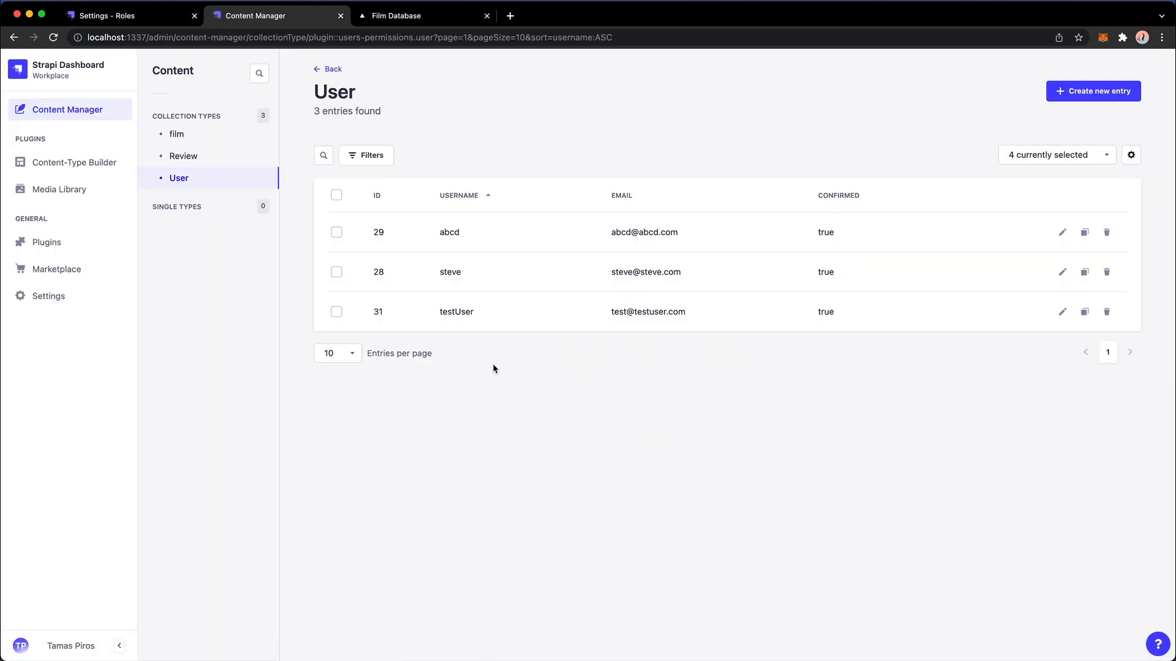
mouse_move(453, 316)
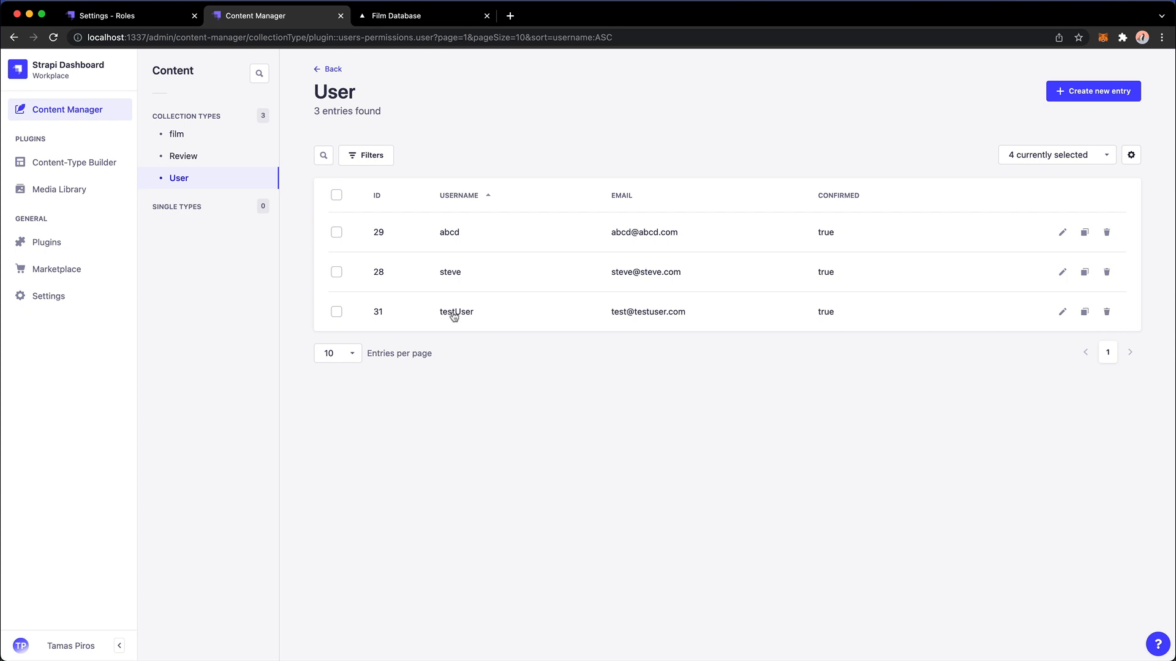
mouse_move(838, 320)
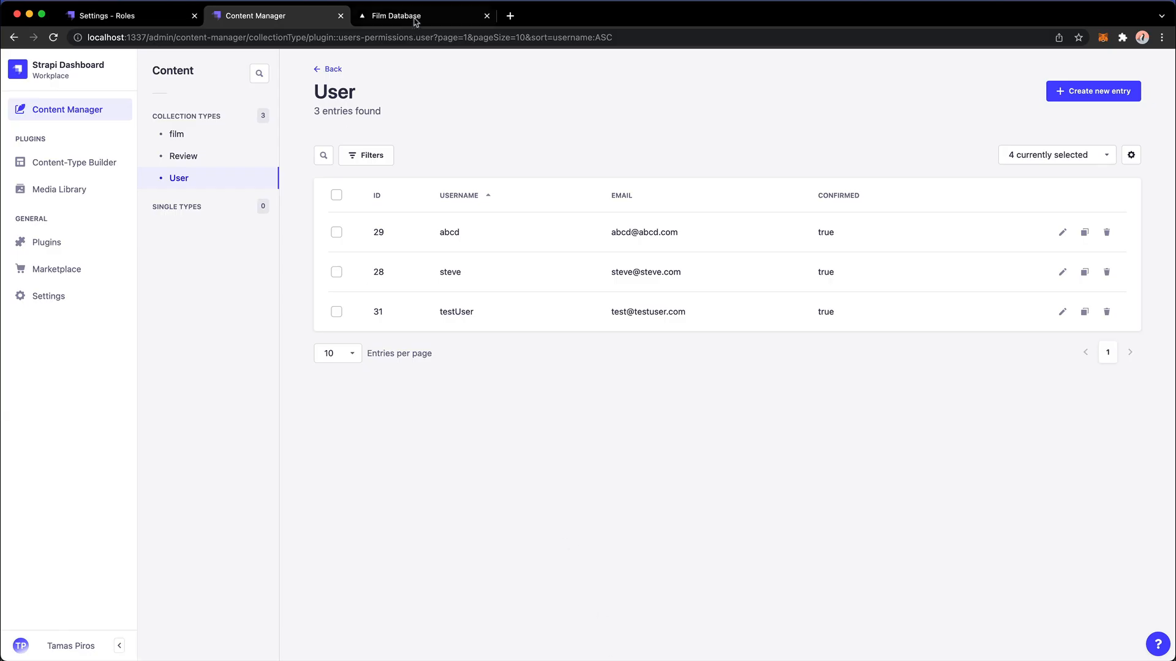
Step: Return to the Film Database register page and close the developer console
left_click(420, 14)
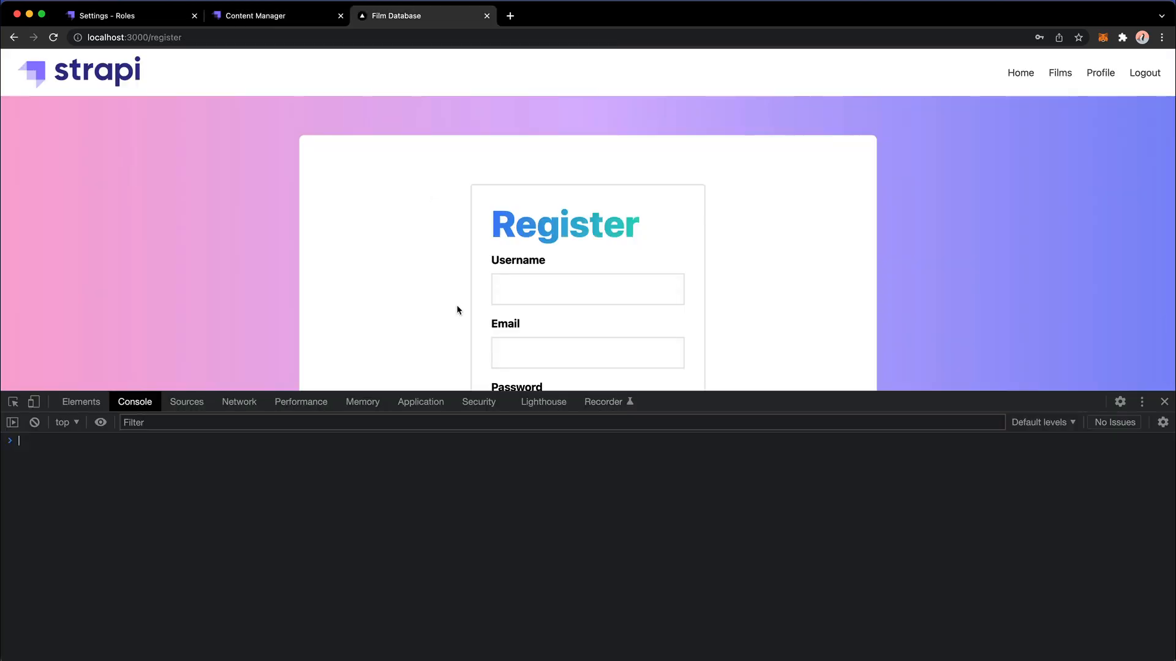
left_click(1162, 401)
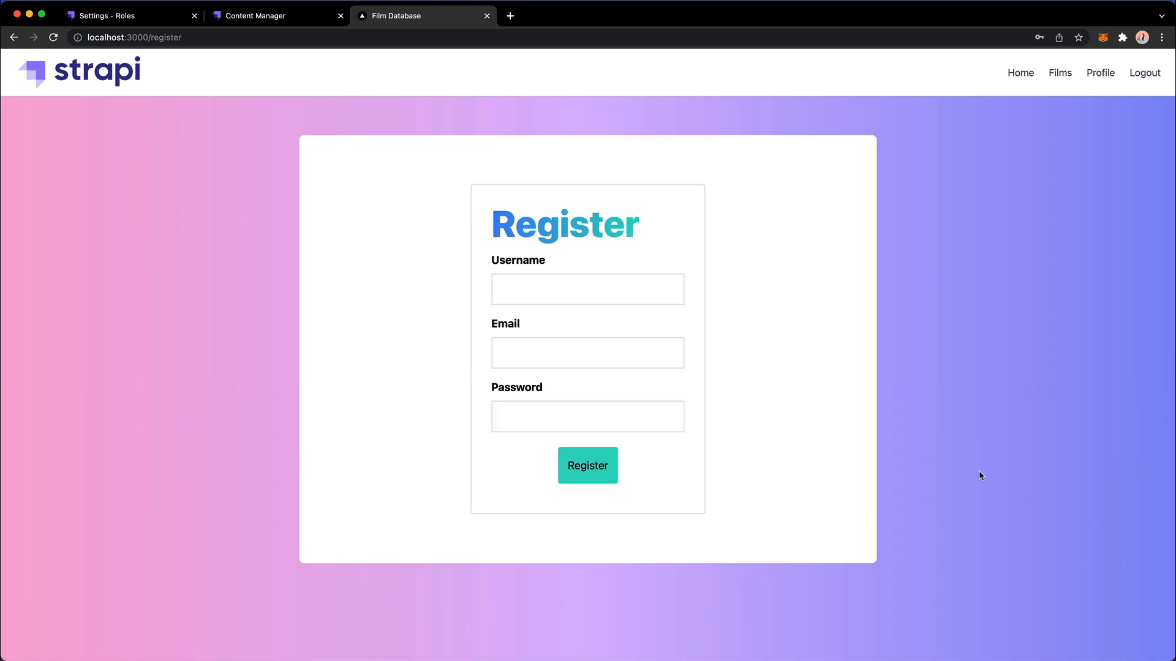
mouse_move(664, 565)
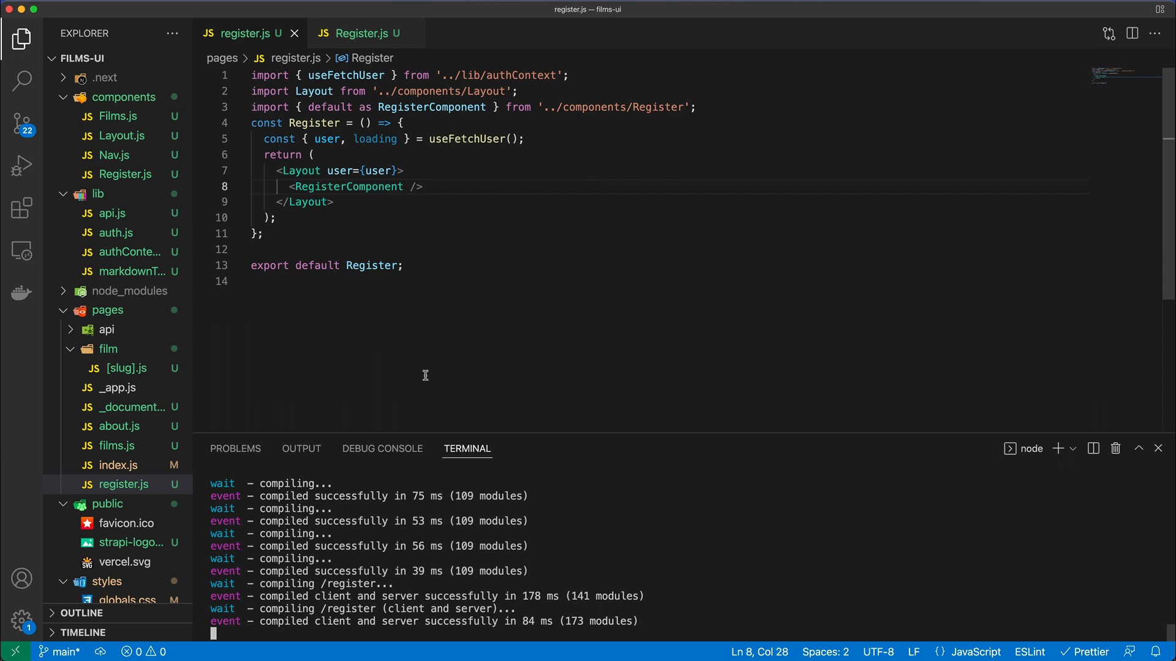
Step: Switch to the Register.js component file in the editor
left_click(358, 33)
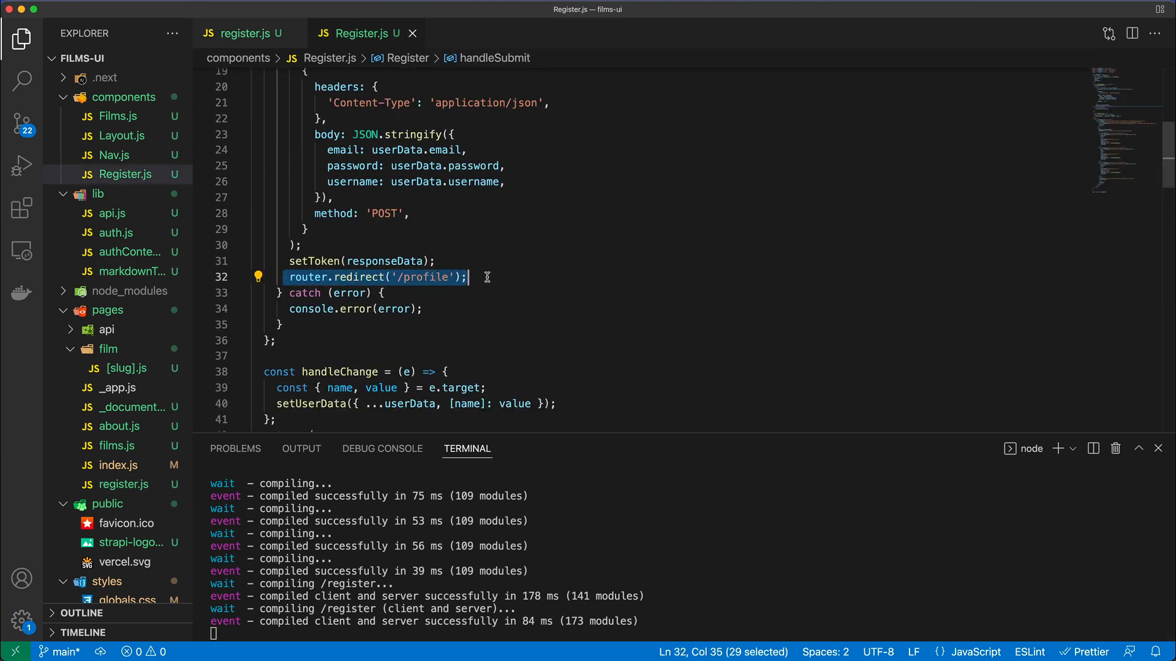
mouse_move(328, 277)
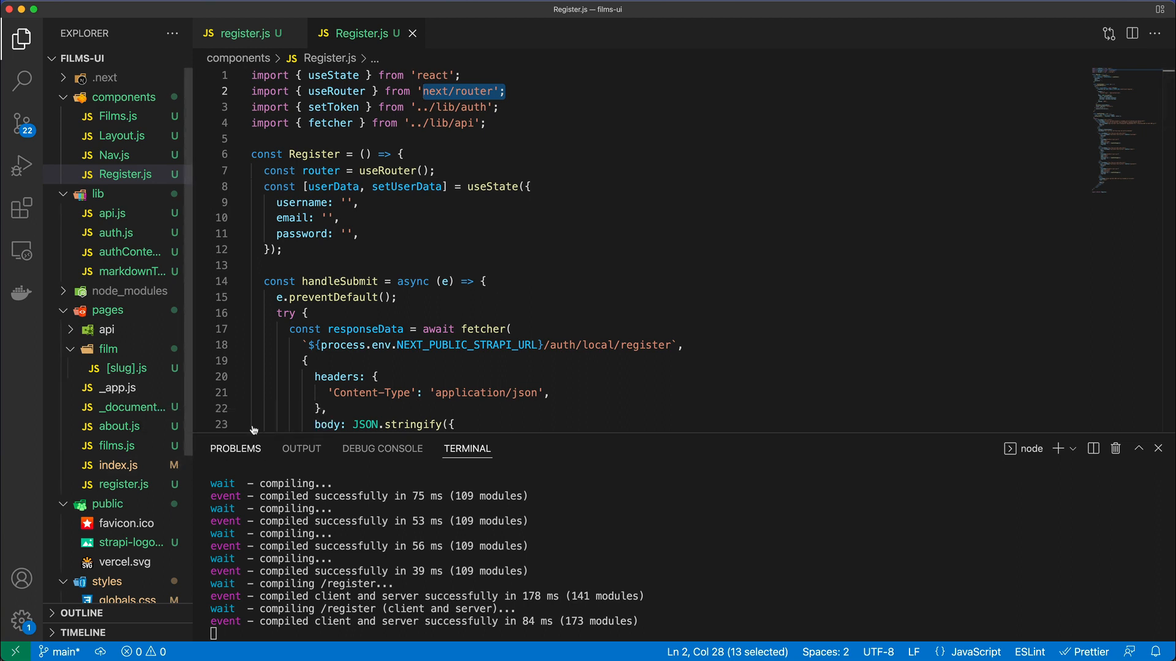
mouse_move(441, 305)
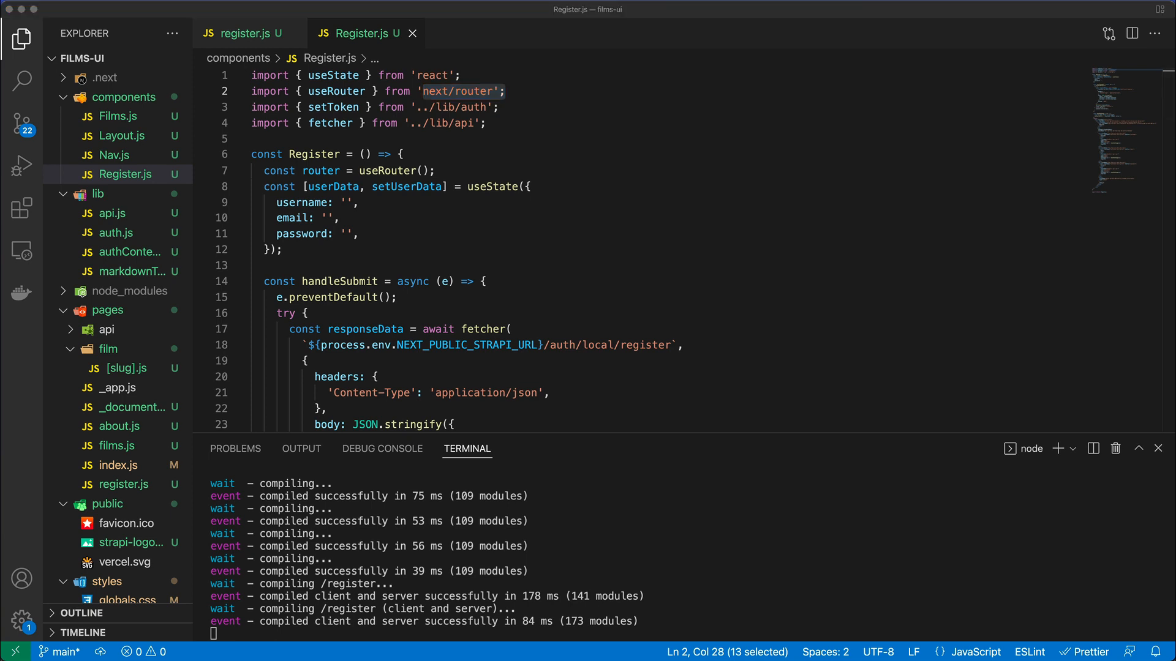
mouse_move(455, 304)
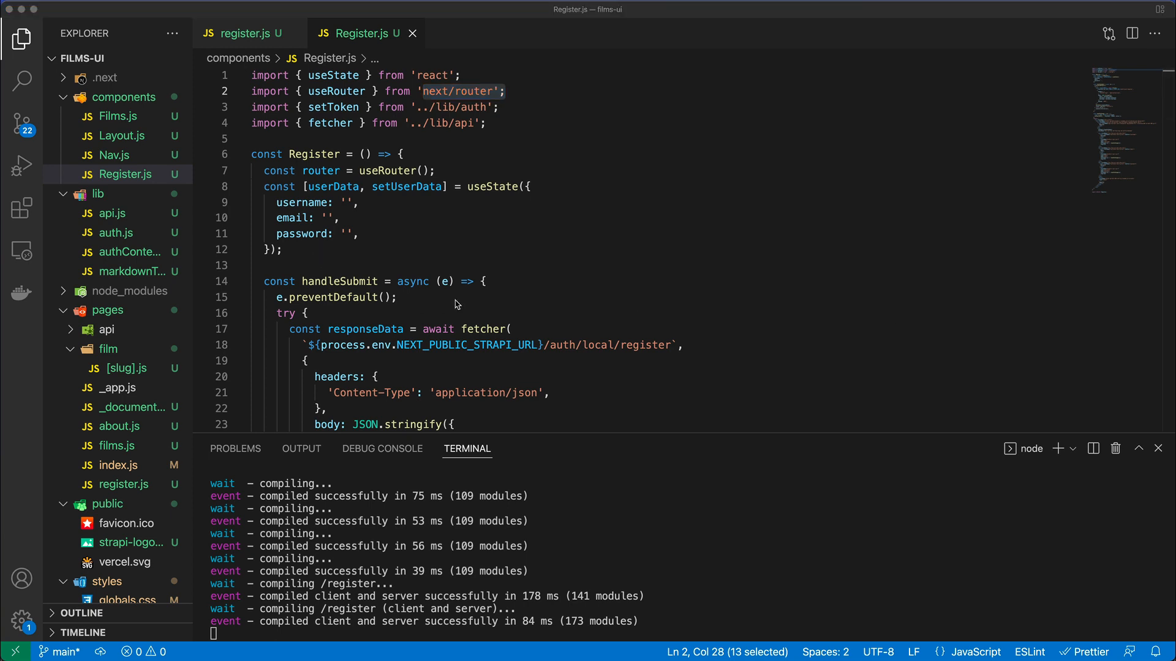